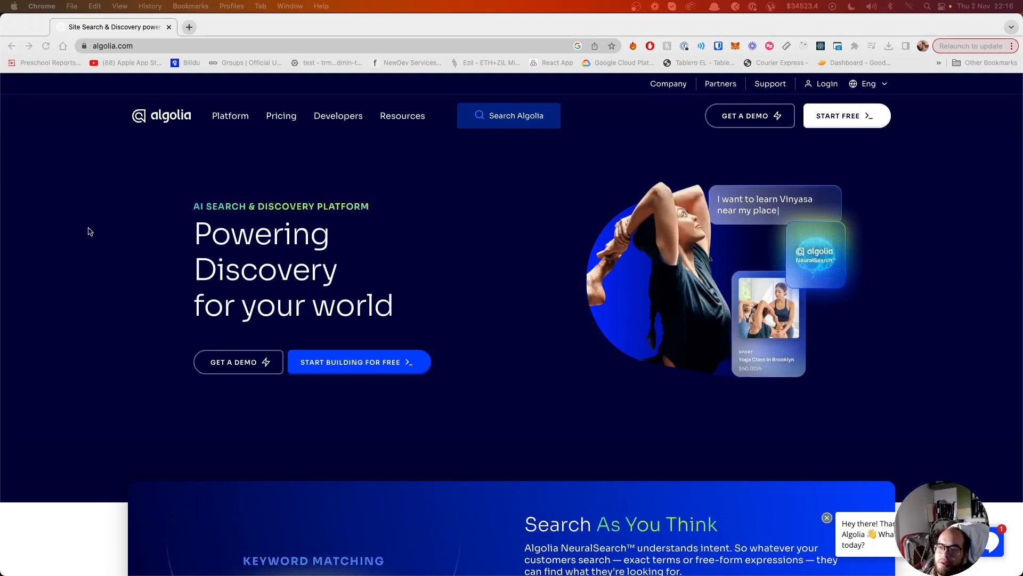
pyautogui.moveTo(175, 243)
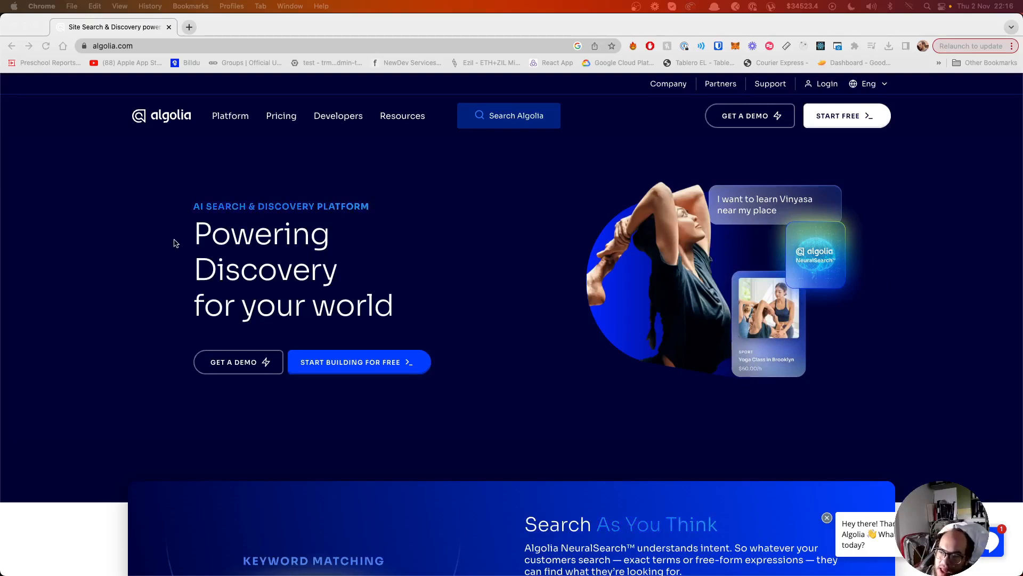
# Scroll up and down through the Algolia landing page
pyautogui.scroll(-3)
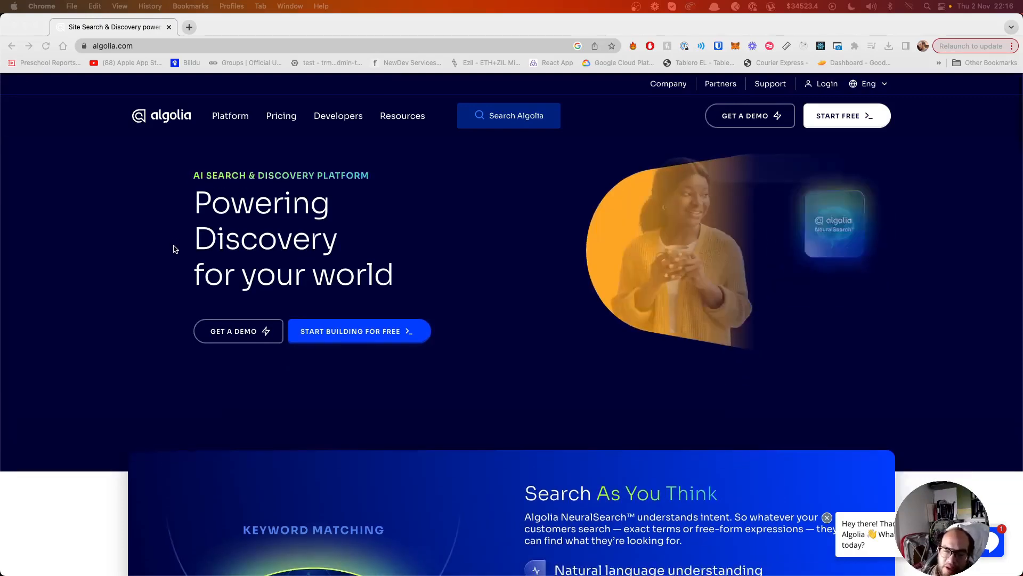
pyautogui.scroll(-3)
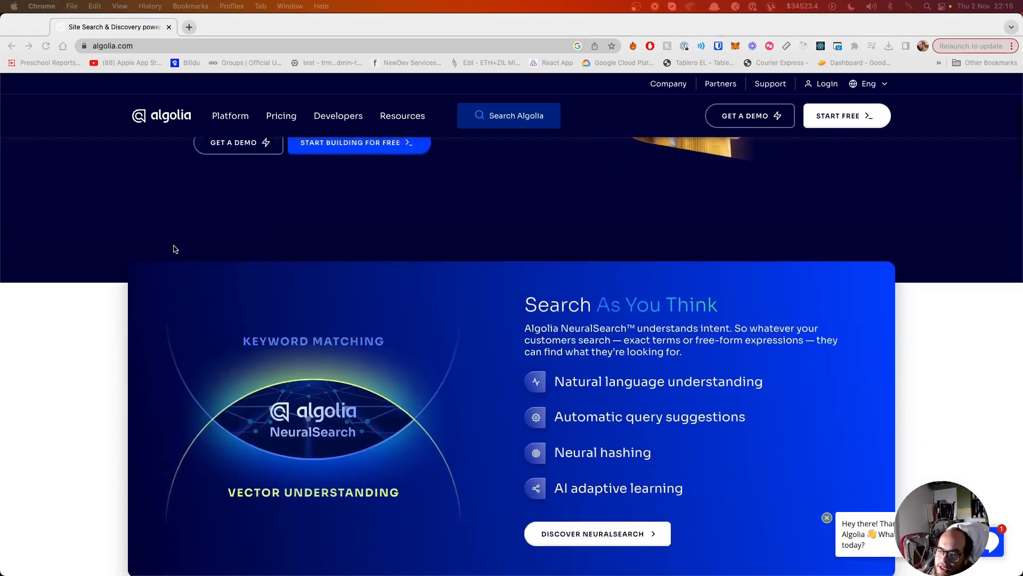
pyautogui.scroll(-3)
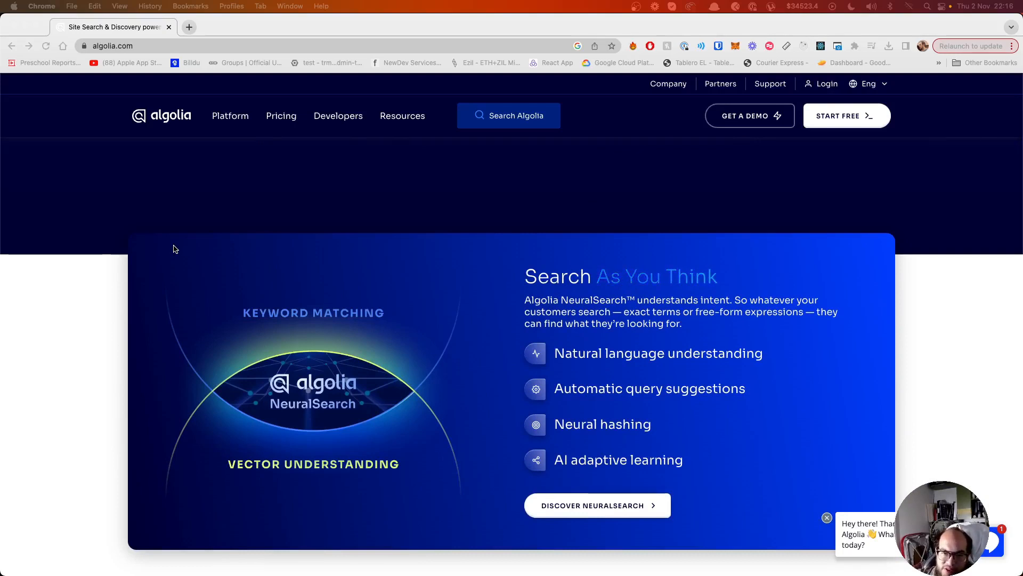
pyautogui.moveTo(316, 309)
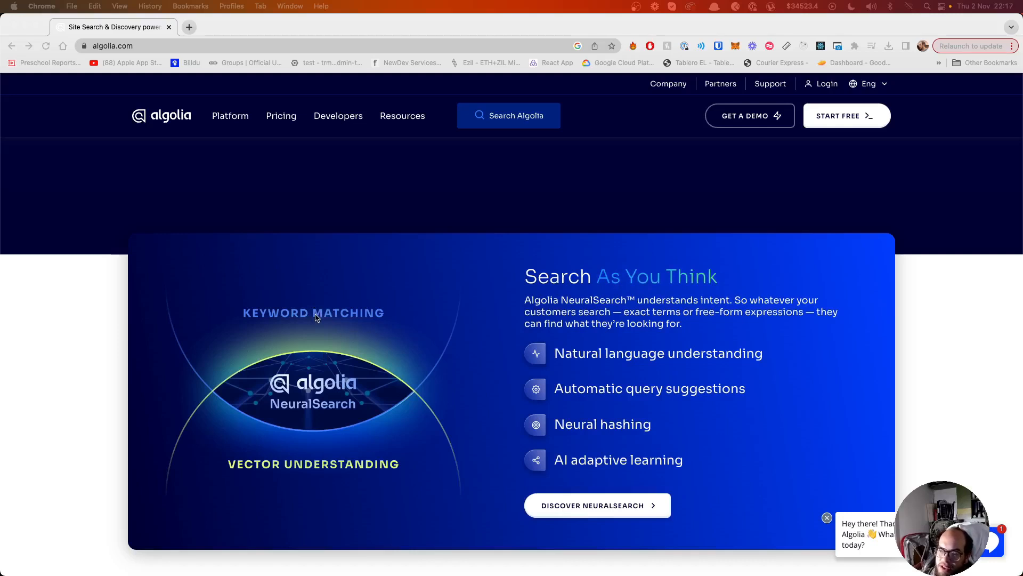
pyautogui.scroll(3)
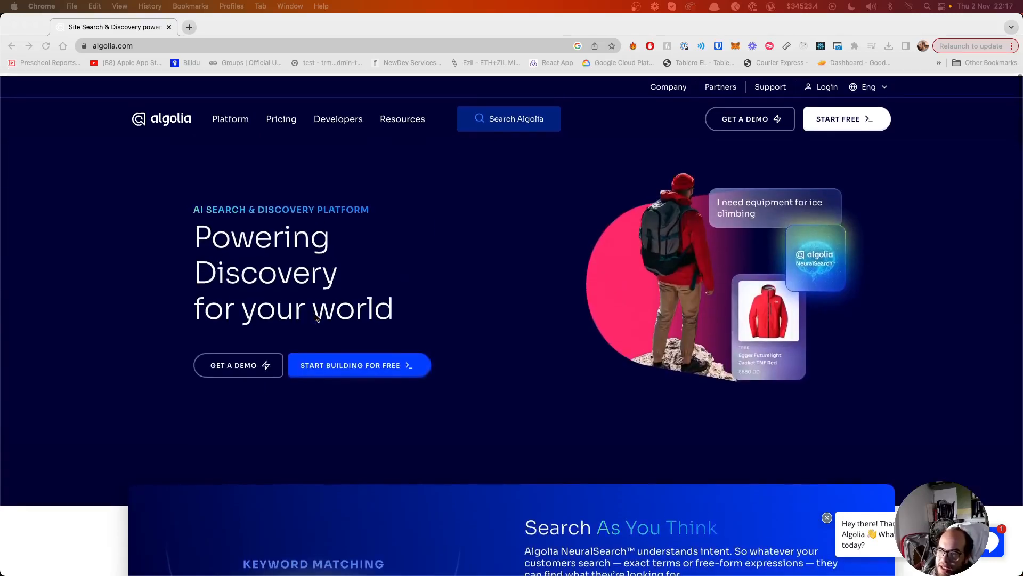
pyautogui.scroll(-3)
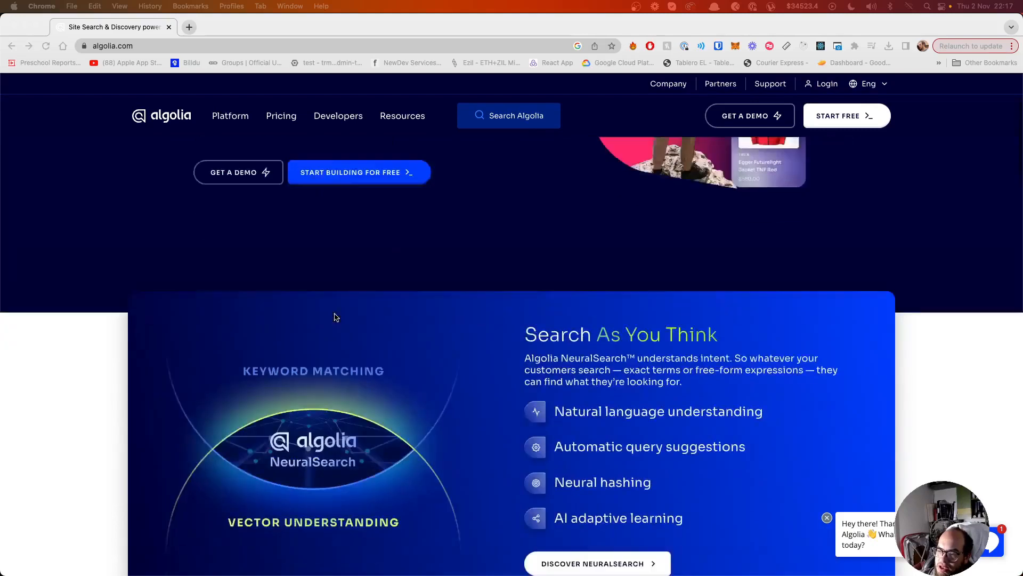
pyautogui.scroll(-3)
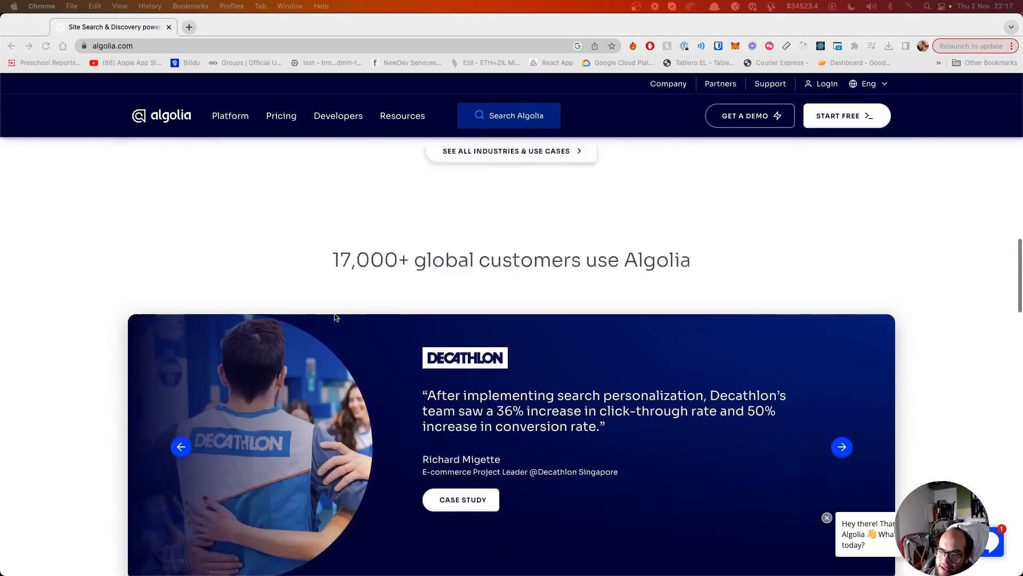
pyautogui.scroll(3)
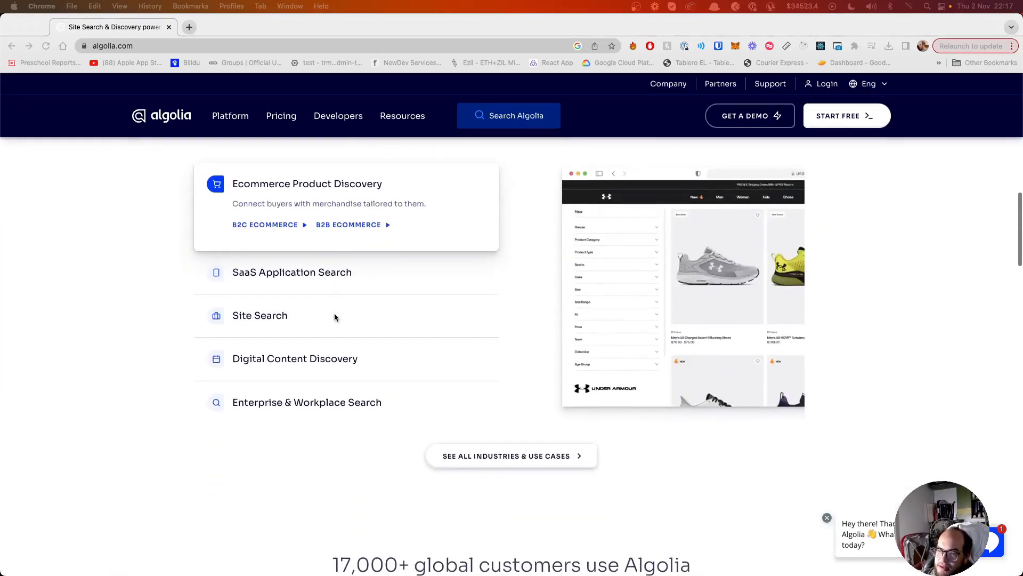
pyautogui.scroll(3)
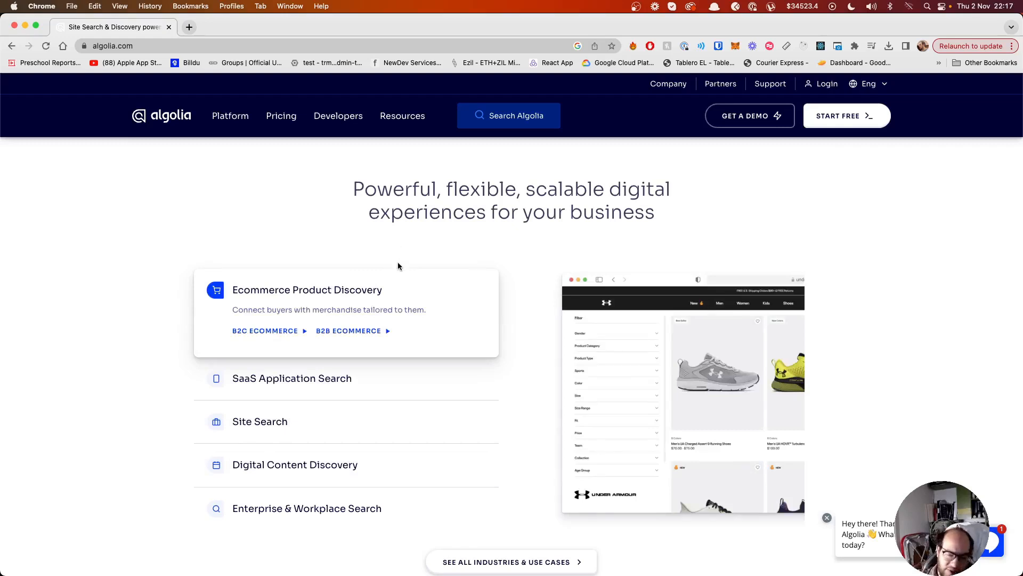
pyautogui.scroll(3)
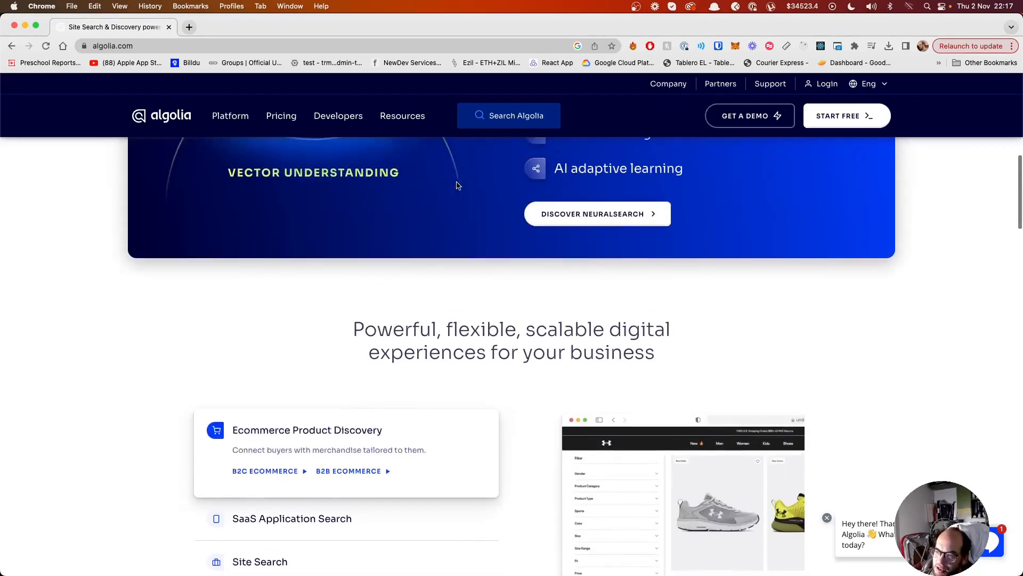
pyautogui.scroll(3)
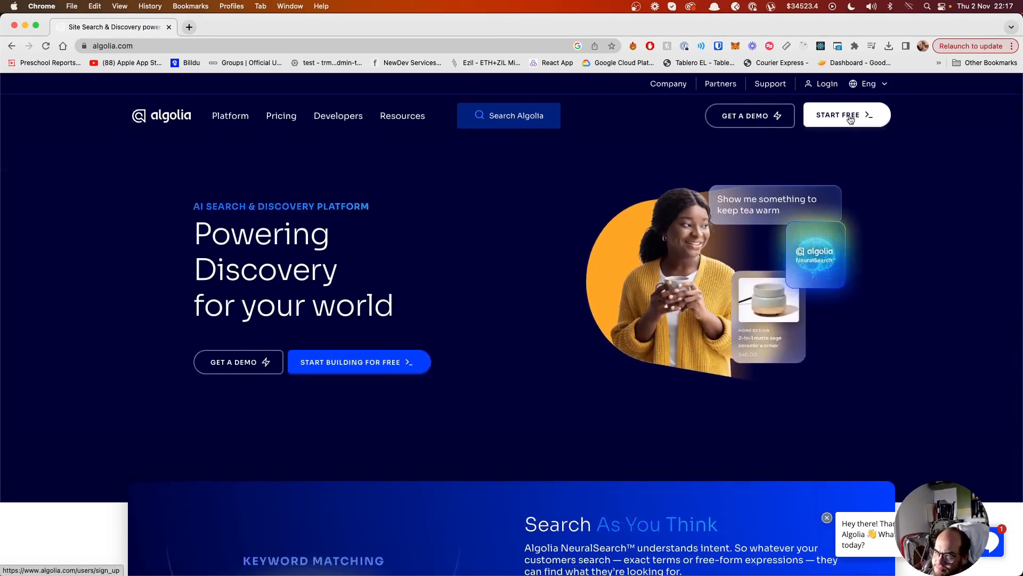
# Sign up for a free Algolia account via GitHub and scroll the overview to Top Indices
pyautogui.click(847, 115)
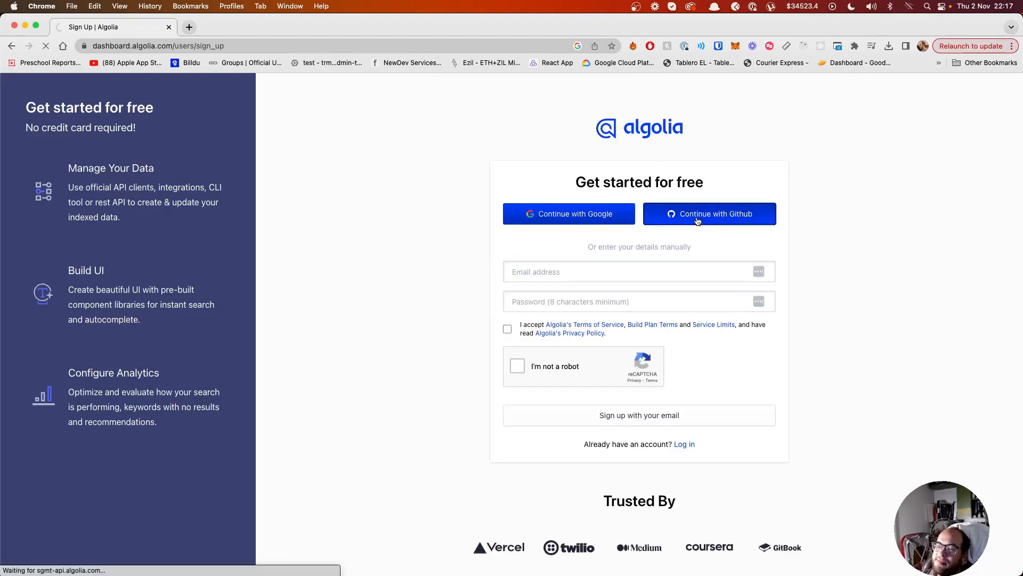
pyautogui.moveTo(539, 167)
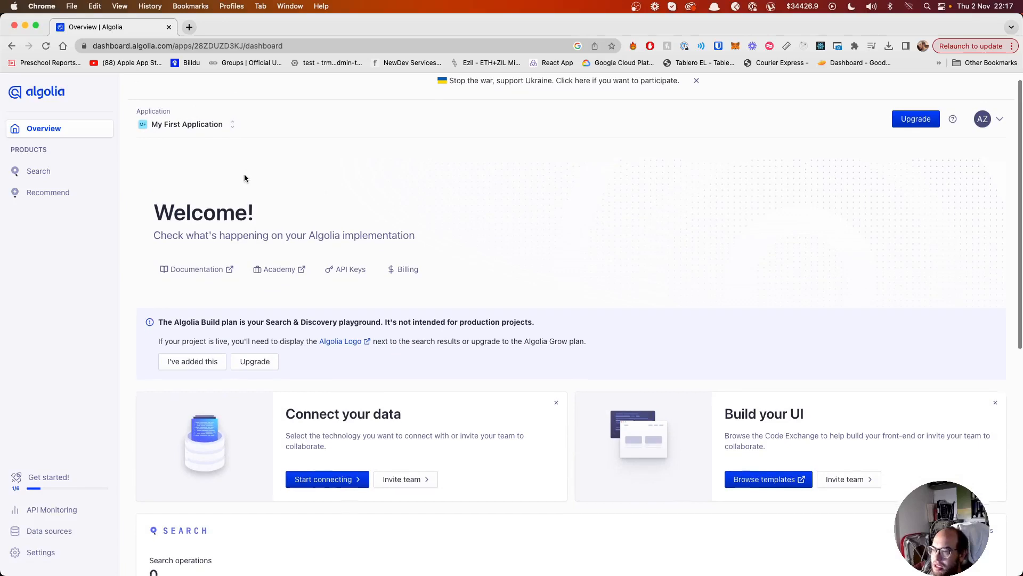
pyautogui.scroll(-3)
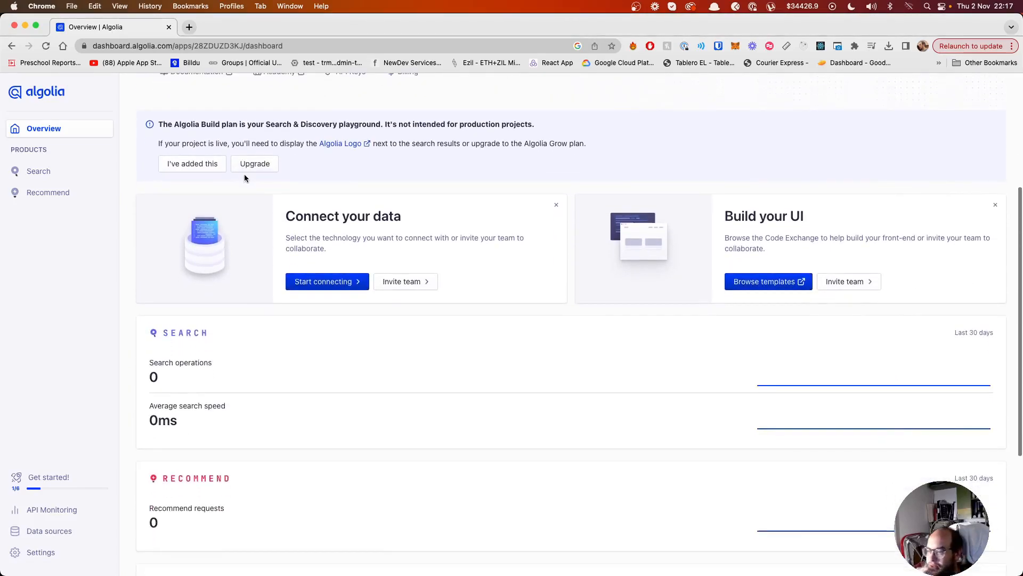
pyautogui.scroll(-3)
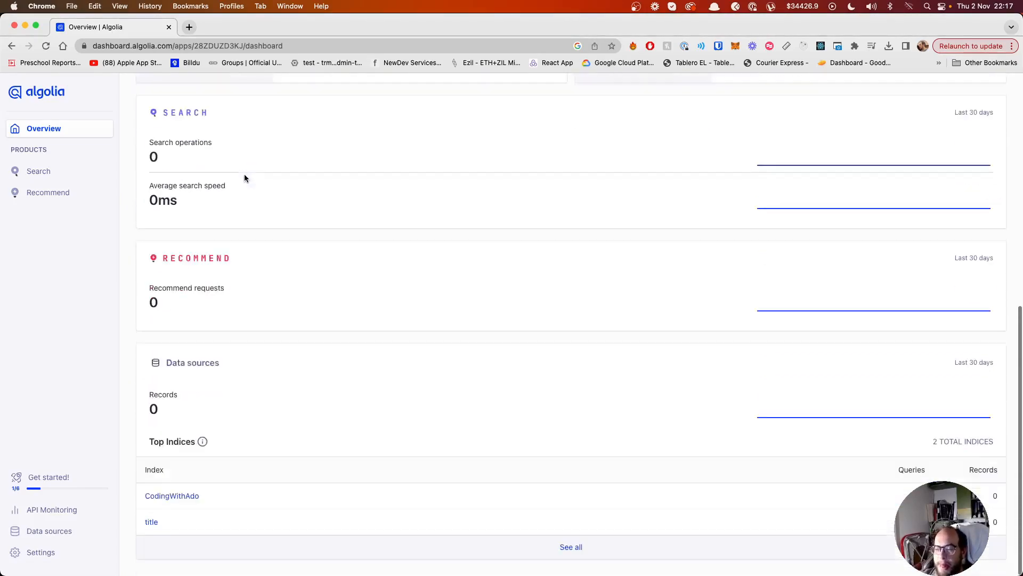
# Open the CodingWithAdo index and expand the Upload records dropdown
pyautogui.click(172, 496)
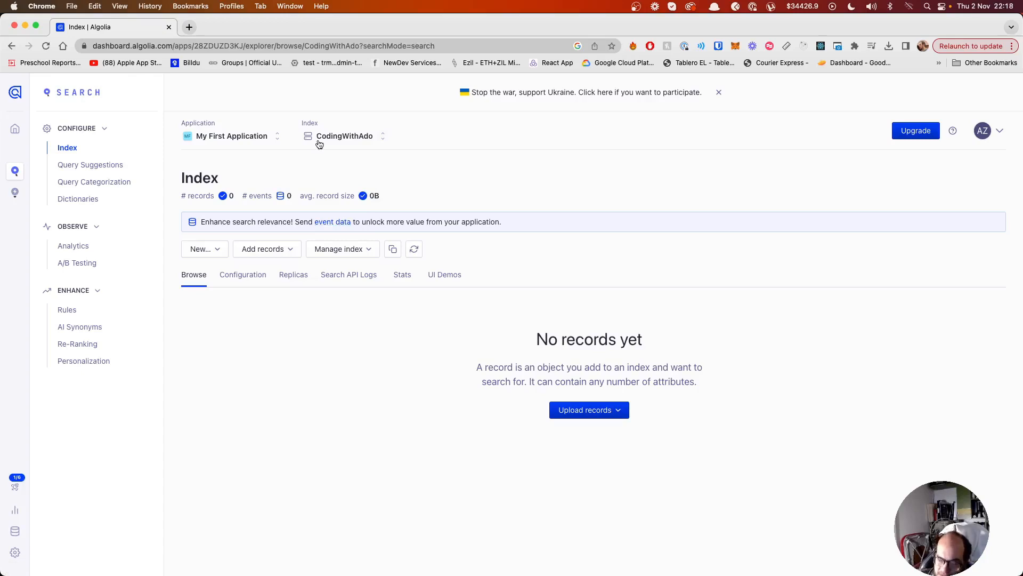
pyautogui.moveTo(423, 307)
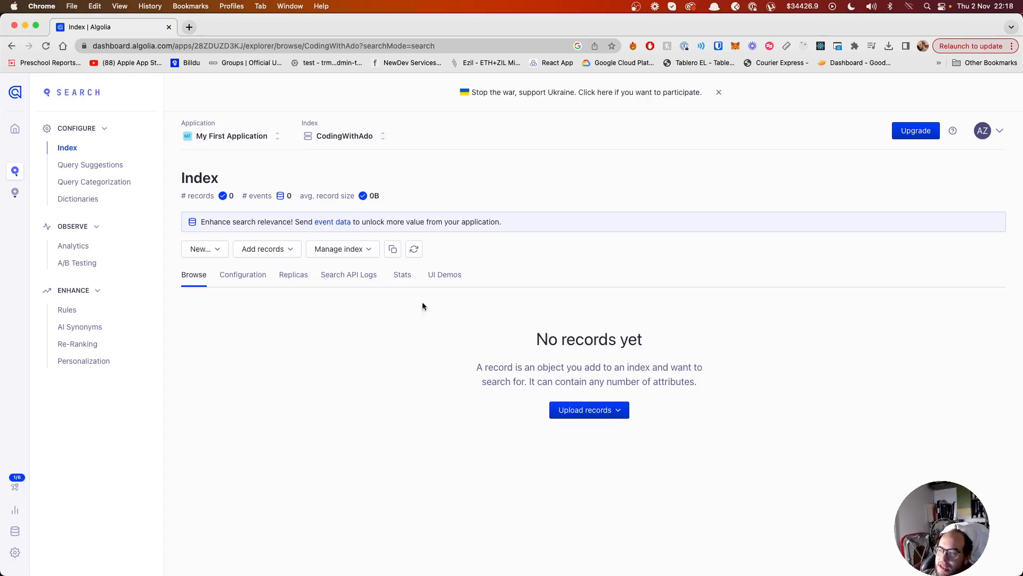
pyautogui.moveTo(439, 414)
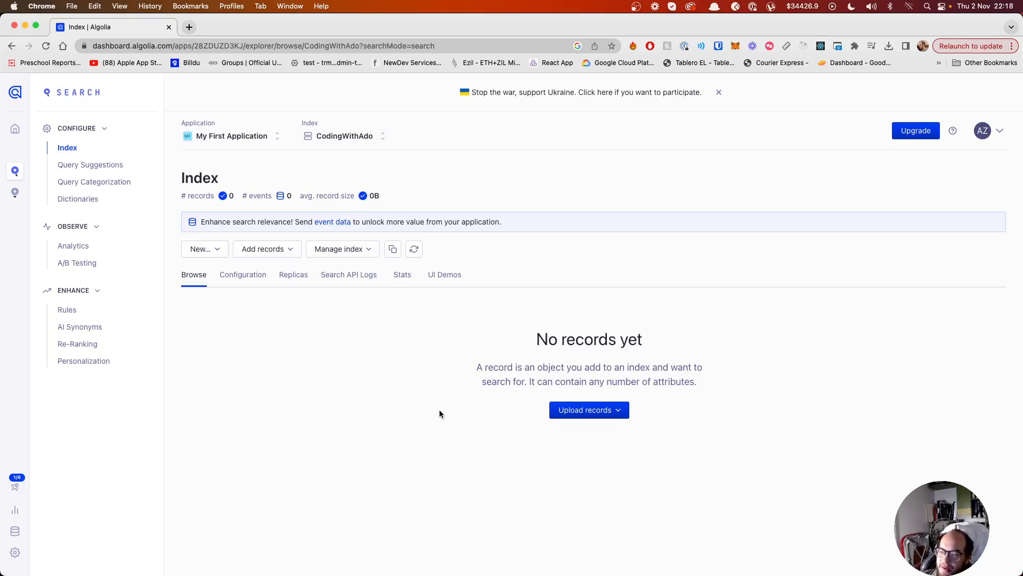
pyautogui.click(587, 410)
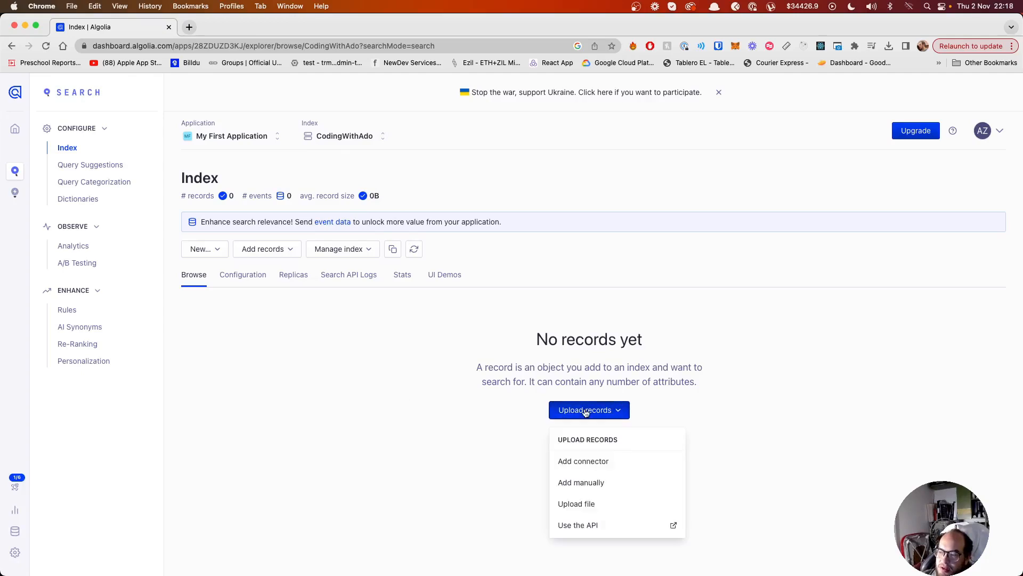
pyautogui.moveTo(582, 461)
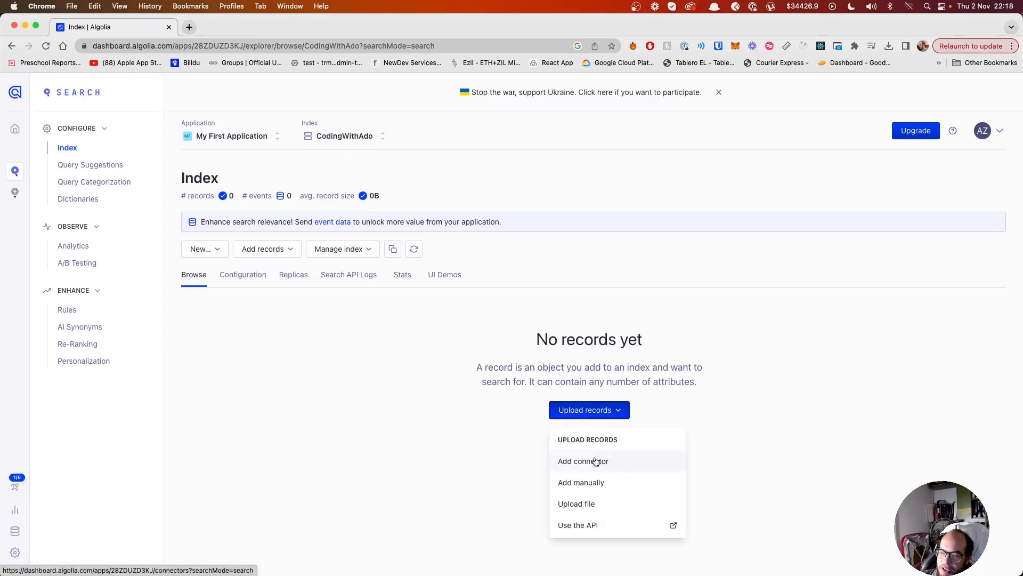
pyautogui.moveTo(626, 468)
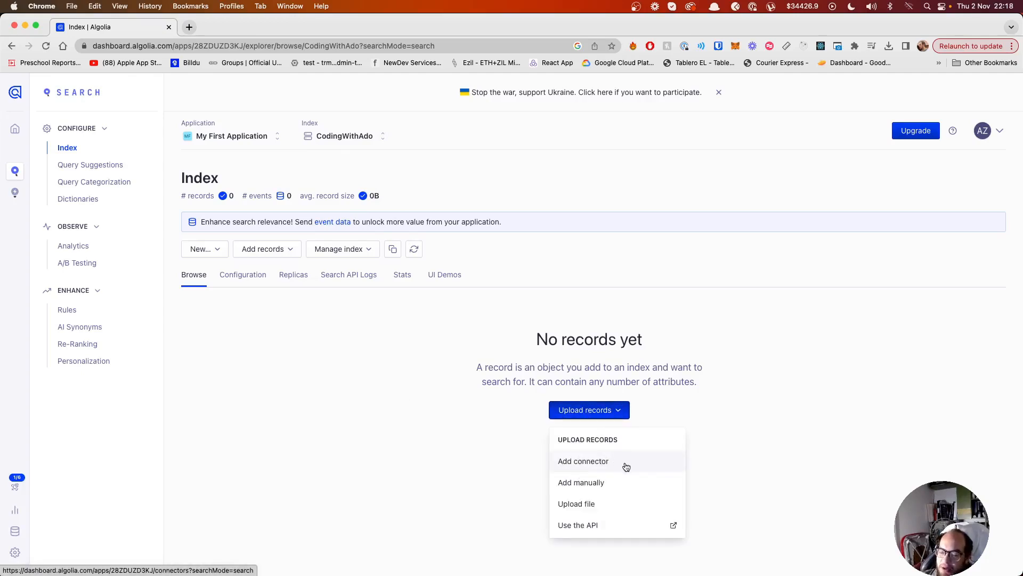
pyautogui.moveTo(623, 465)
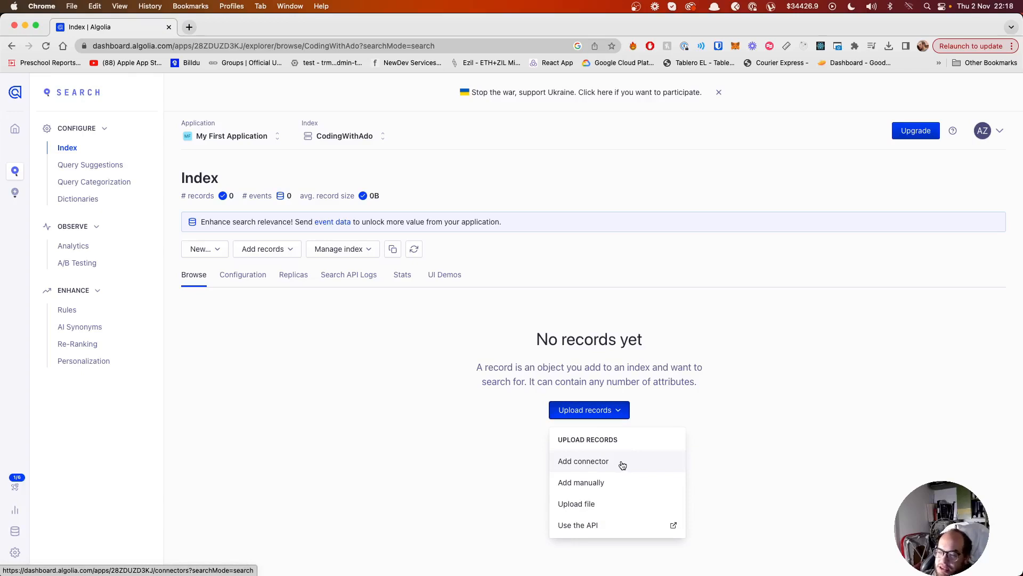
pyautogui.moveTo(613, 468)
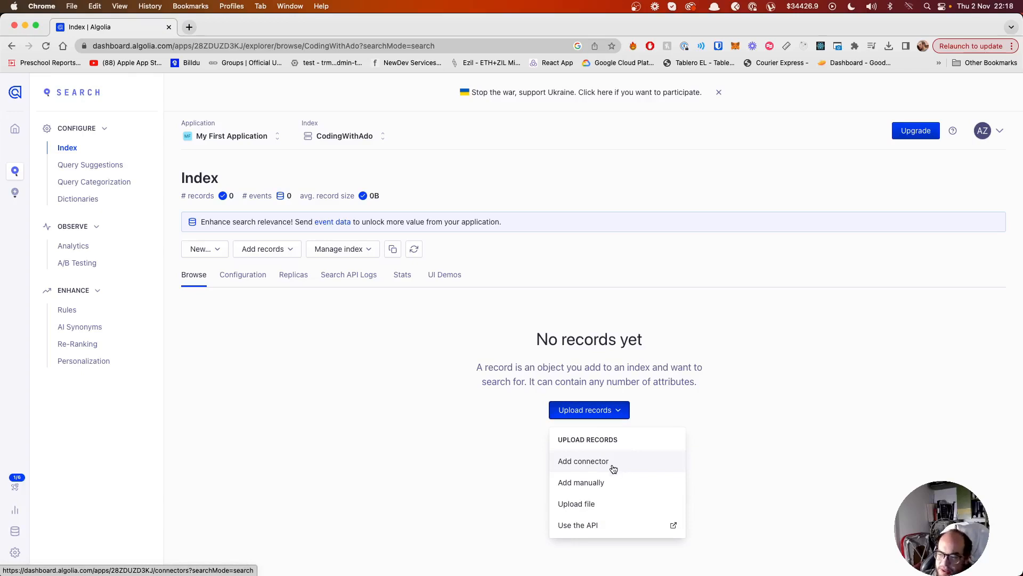
pyautogui.moveTo(602, 486)
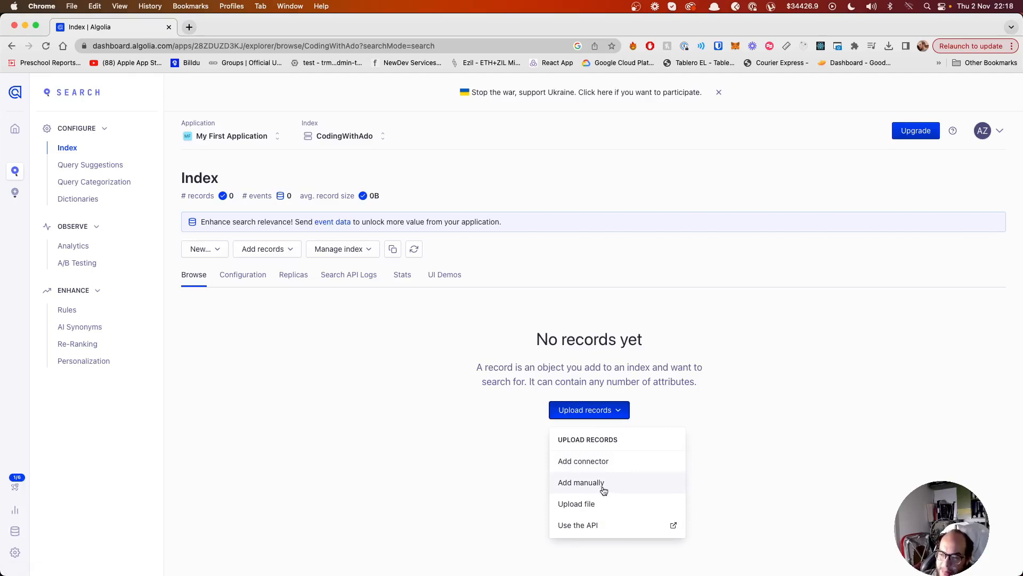
pyautogui.moveTo(606, 503)
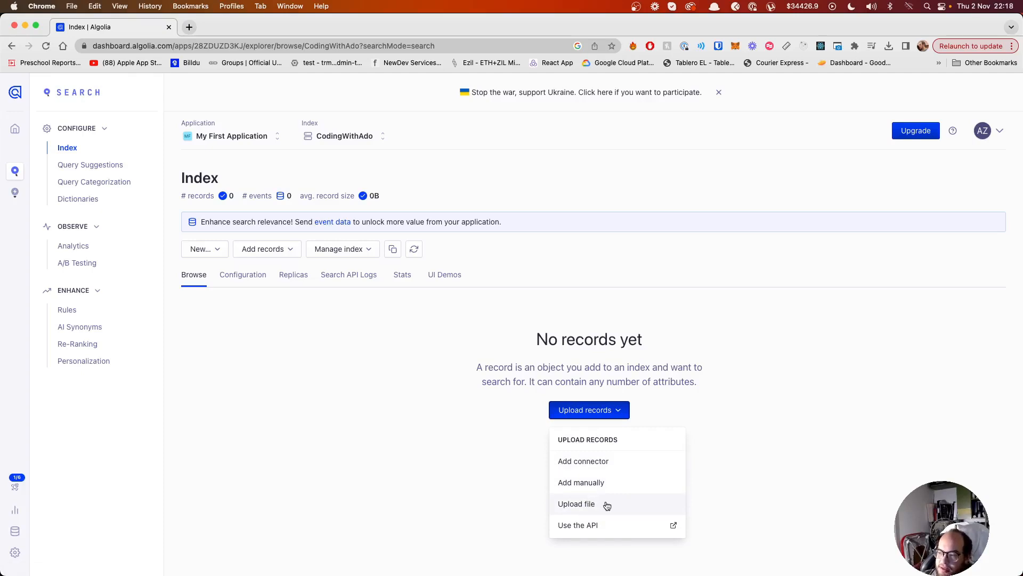
pyautogui.click(576, 503)
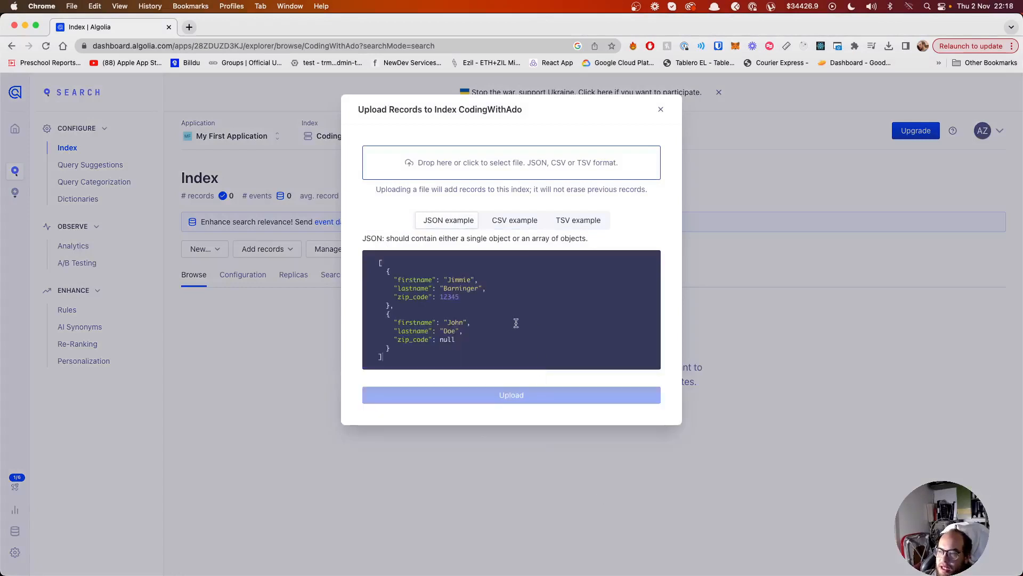
pyautogui.moveTo(579, 275)
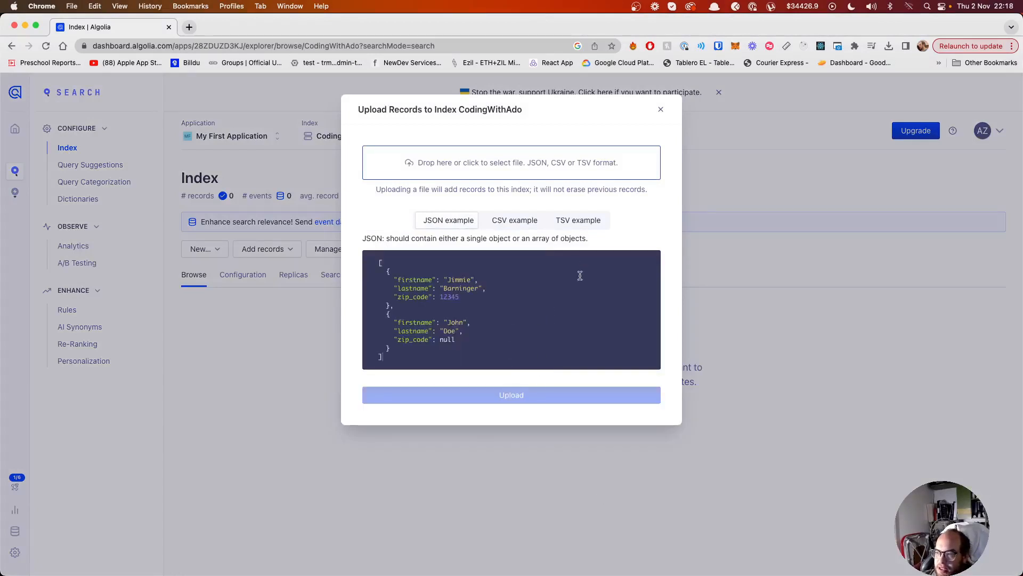
pyautogui.moveTo(316, 265)
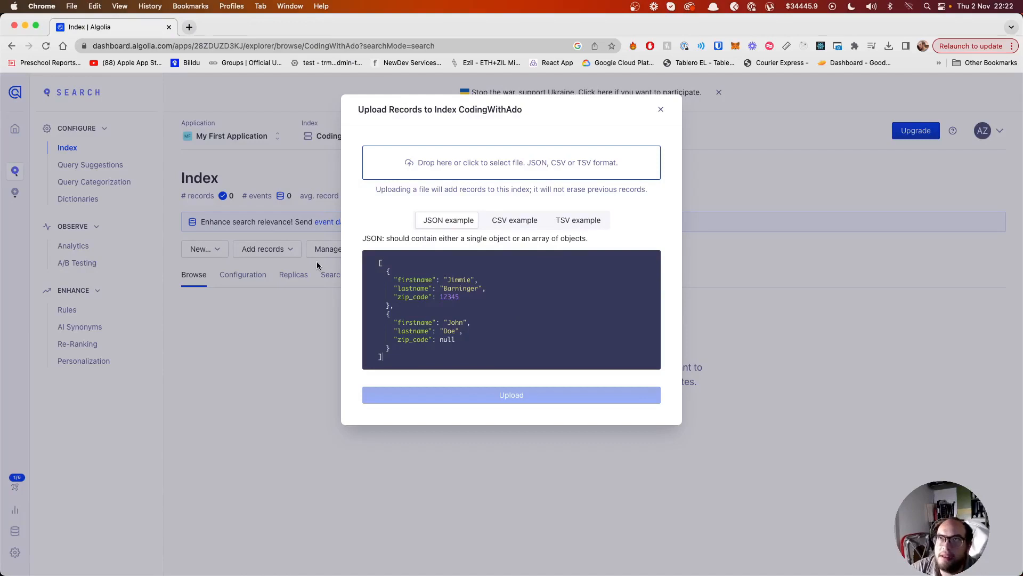
pyautogui.moveTo(231, 134)
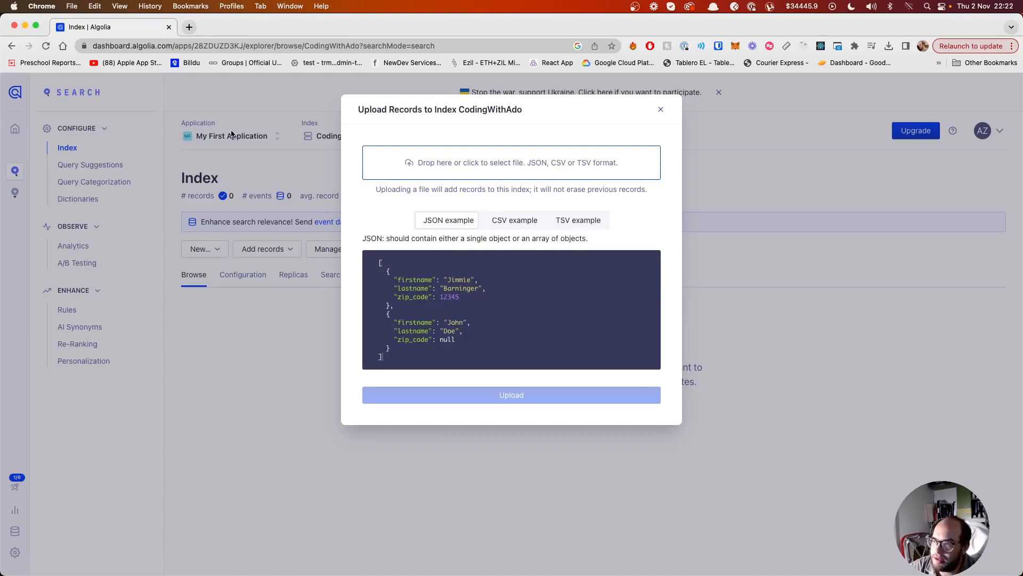
pyautogui.click(189, 27)
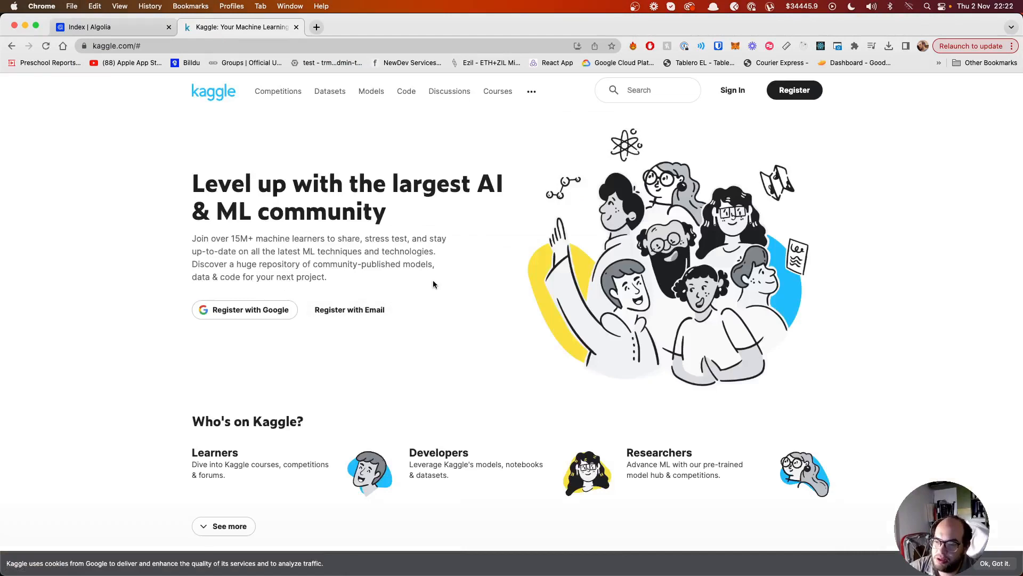
pyautogui.moveTo(250, 309)
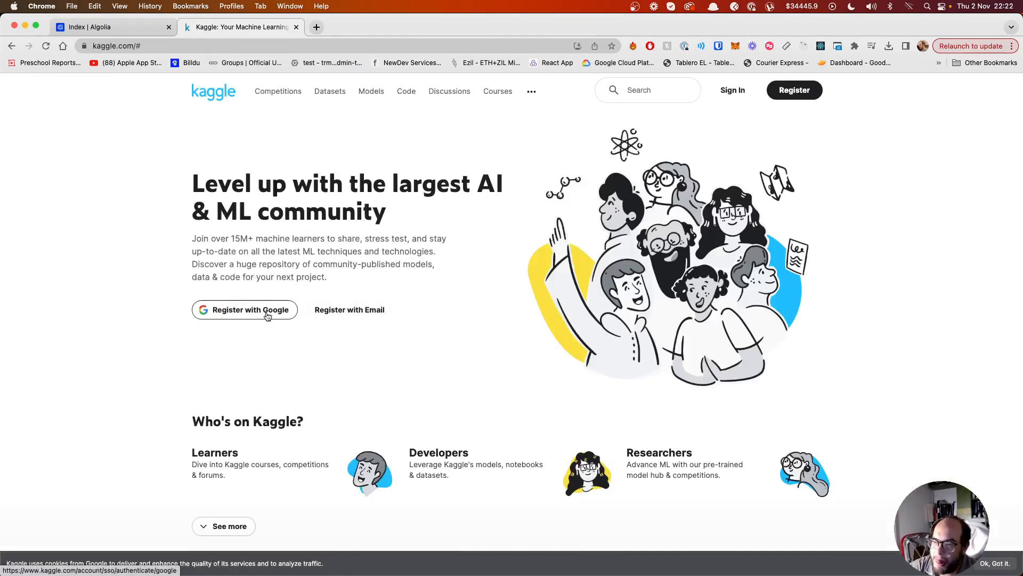
# Register on Kaggle with a Google account
pyautogui.click(244, 309)
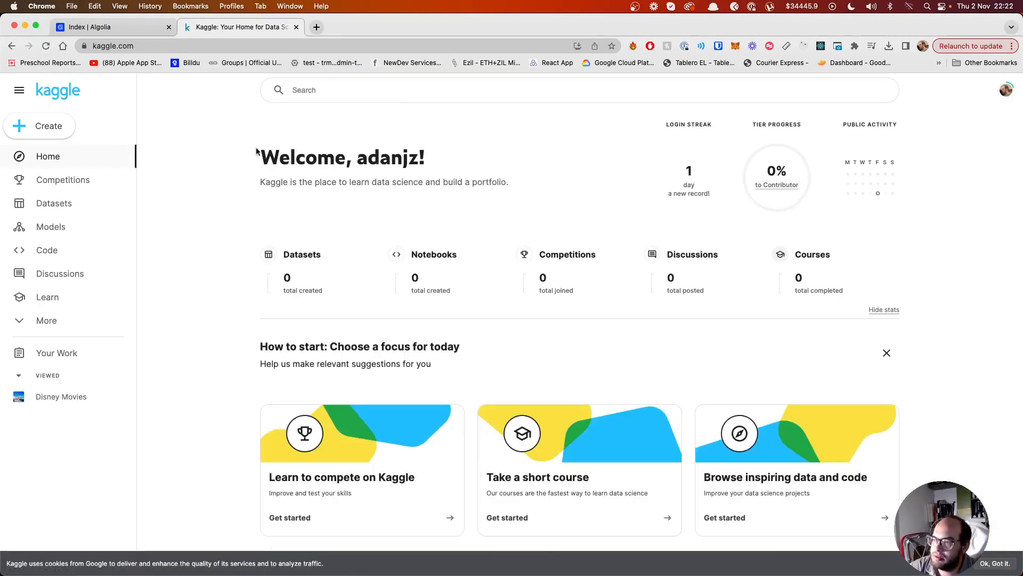
pyautogui.moveTo(129, 207)
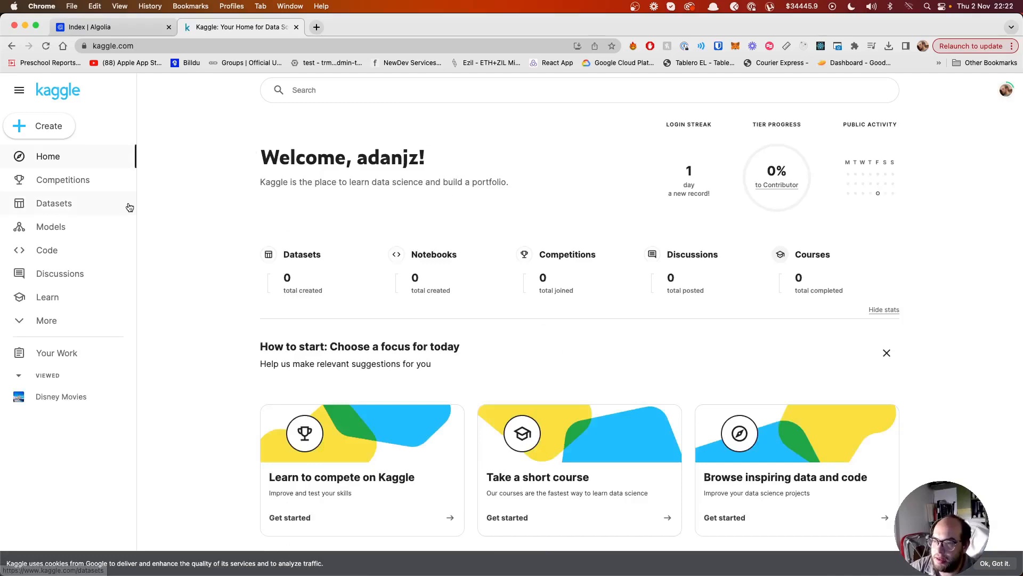
pyautogui.moveTo(60, 212)
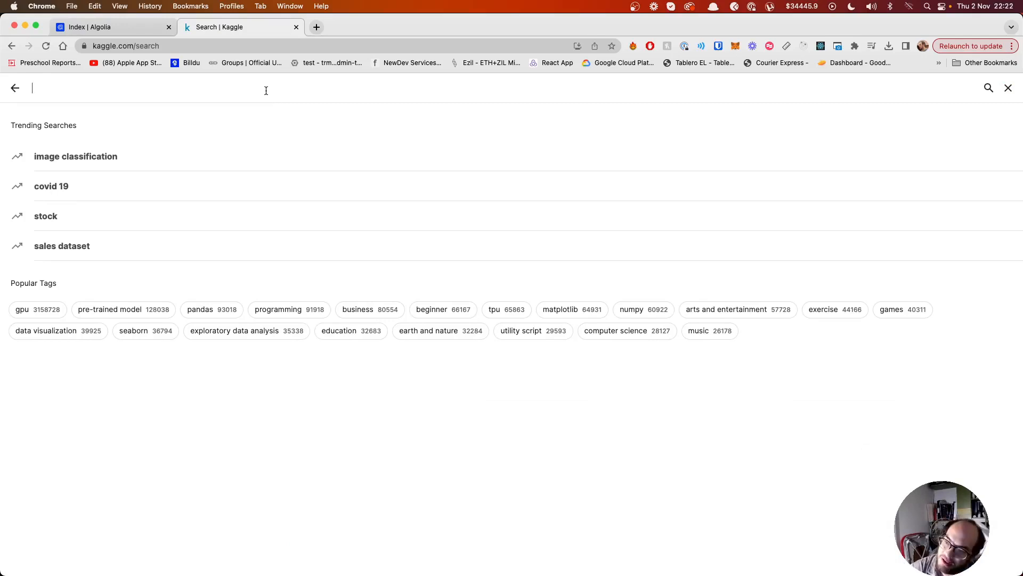
# Search Kaggle for 'disney' and download the Disney+ Movies and TV Shows dataset
pyautogui.write('disney')
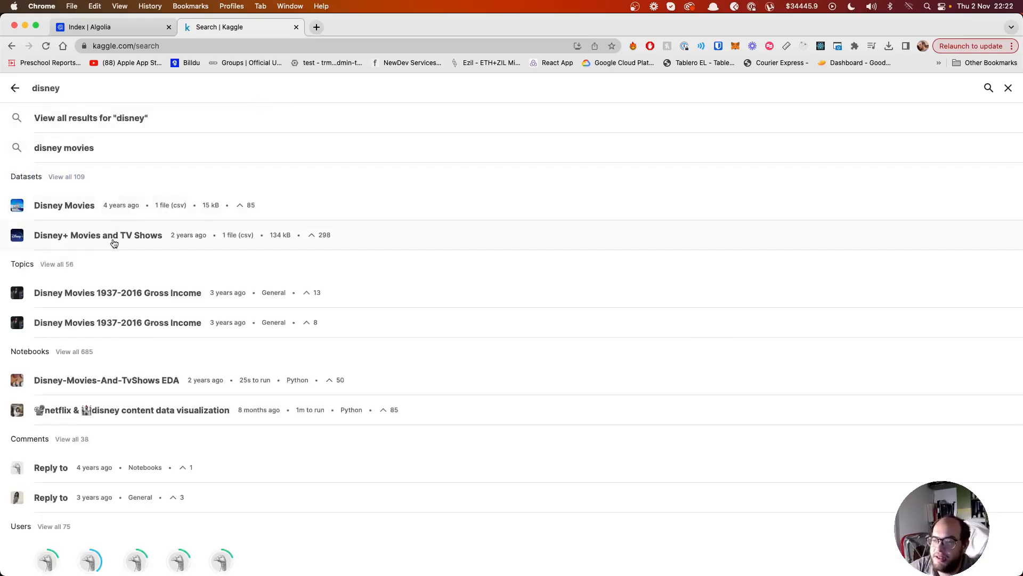
pyautogui.click(98, 235)
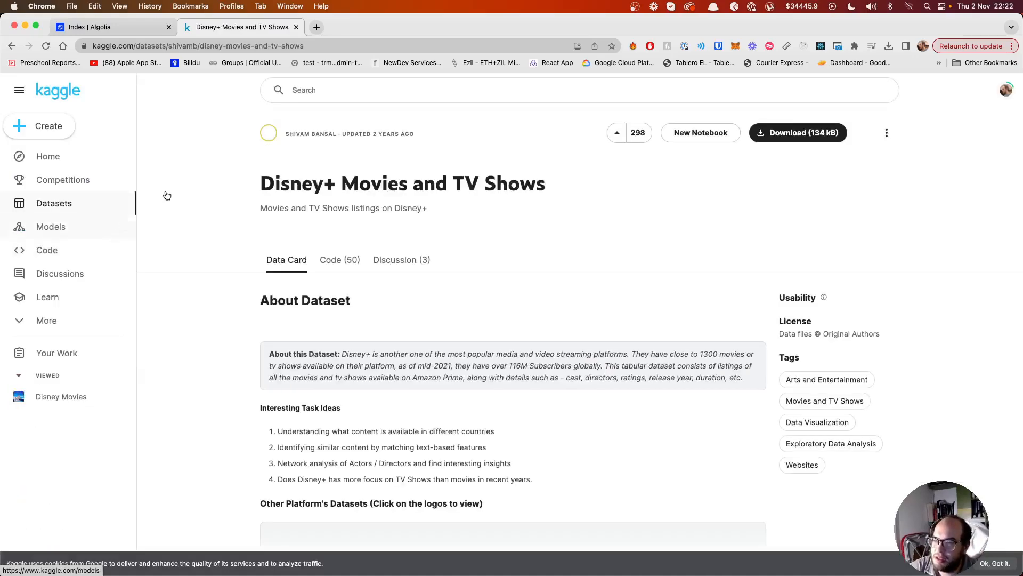
pyautogui.click(798, 133)
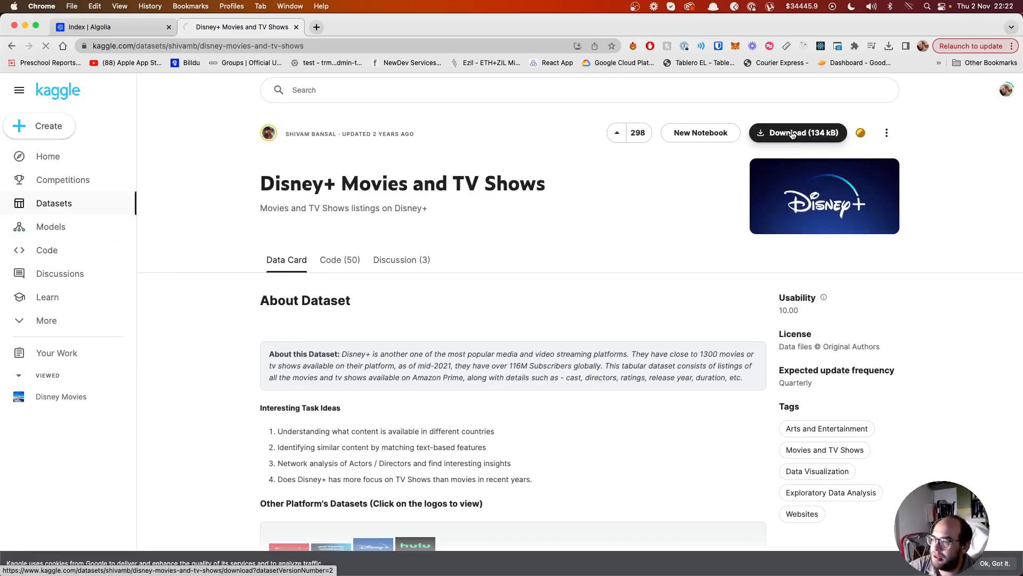
pyautogui.click(797, 132)
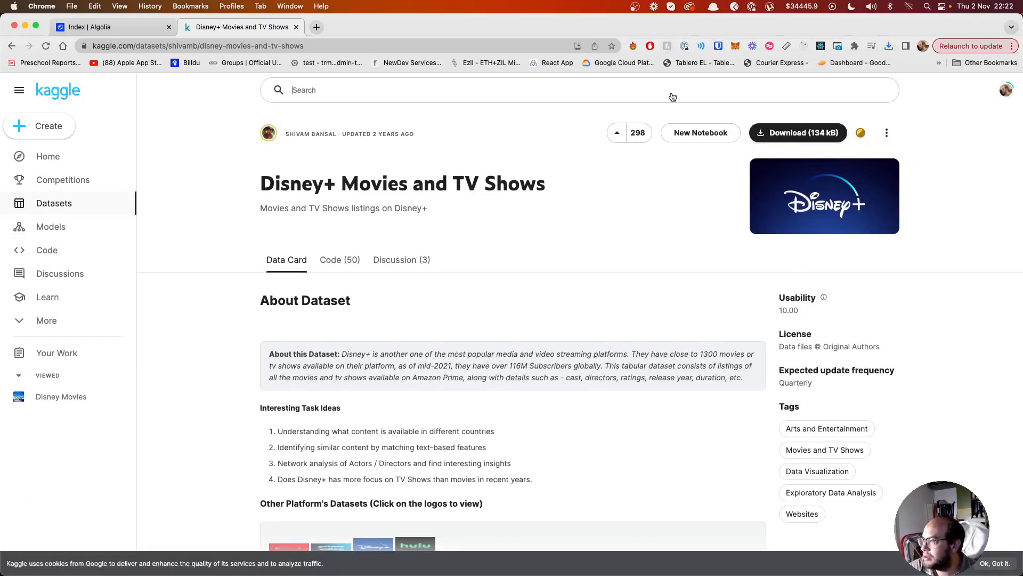
# Upload disney_plus_titles.csv into the CodingWithAdo index in Algolia
pyautogui.click(111, 26)
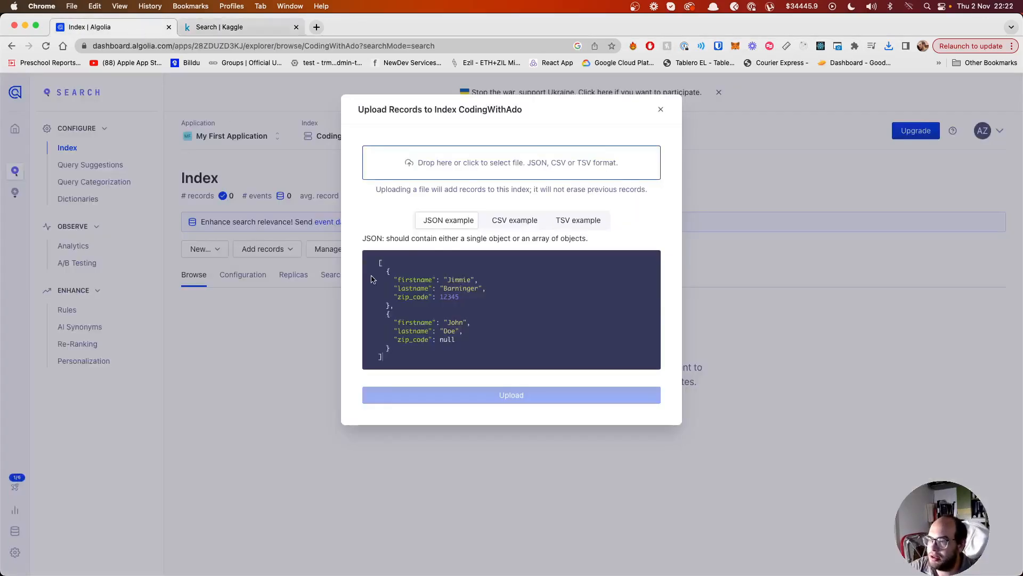
pyautogui.moveTo(482, 163)
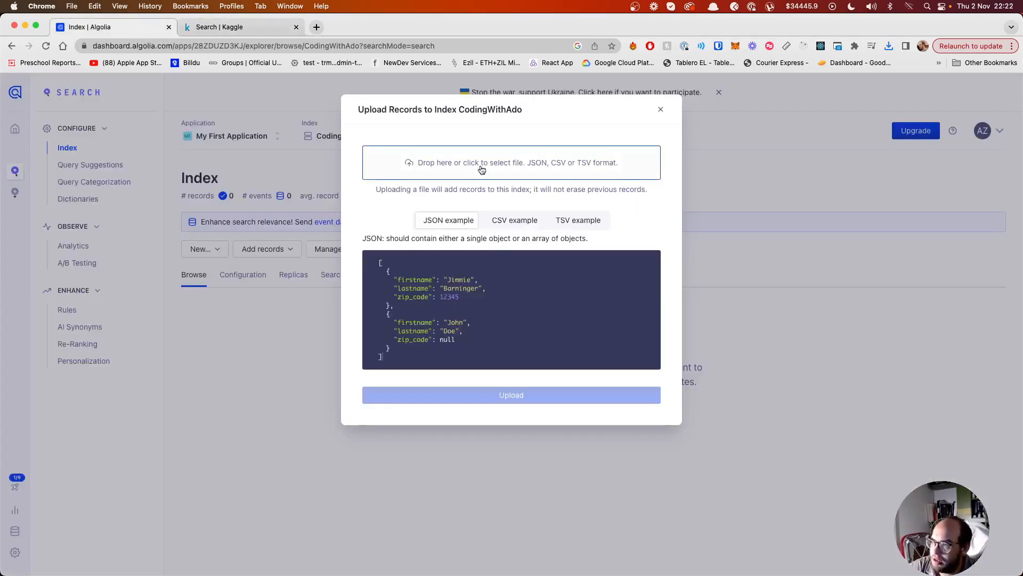
pyautogui.click(511, 163)
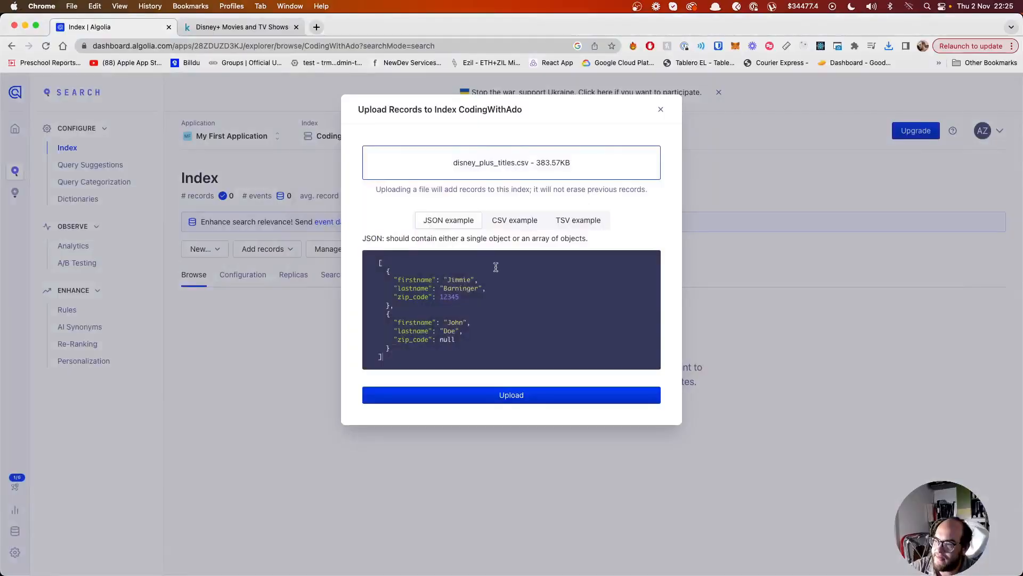
pyautogui.click(511, 395)
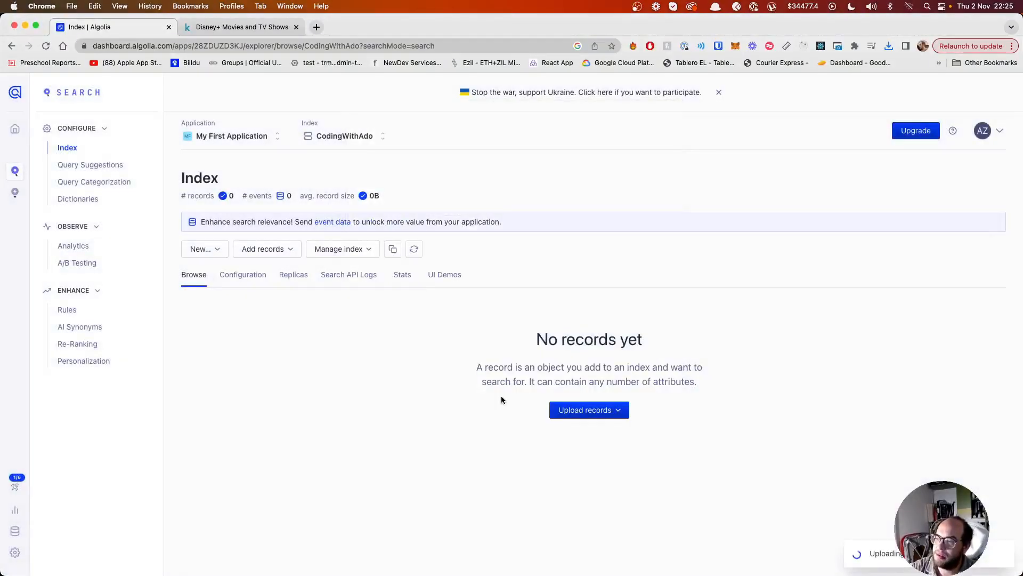
pyautogui.moveTo(396, 381)
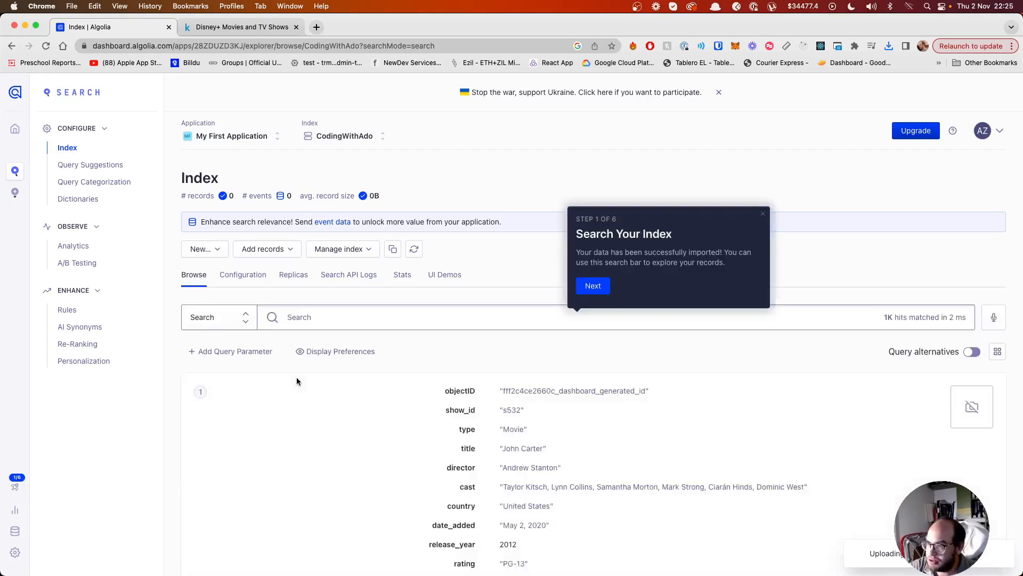
# Dismiss the onboarding tour and scroll through the 1,450 imported Disney+ records
pyautogui.click(592, 285)
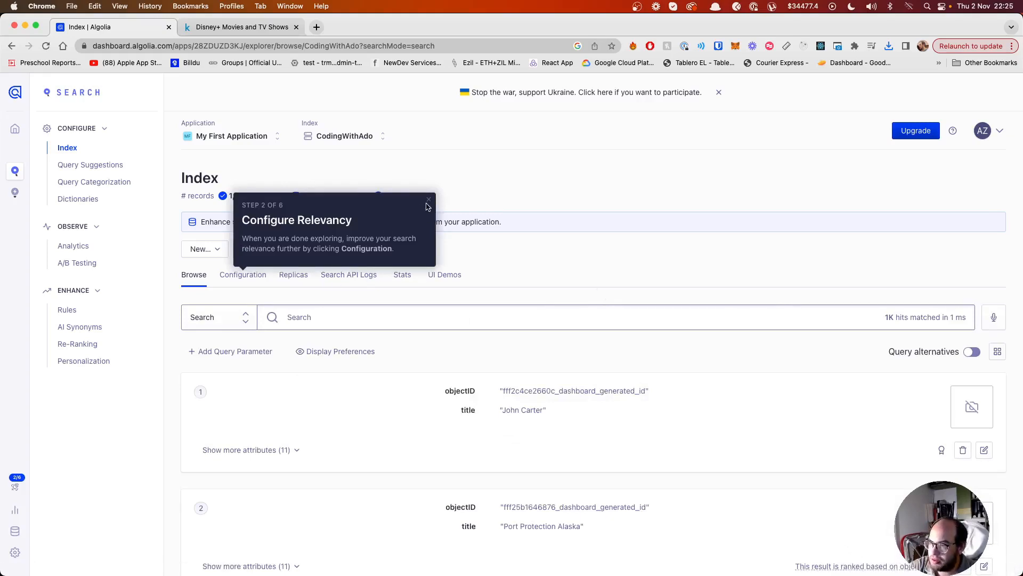
pyautogui.click(428, 199)
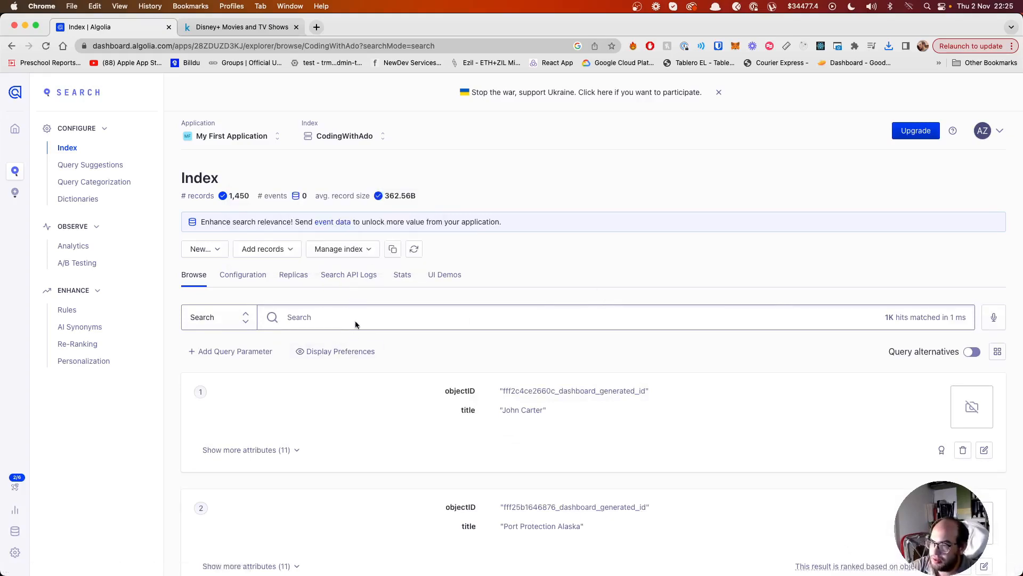
pyautogui.scroll(-3)
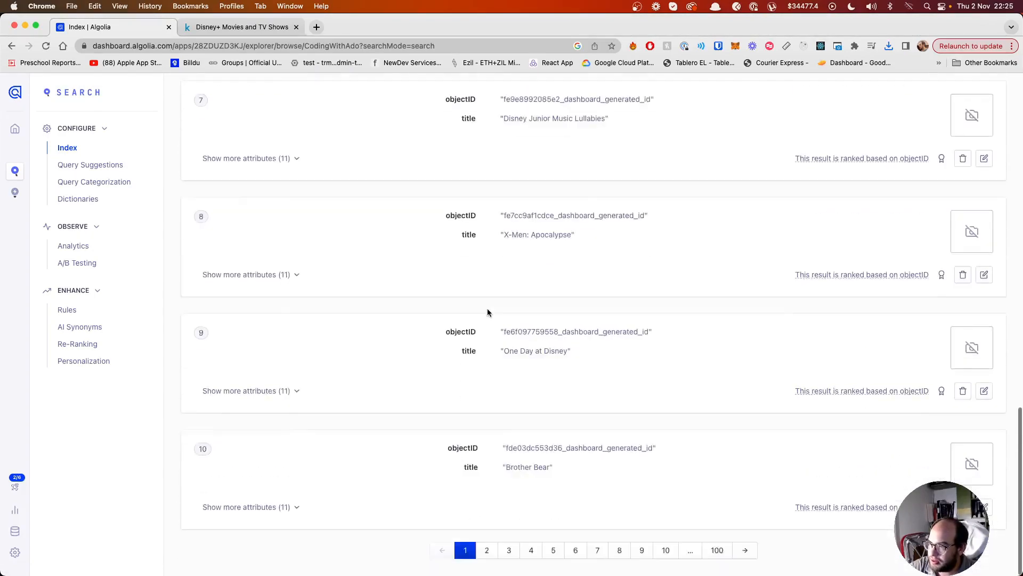
pyautogui.moveTo(790, 470)
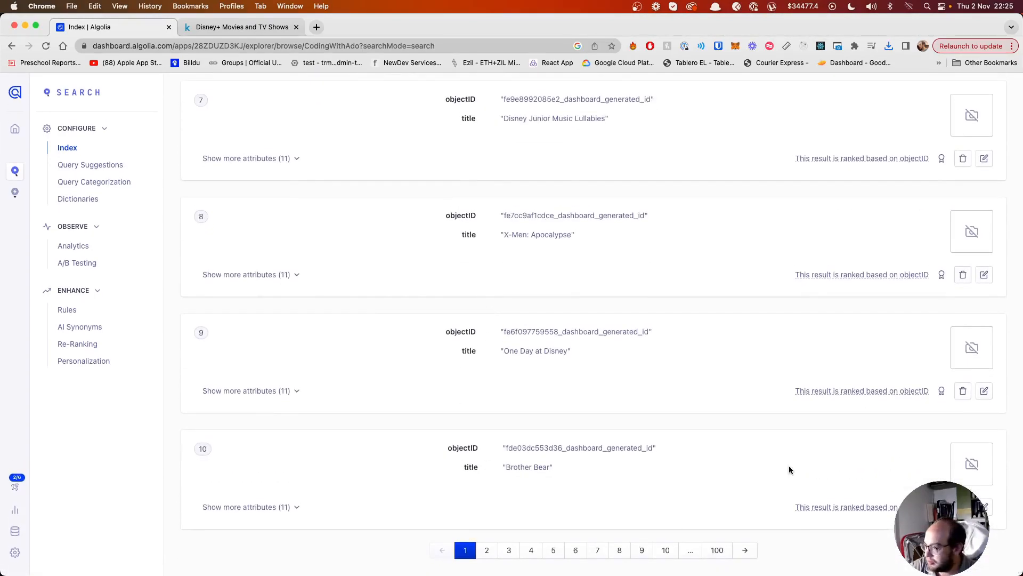
pyautogui.moveTo(614, 513)
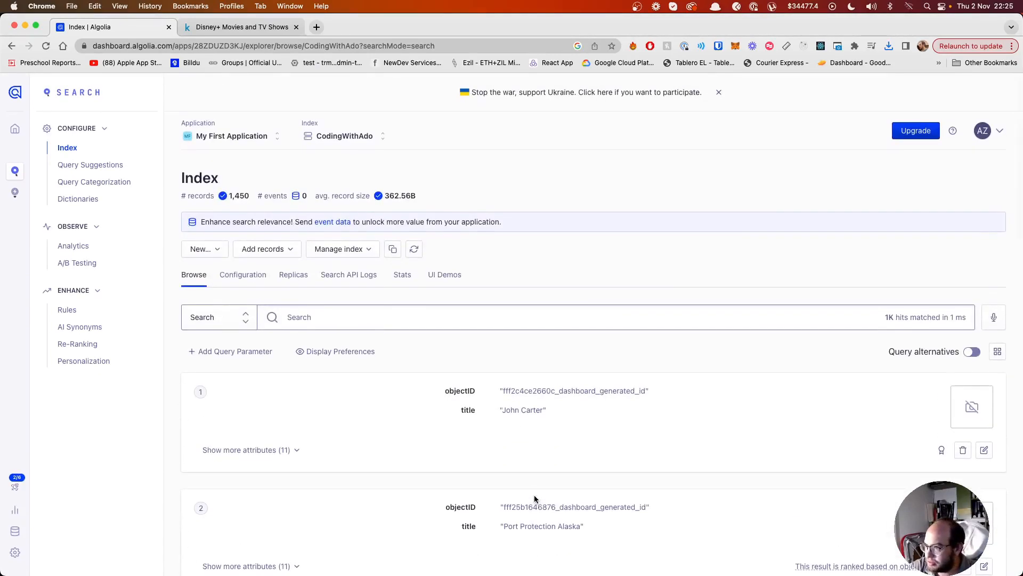
pyautogui.moveTo(229, 198)
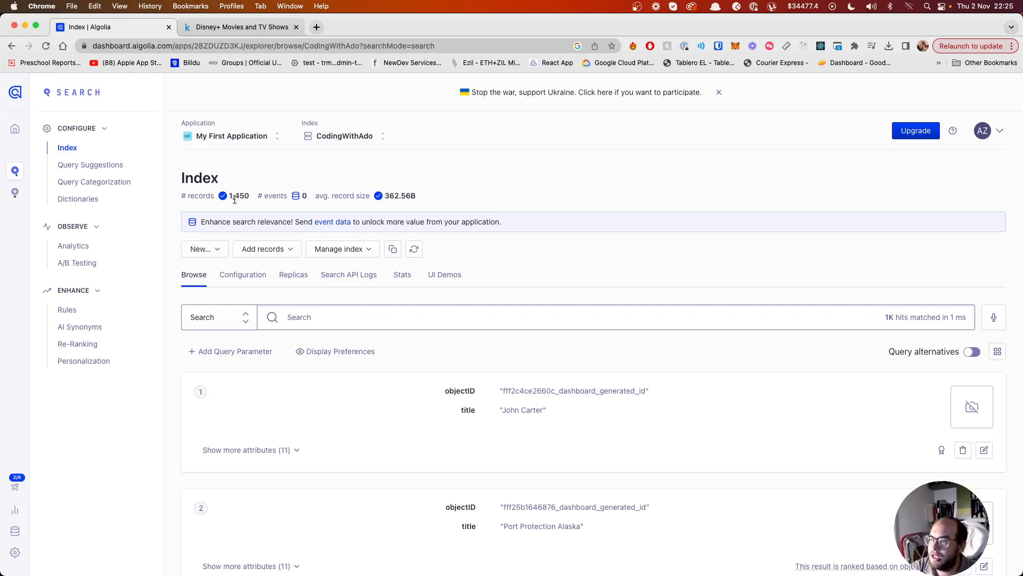
pyautogui.moveTo(268, 386)
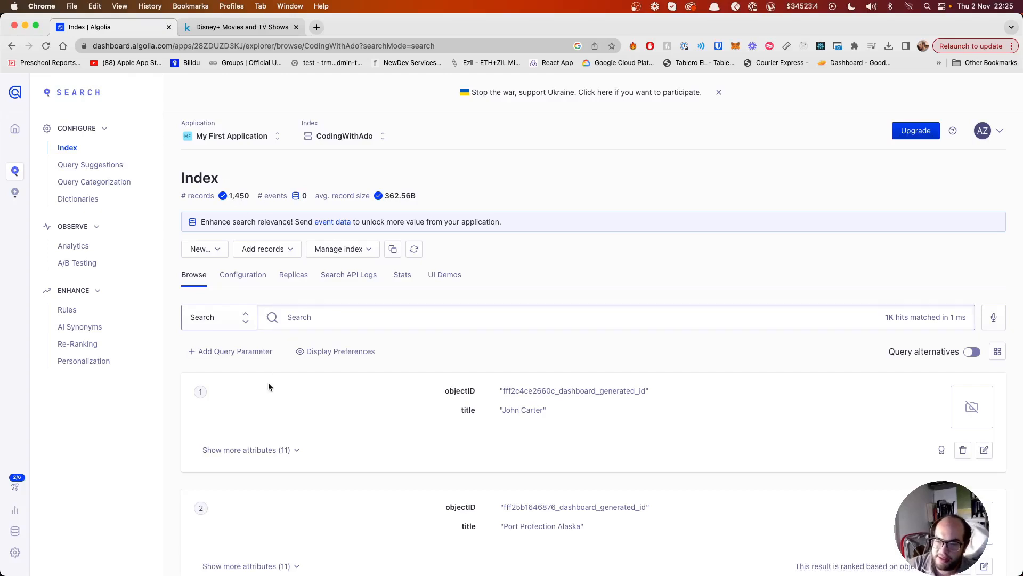
pyautogui.moveTo(282, 378)
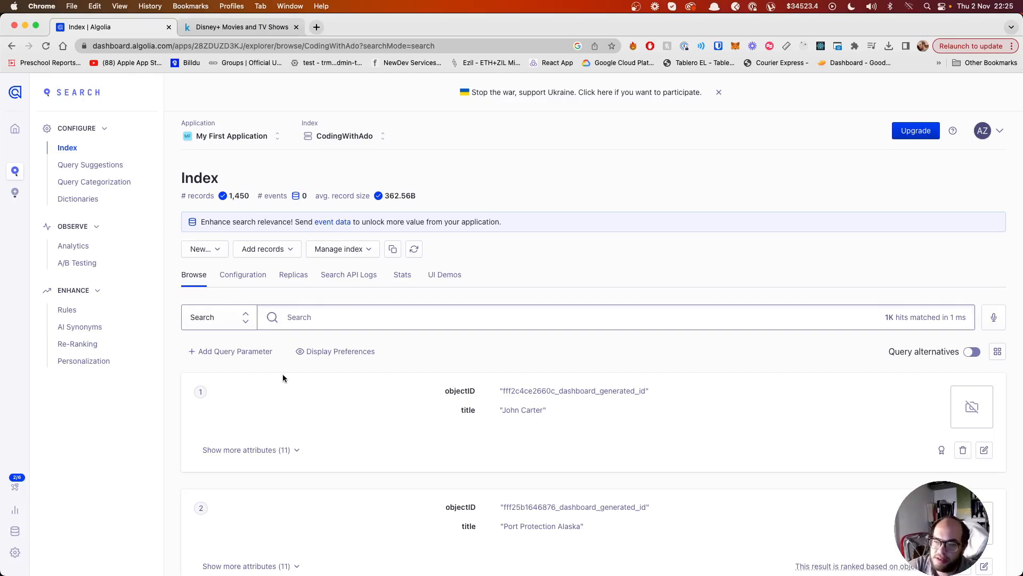
pyautogui.moveTo(401, 367)
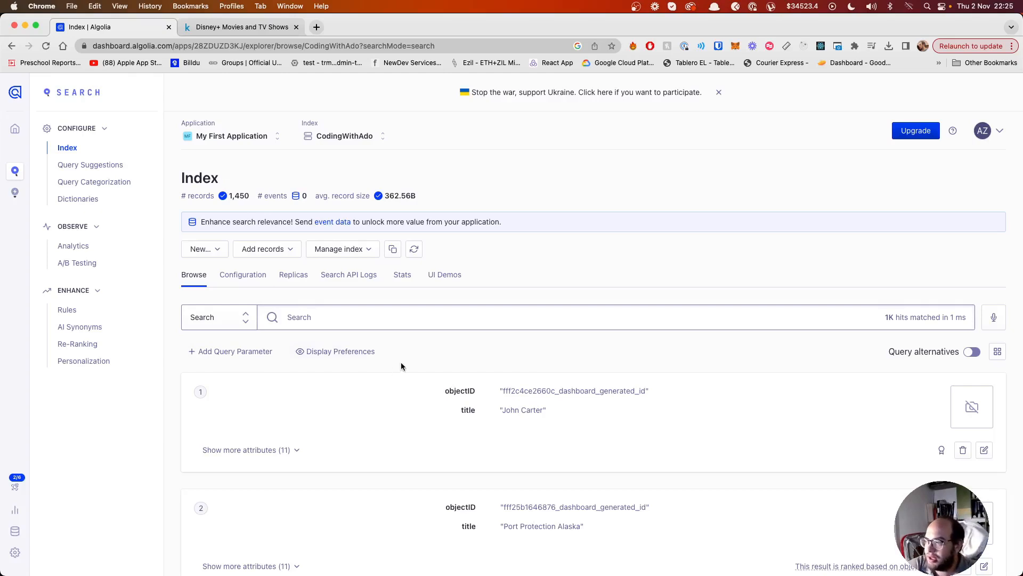
pyautogui.moveTo(485, 437)
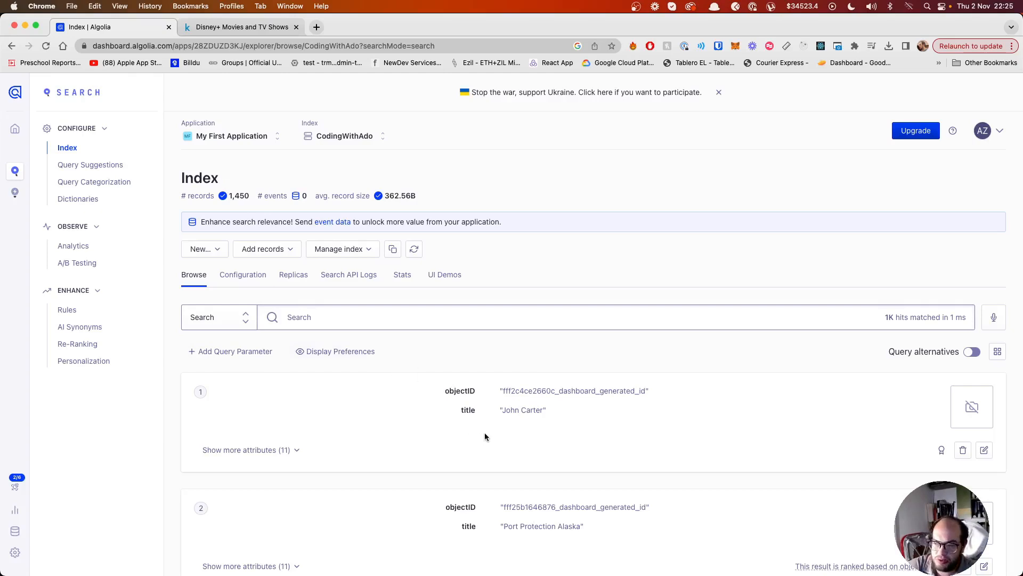
pyautogui.moveTo(452, 520)
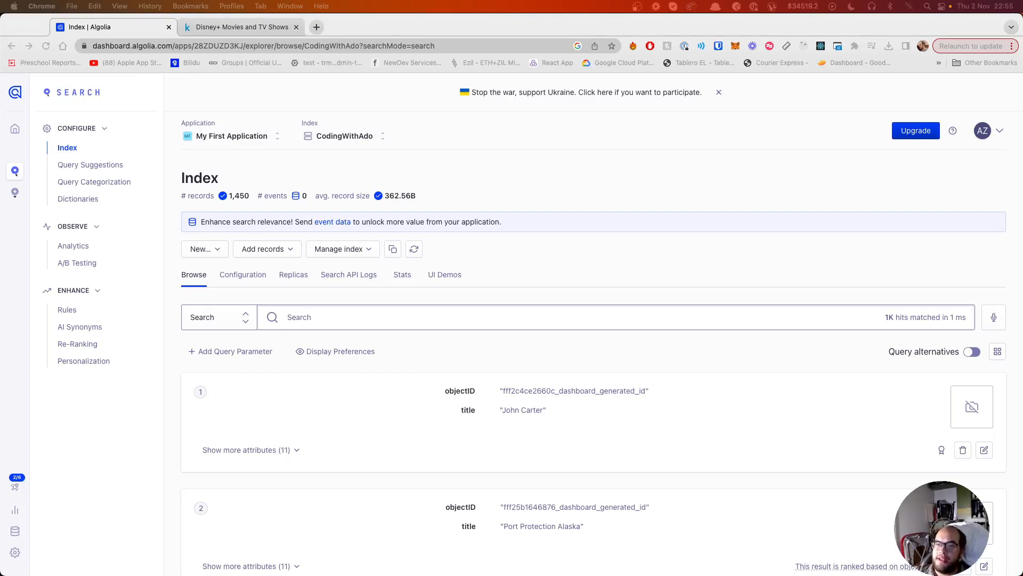
pyautogui.moveTo(113, 268)
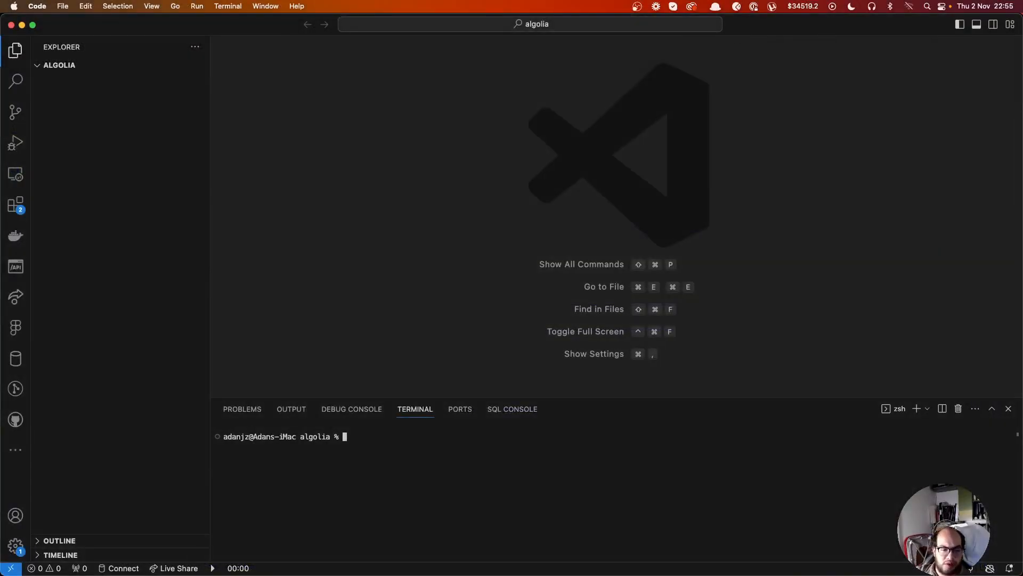
# Run npm init and npm i algoliasearch, then create index.js
pyautogui.write('ns')
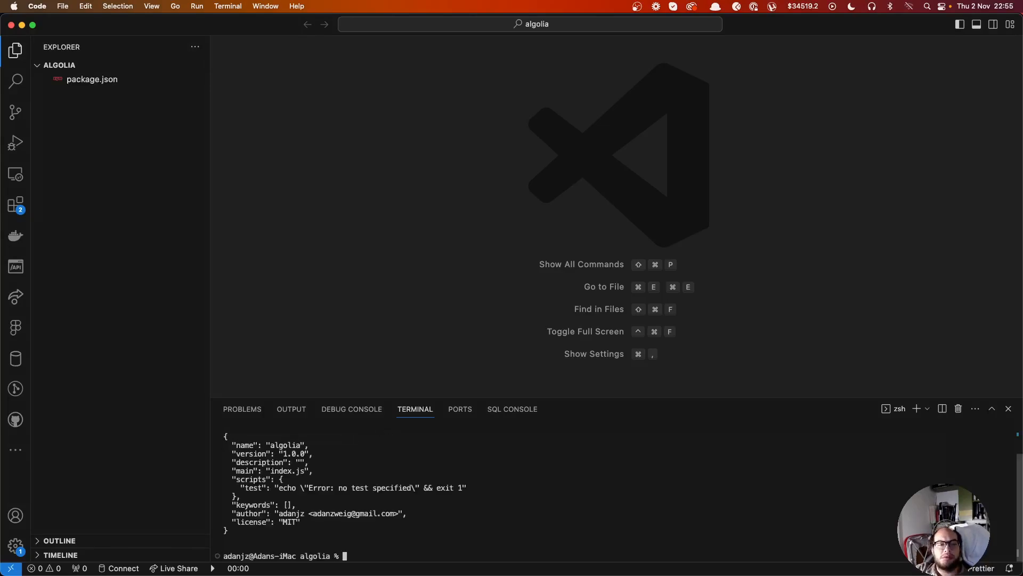
pyautogui.write('npm i algoliasearch')
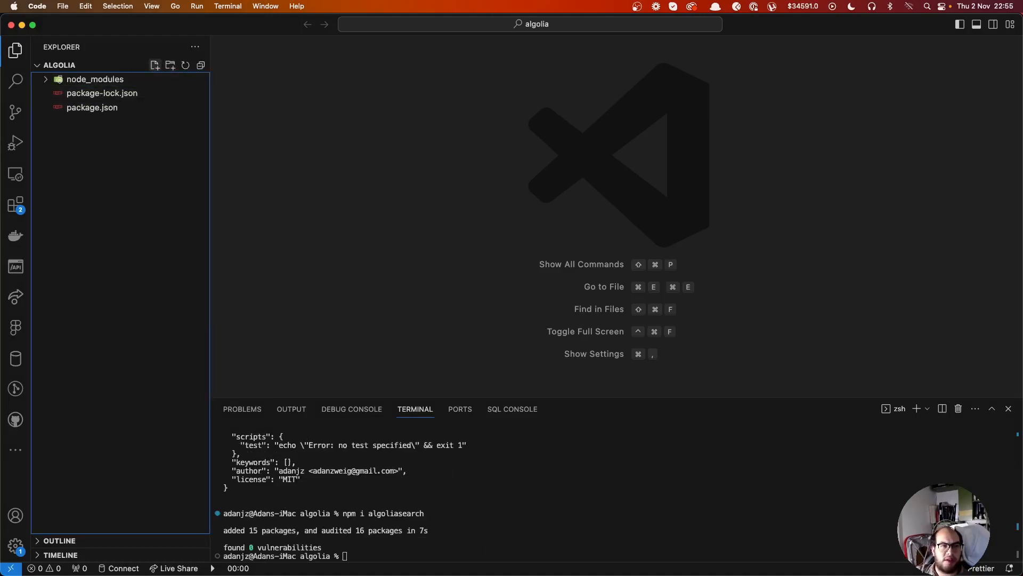
pyautogui.click(155, 64)
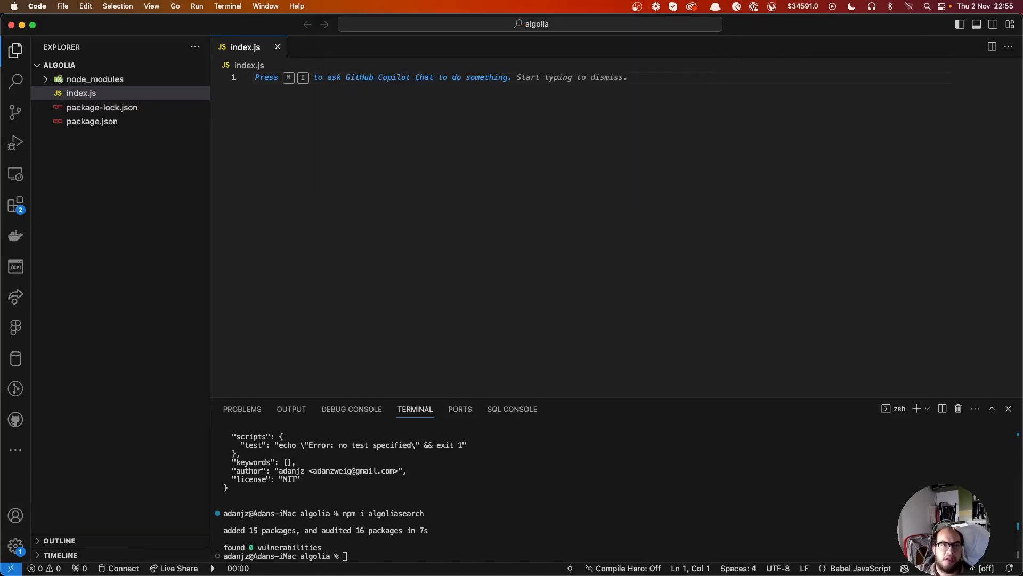
# Add const algoliasearch = require('algoliasearch') at the top of index.js
pyautogui.click(255, 77)
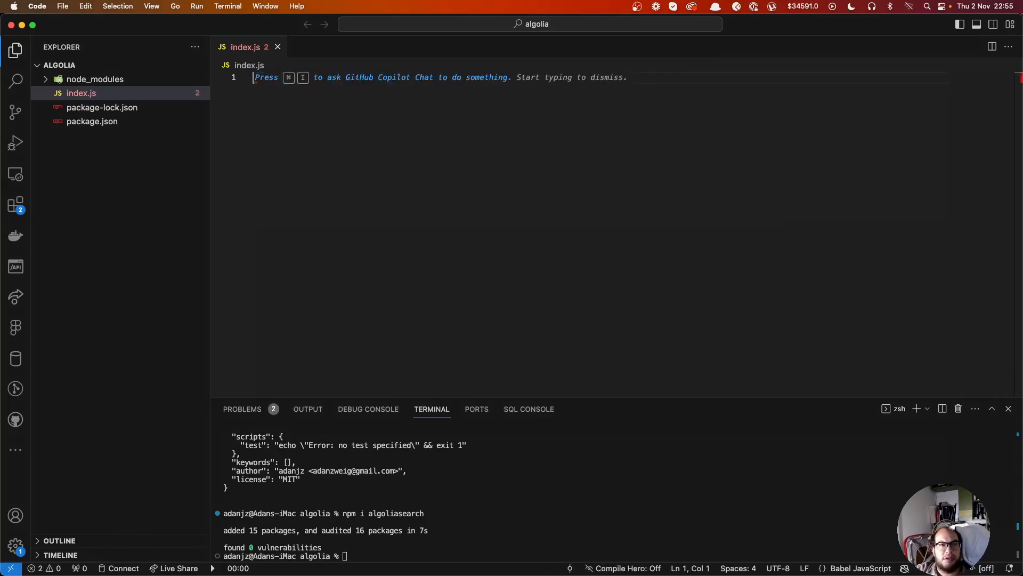
pyautogui.write('requestAnimationFrame()')
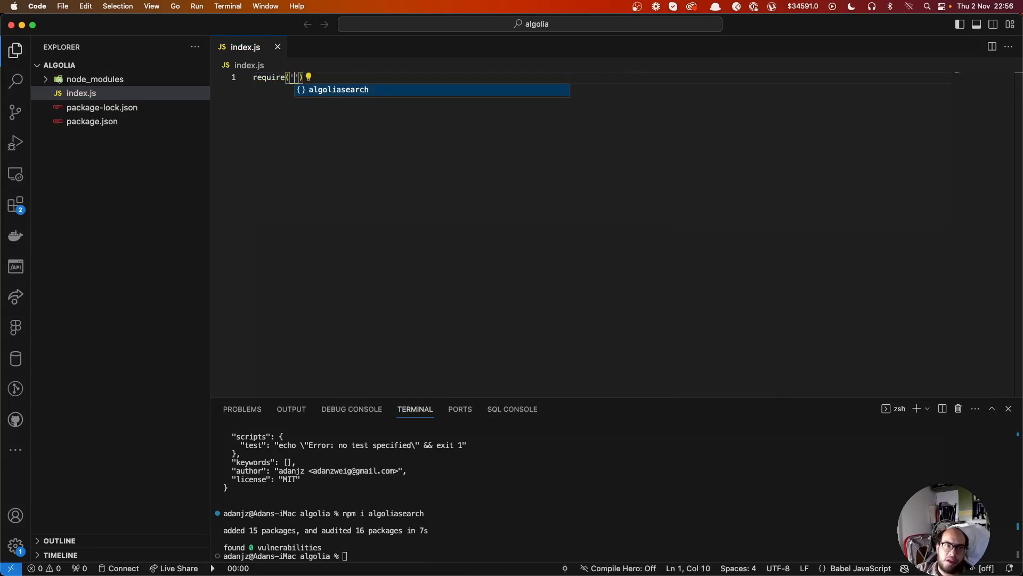
pyautogui.write('c')
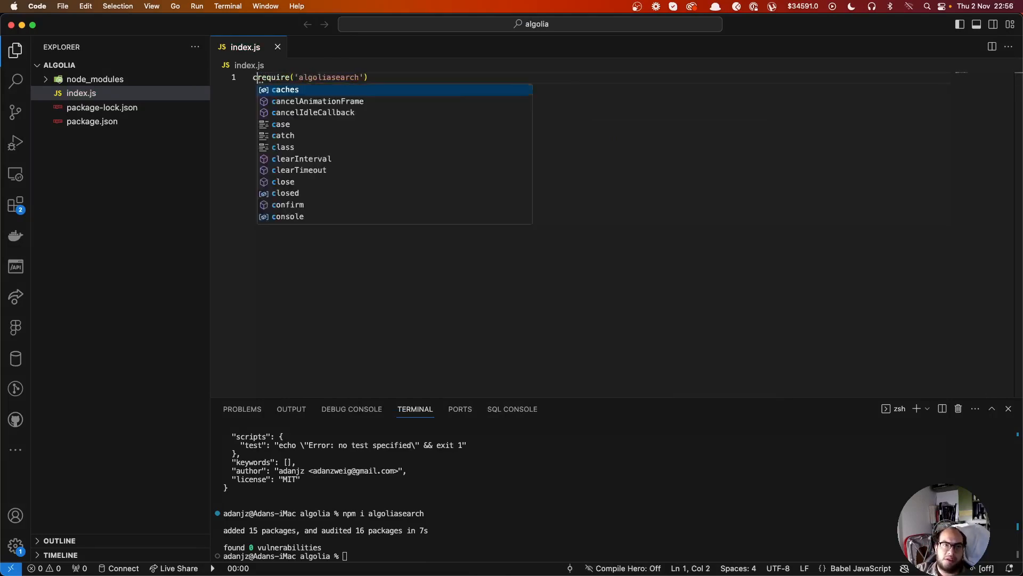
pyautogui.write('onst algoliasearch =')
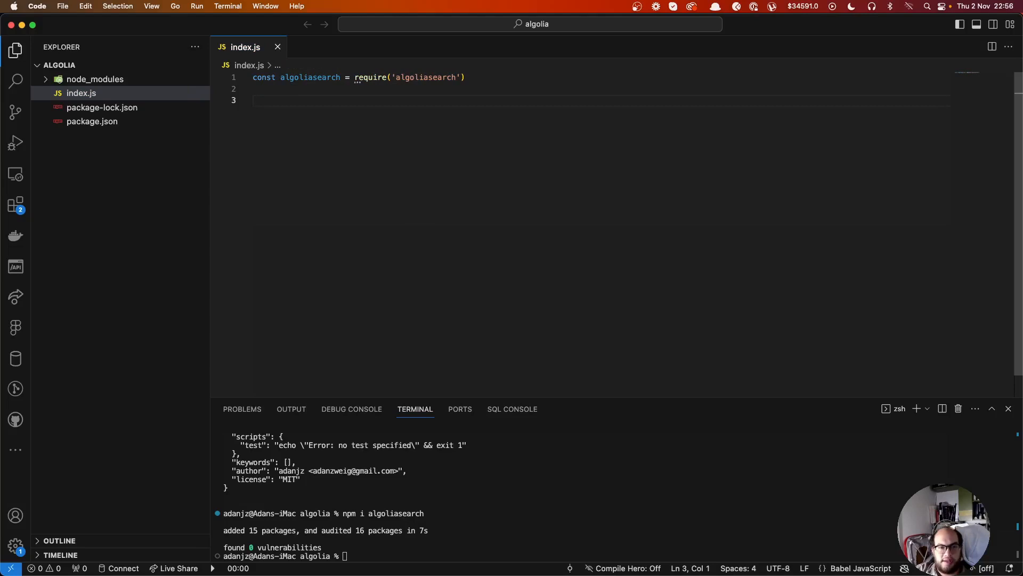
# Declare async function searchWithAlgolia(search) with an empty body
pyautogui.write('async f')
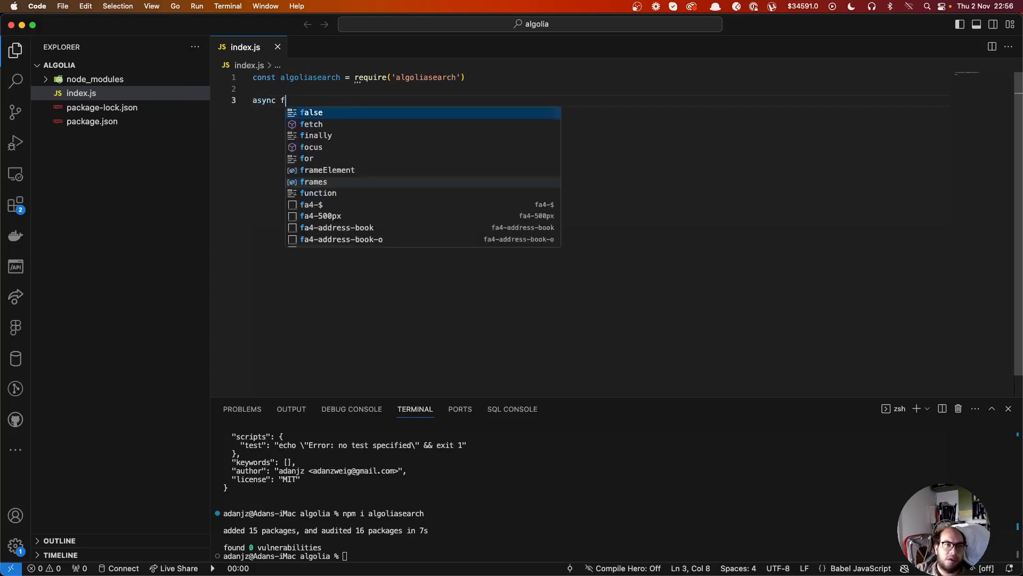
pyautogui.write('unctio')
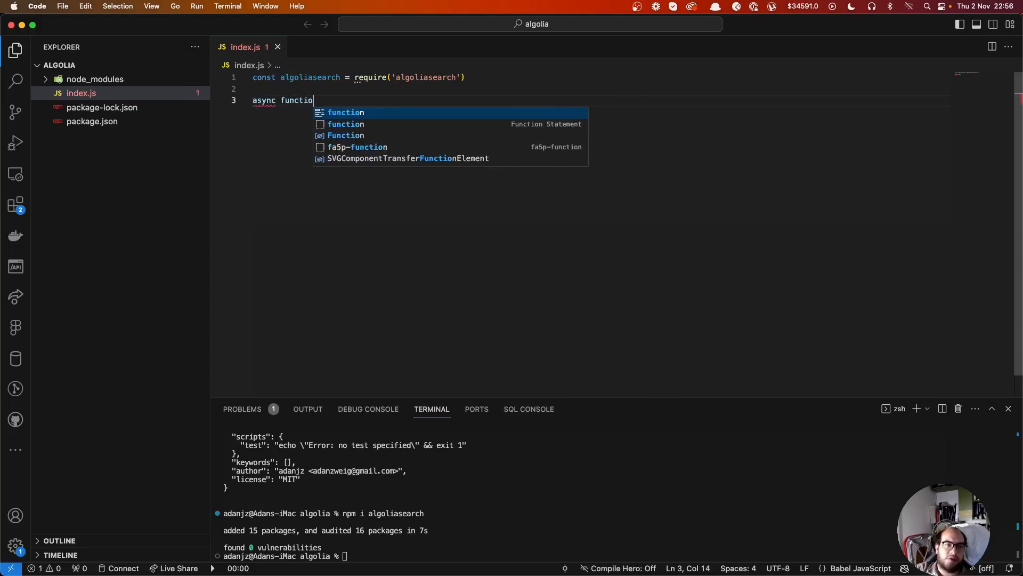
pyautogui.write('searchWithAl')
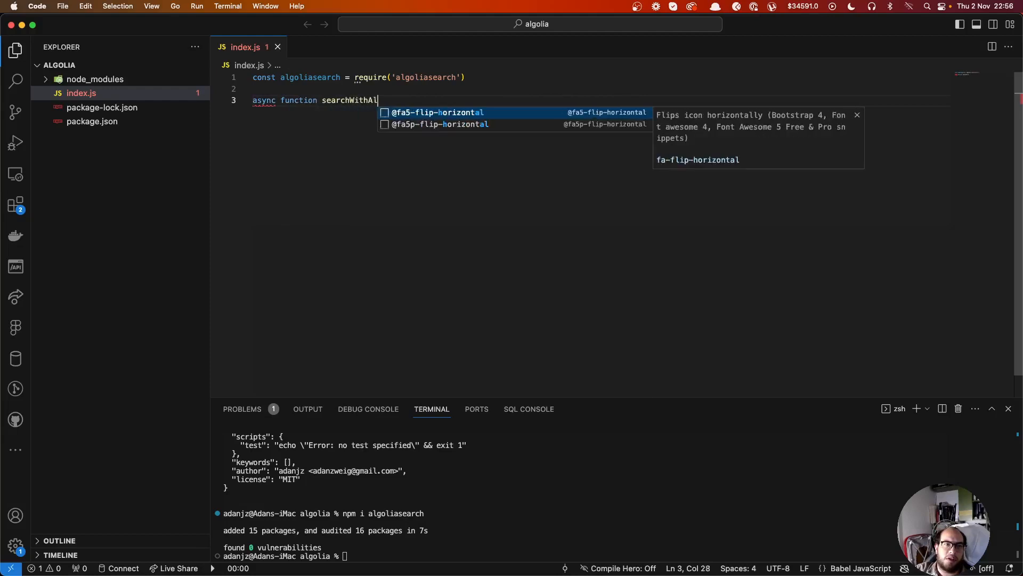
pyautogui.write("golia('')")
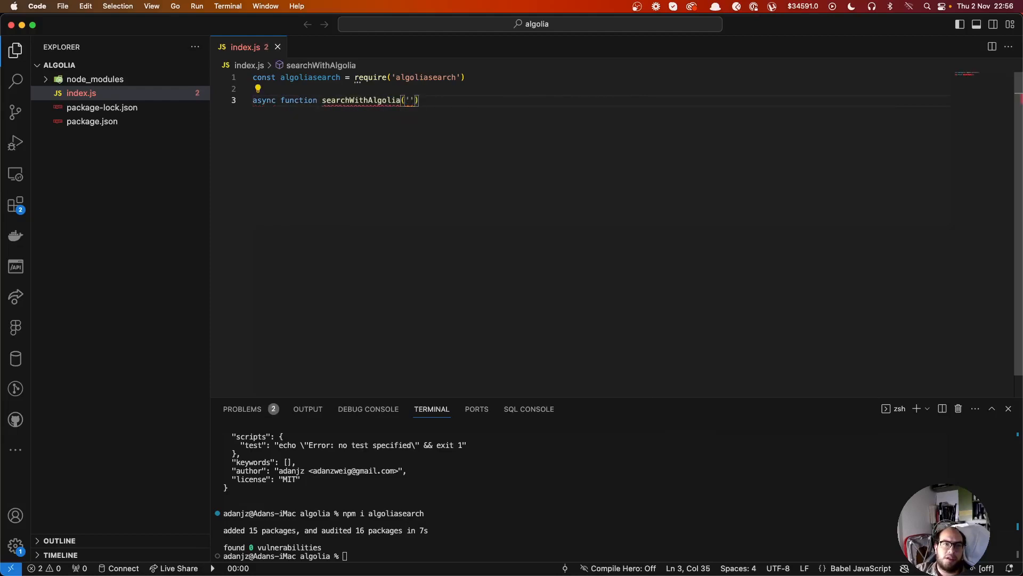
pyautogui.press('Backspace')
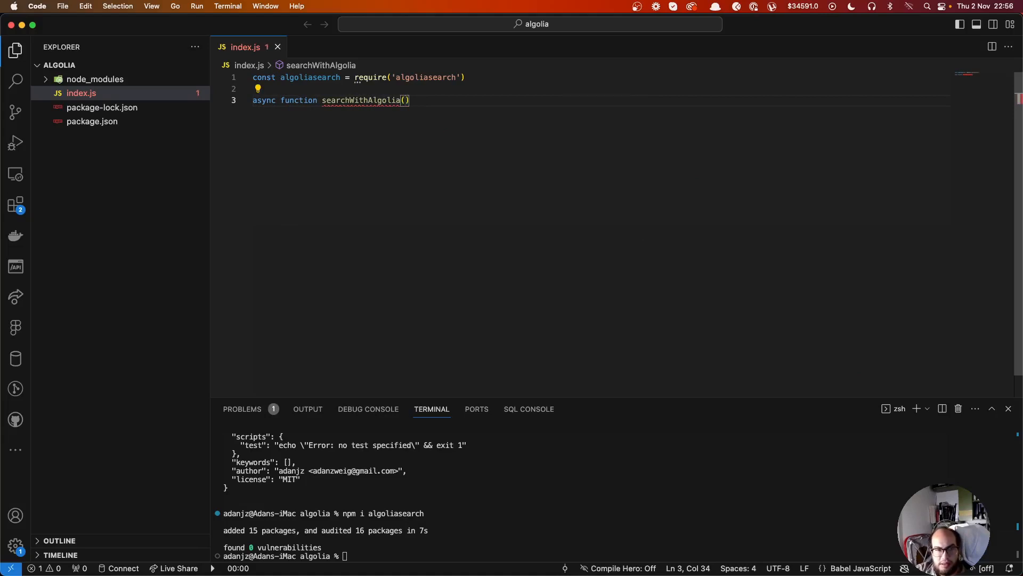
pyautogui.write('search')
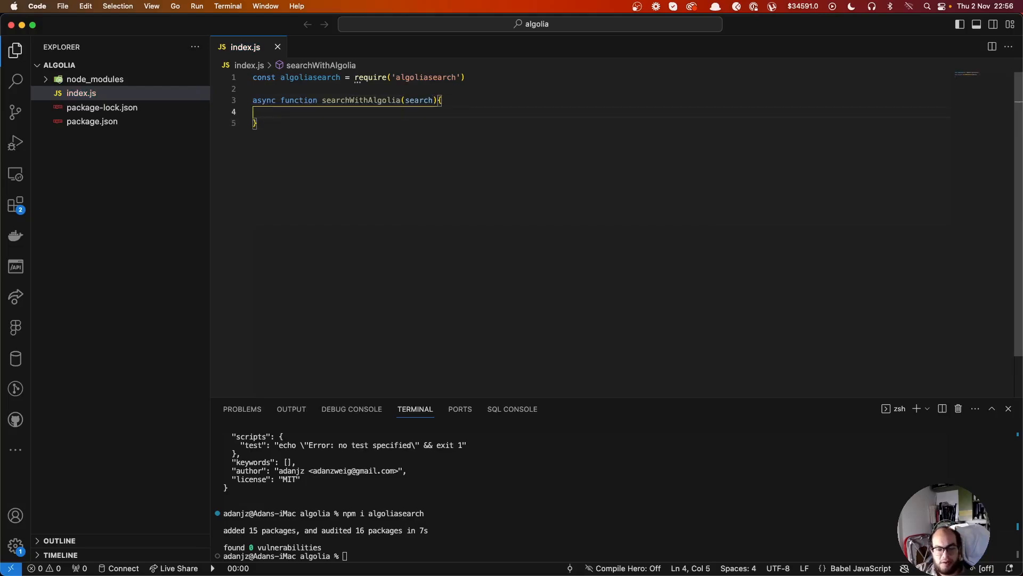
# Add a try/catch with console.error('Error:', error) in the catch
pyautogui.write('try{')
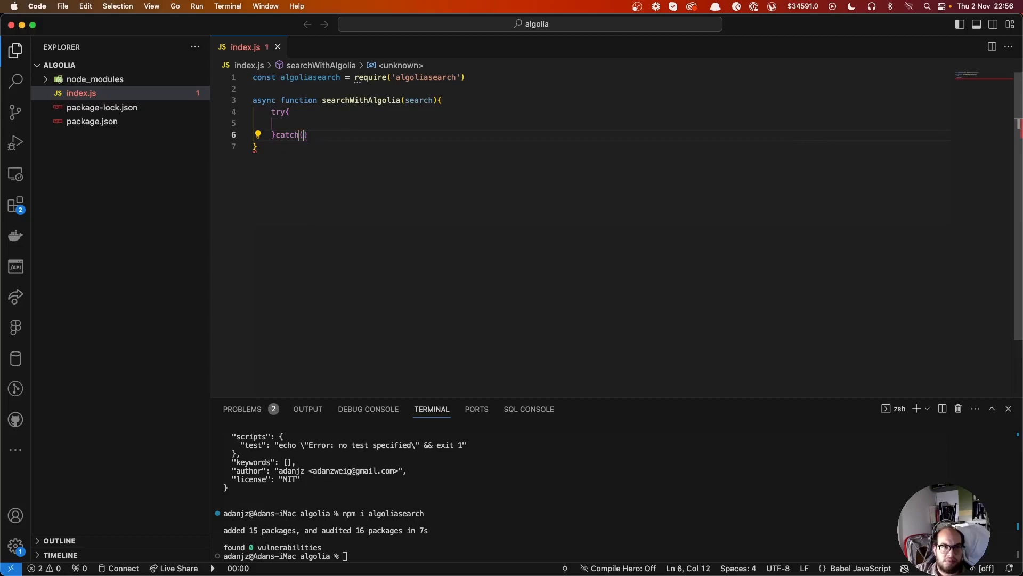
pyautogui.write('error){')
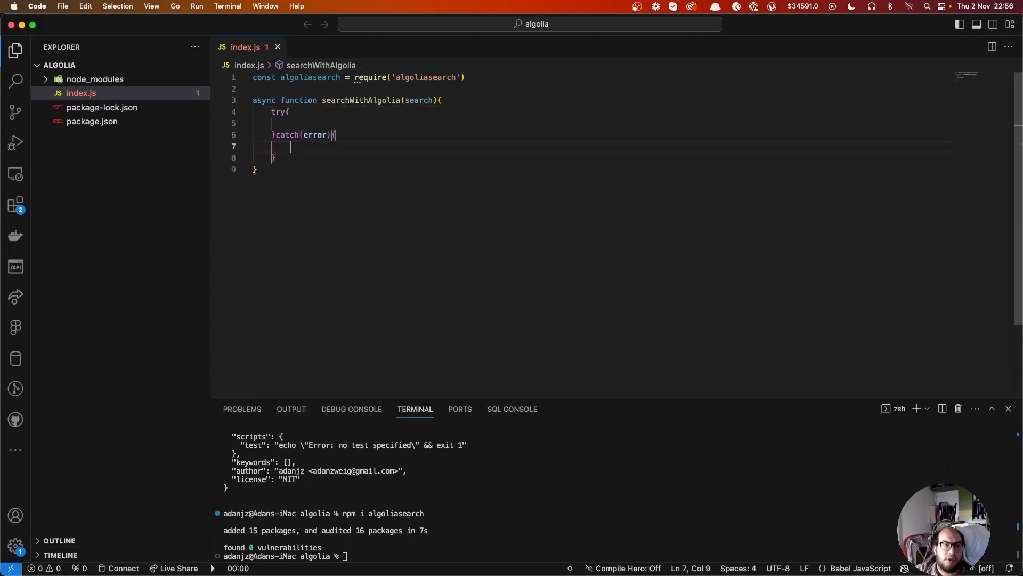
pyautogui.write("console.error('')")
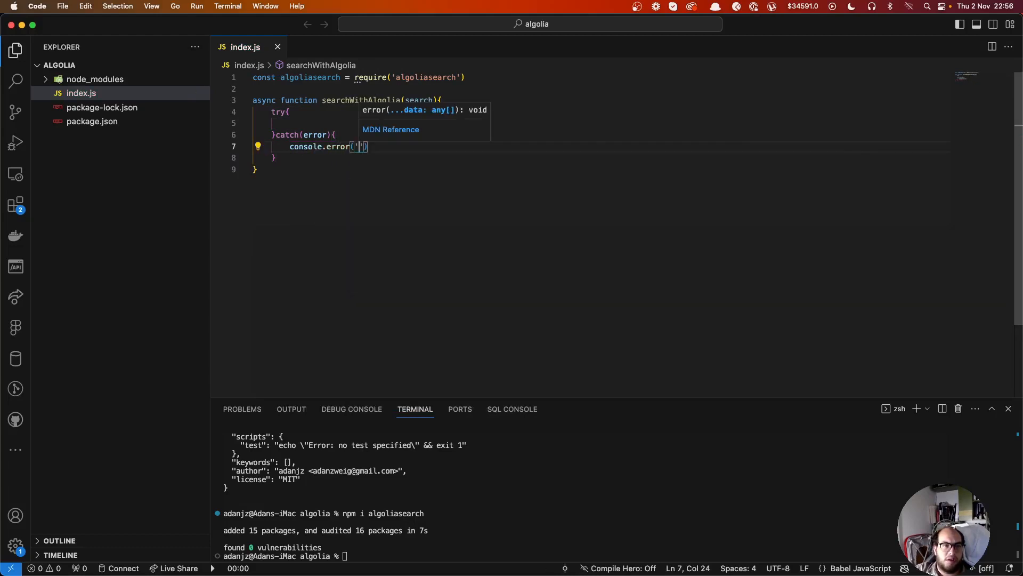
pyautogui.write('Error:')
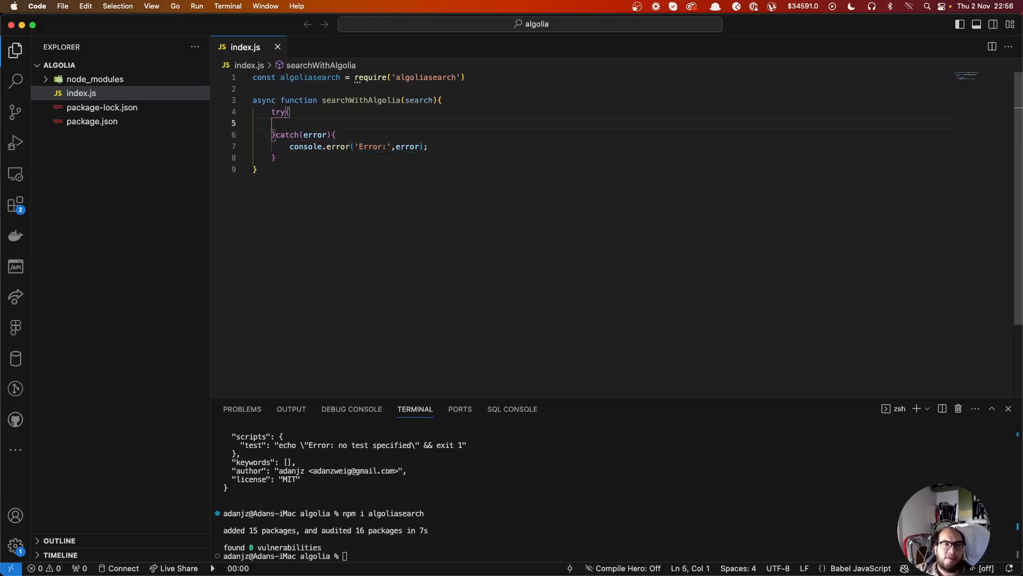
pyautogui.click(291, 123)
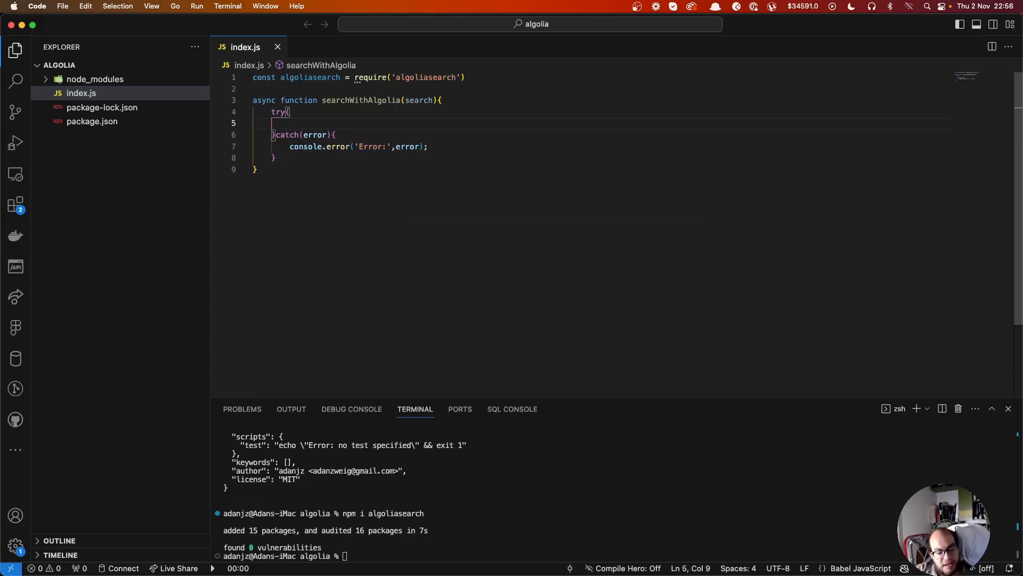
# Add const client = algoliasearch('appid','apikey') in the try block and install dotenv
pyautogui.write('const')
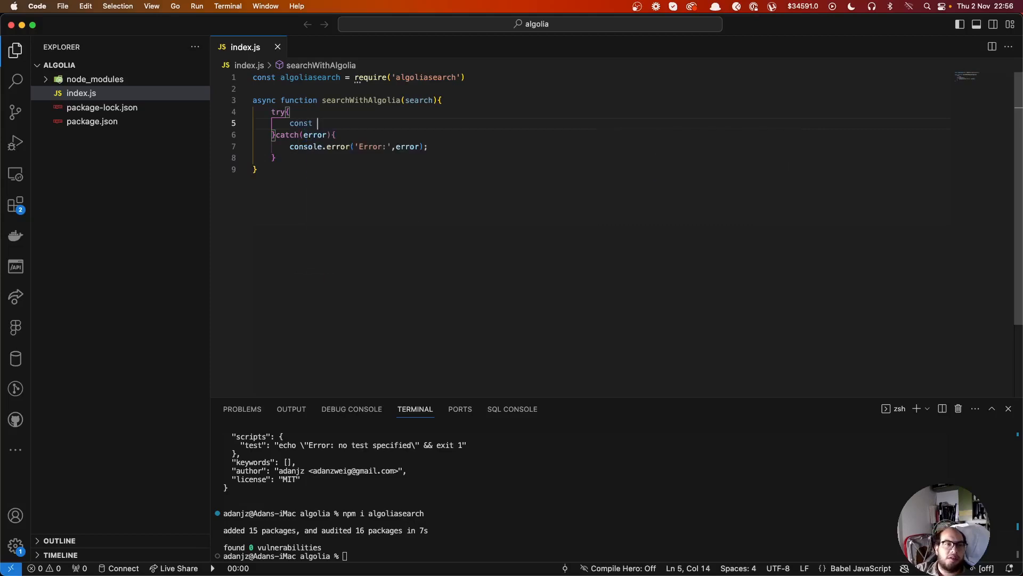
pyautogui.write('client =')
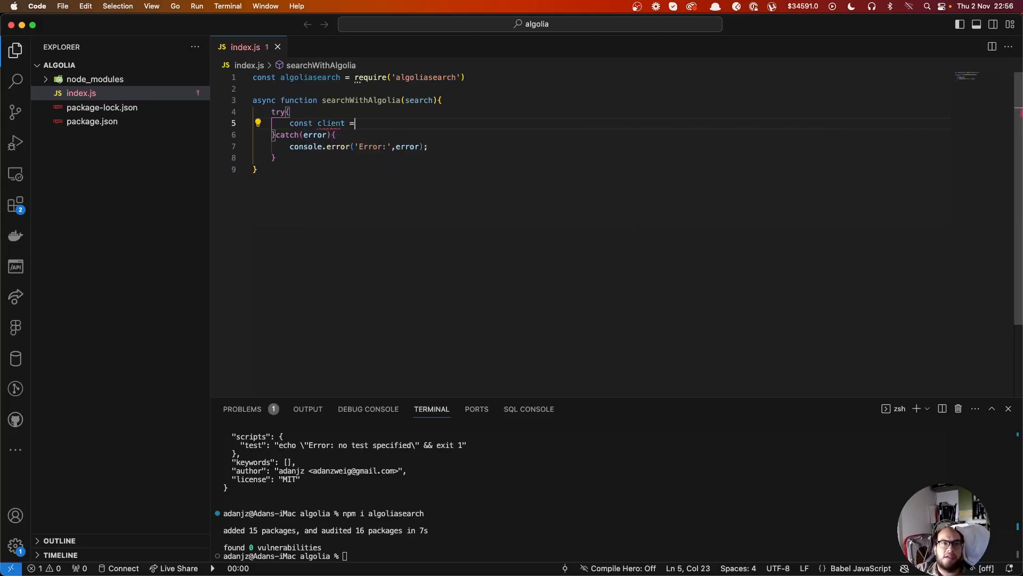
pyautogui.write('algoliasearch')
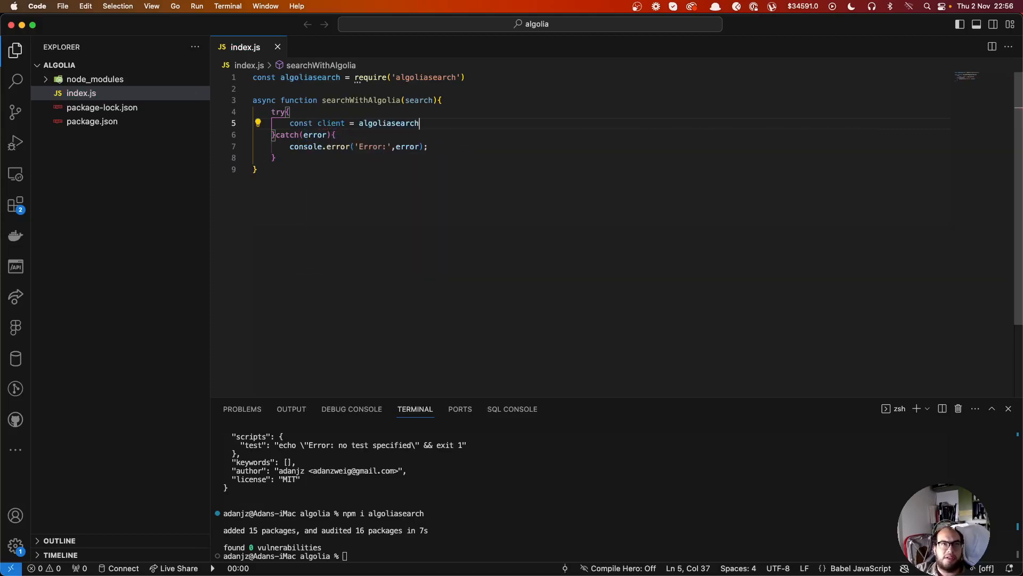
pyautogui.write("('')")
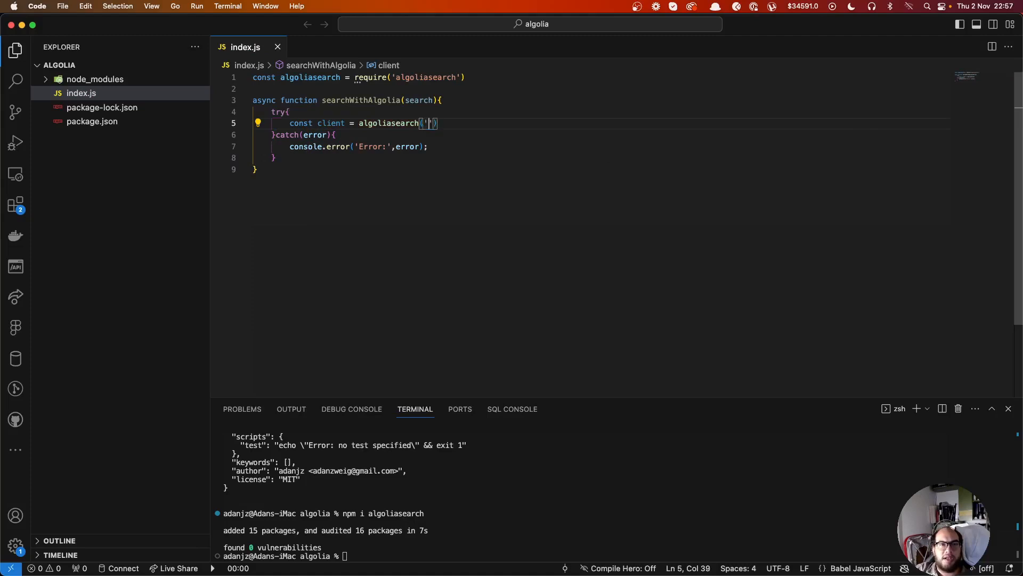
pyautogui.write("appid',")
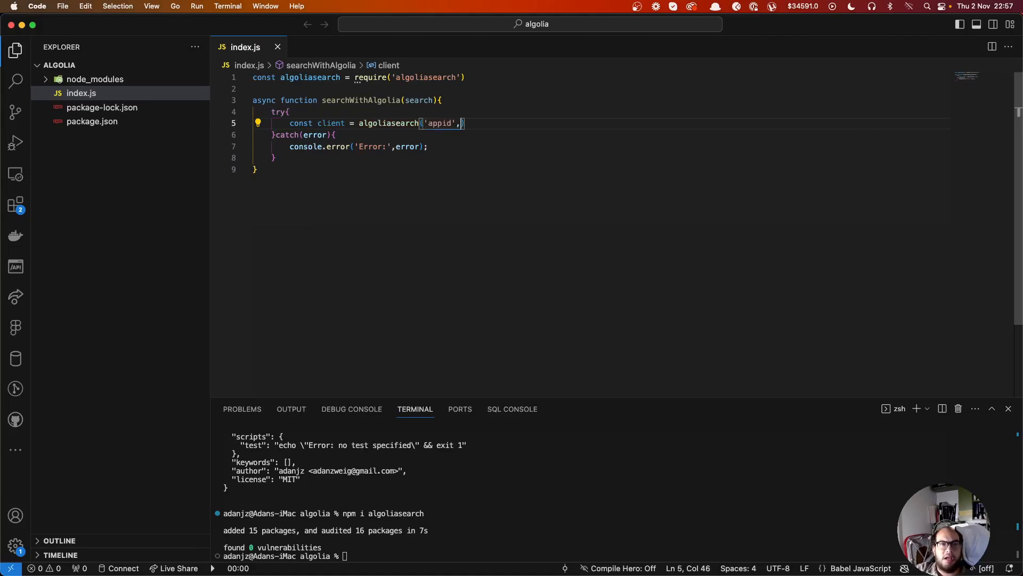
pyautogui.write('adm')
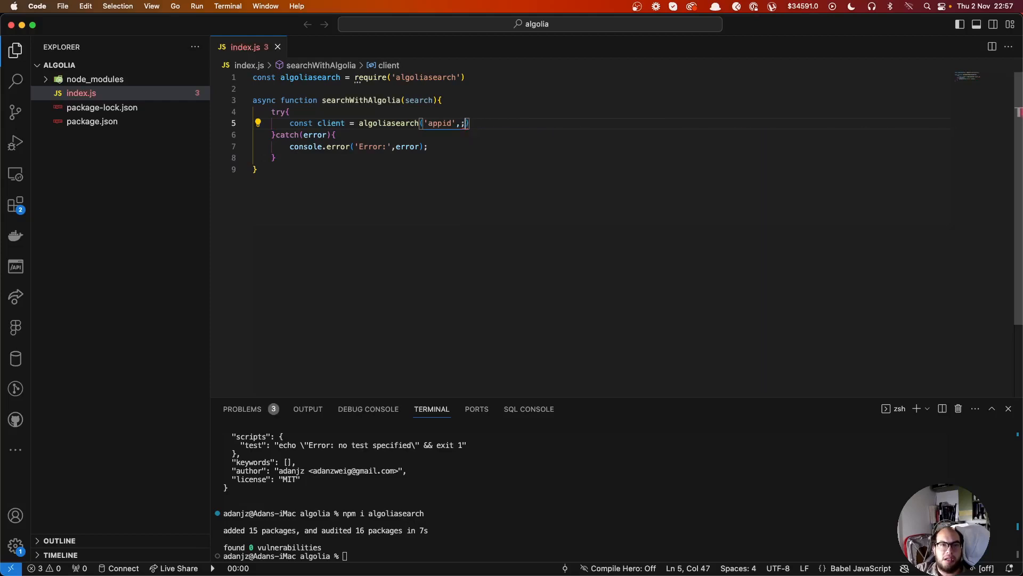
pyautogui.write("'apikey'")
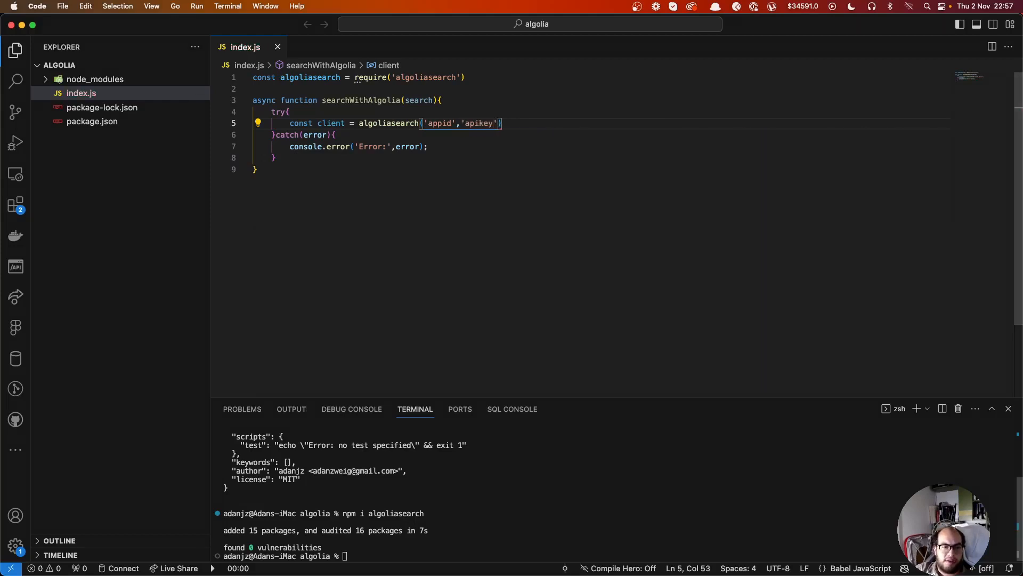
pyautogui.write('npm i dotenv')
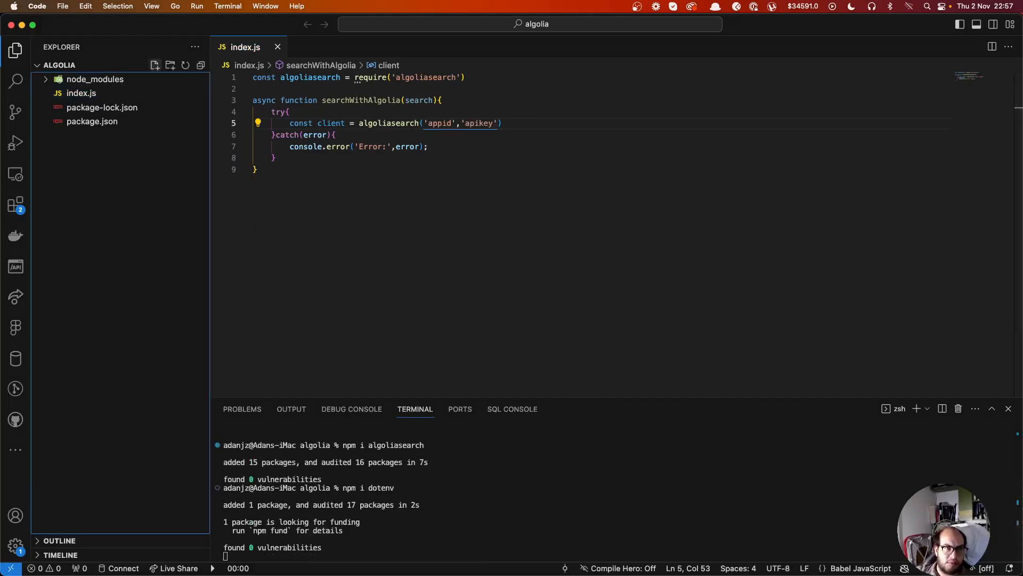
# Create a .env file listing APPLICATION_ID=, API_KEY= and INDEX_NAME= on separate lines
pyautogui.click(155, 65)
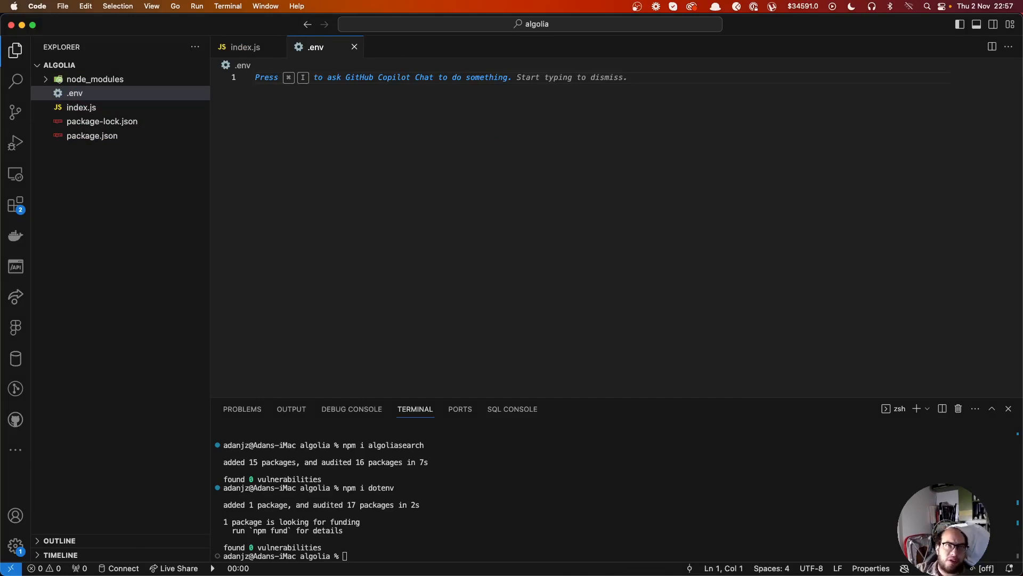
pyautogui.write('APPLICA')
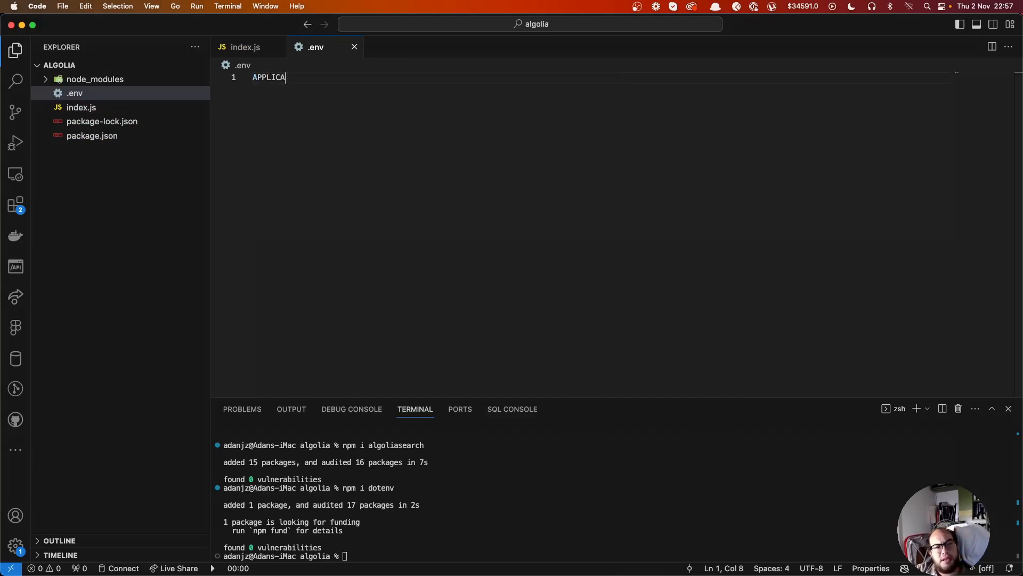
pyautogui.write('TION_ID=')
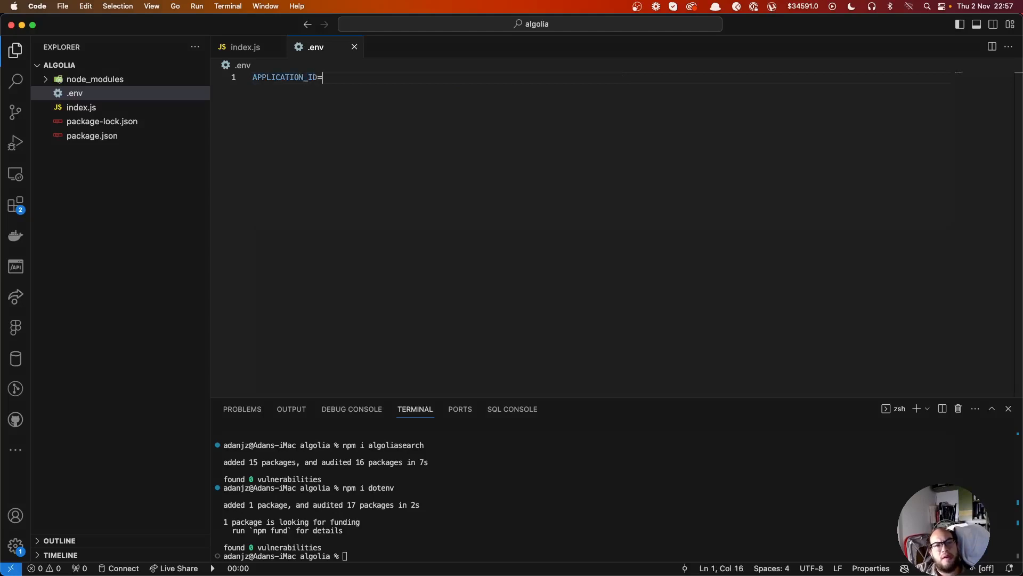
pyautogui.press('Return')
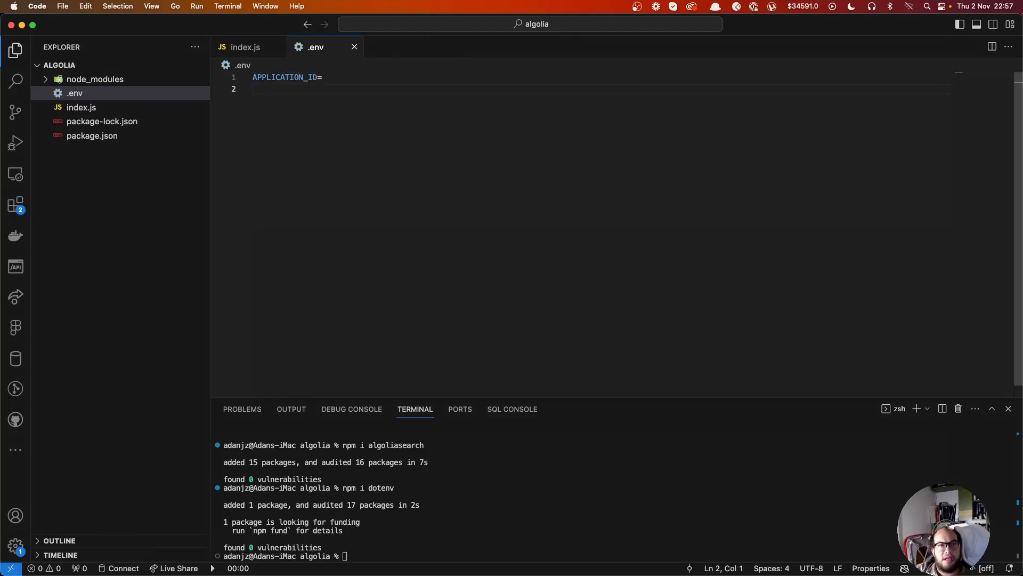
pyautogui.write('API_')
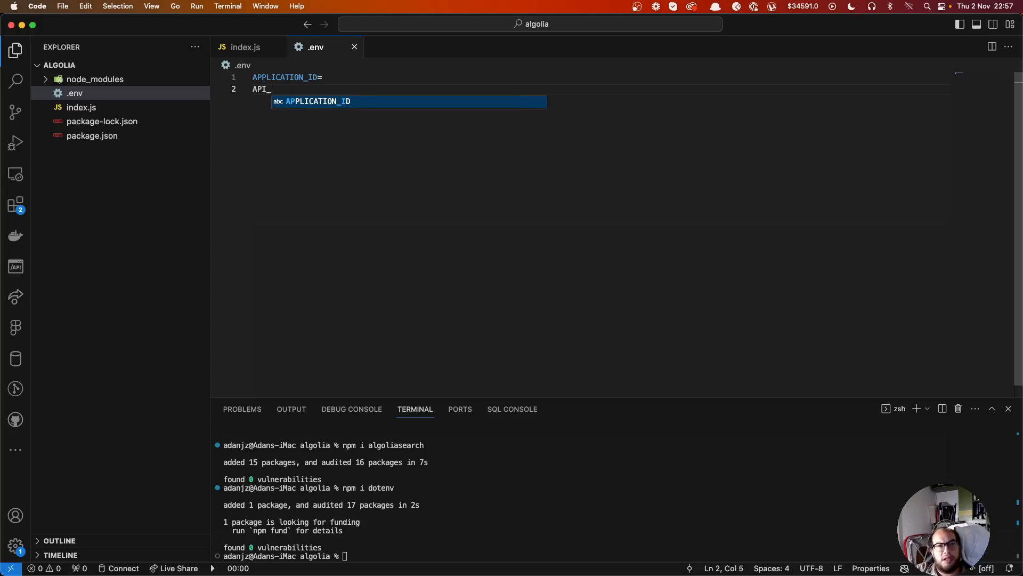
pyautogui.write('KEY')
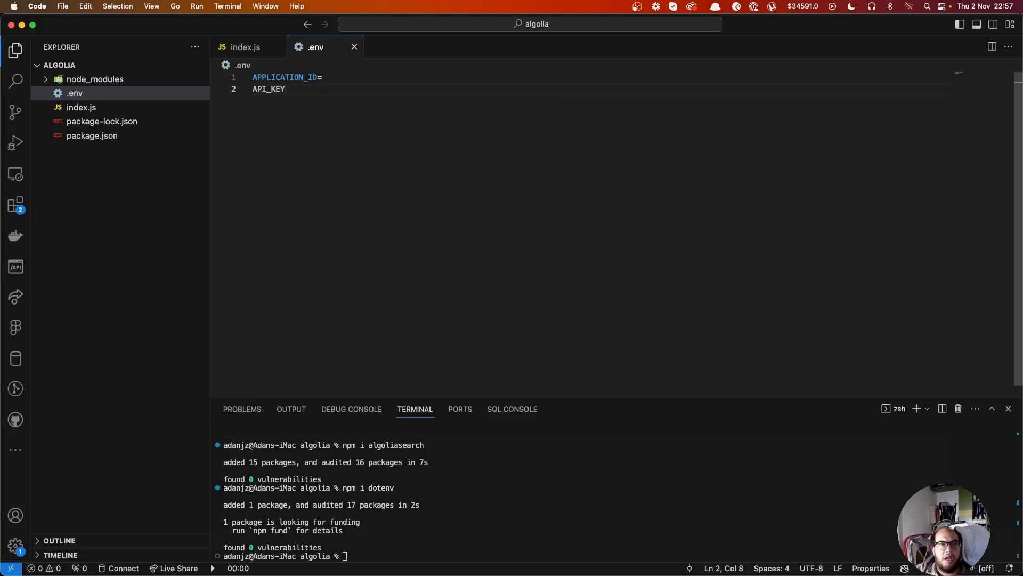
pyautogui.write('=')
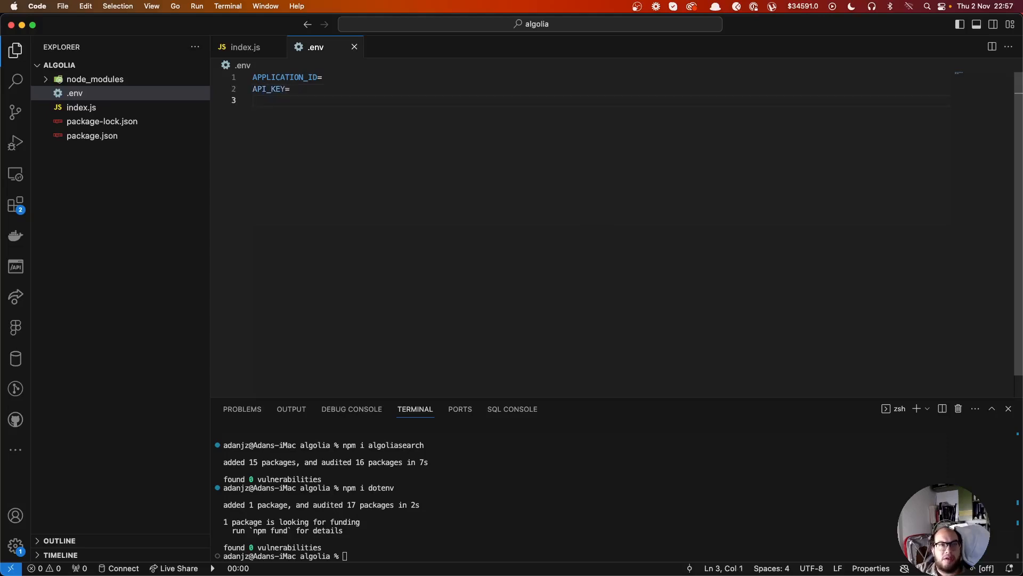
pyautogui.write('INDEX_NAME=')
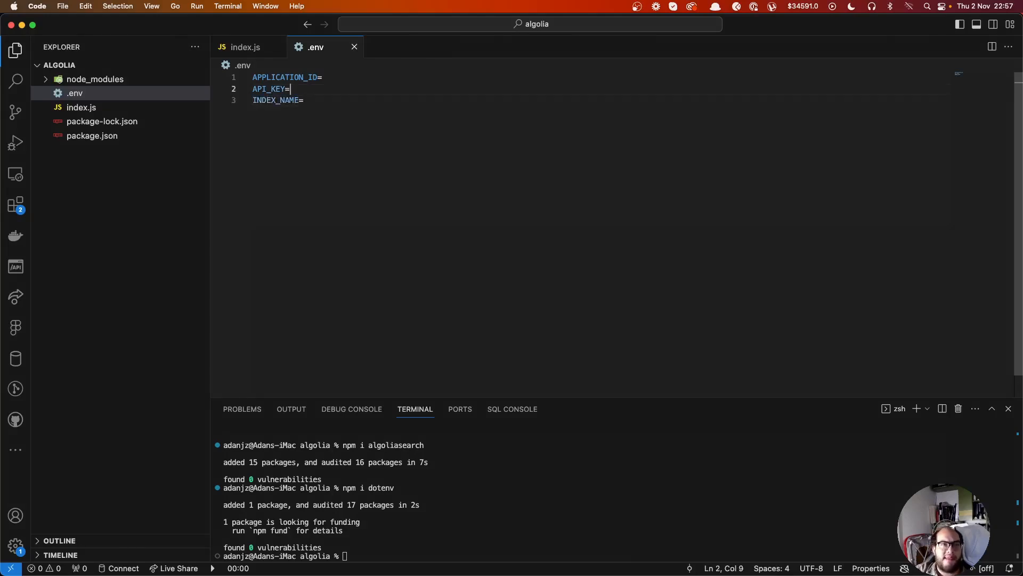
pyautogui.click(321, 77)
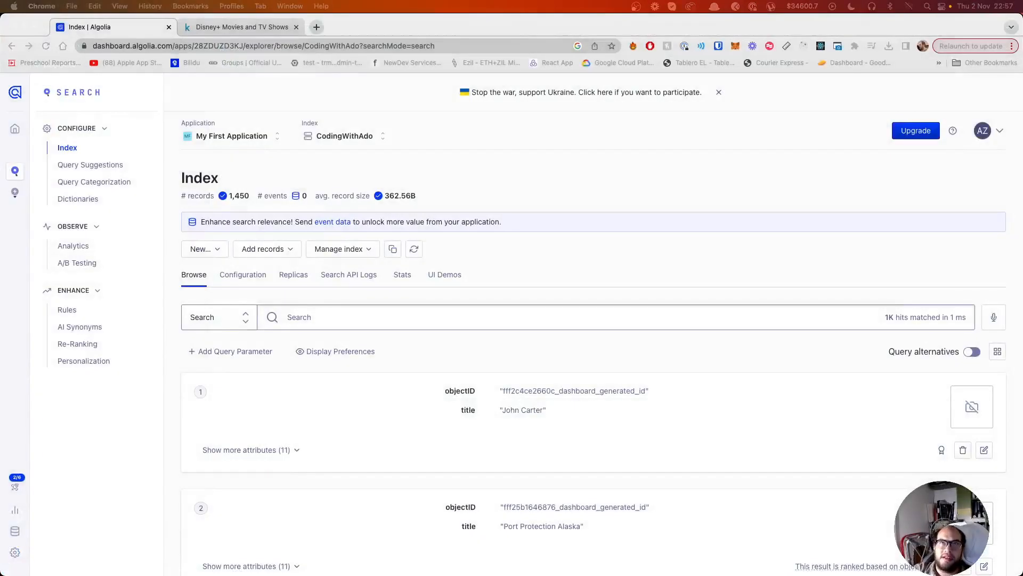
pyautogui.moveTo(228, 143)
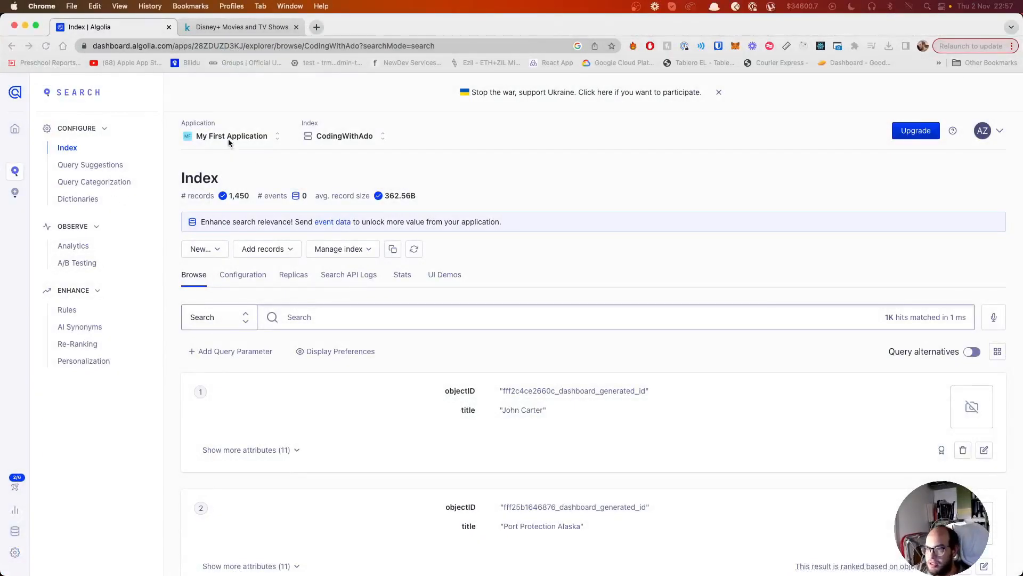
# Look up My First Application's ID in Algolia and set APPLICATION_ID=2BZDUZD3KJ in .env
pyautogui.click(231, 136)
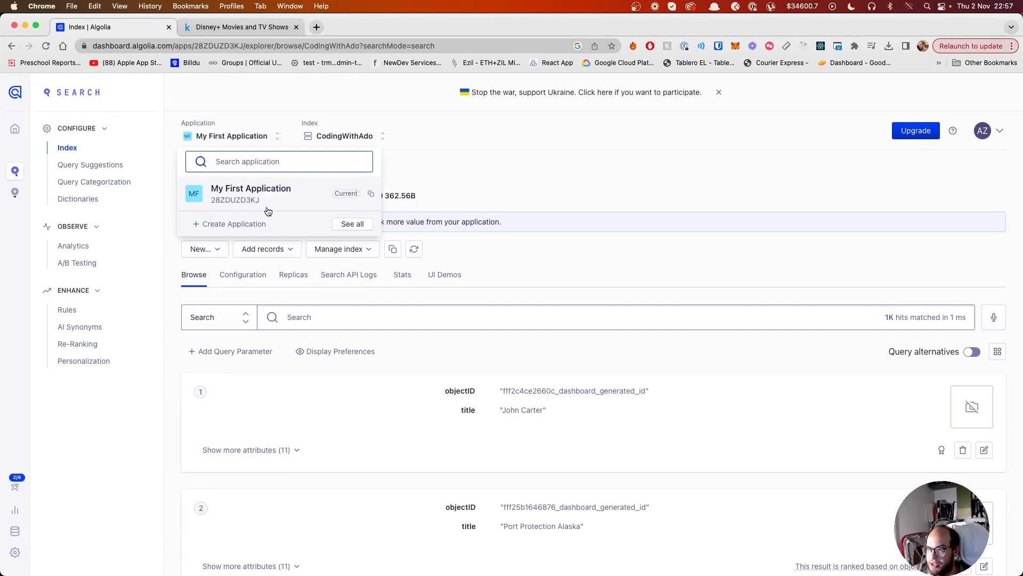
pyautogui.click(251, 193)
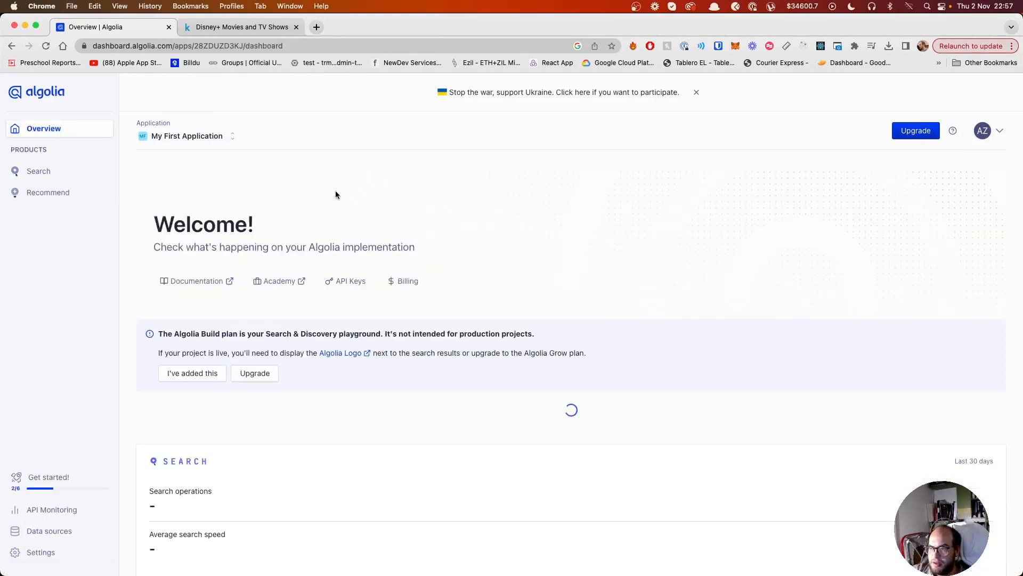
pyautogui.moveTo(205, 154)
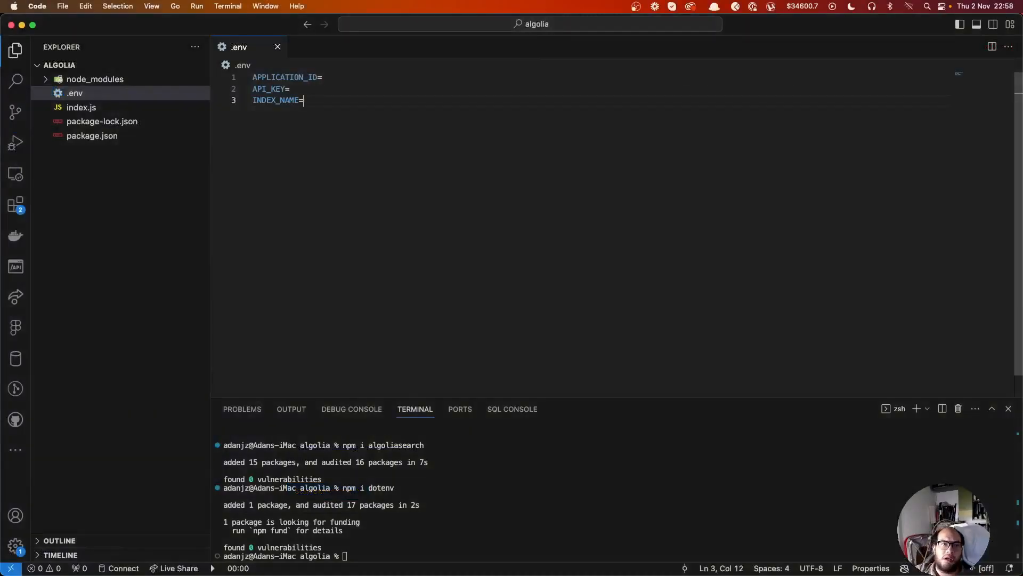
pyautogui.write('2BZDUZD3KJ')
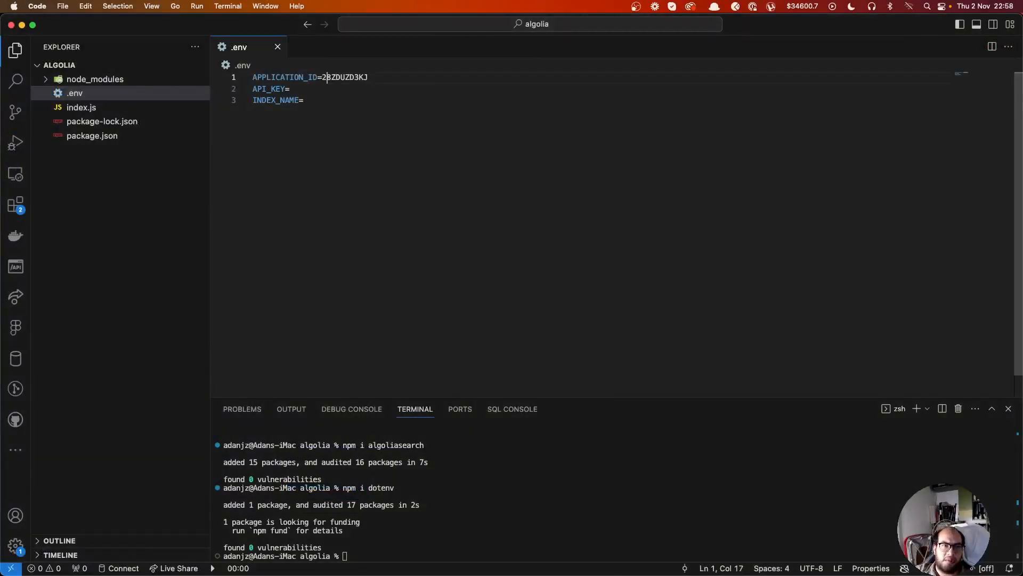
pyautogui.doubleClick(268, 89)
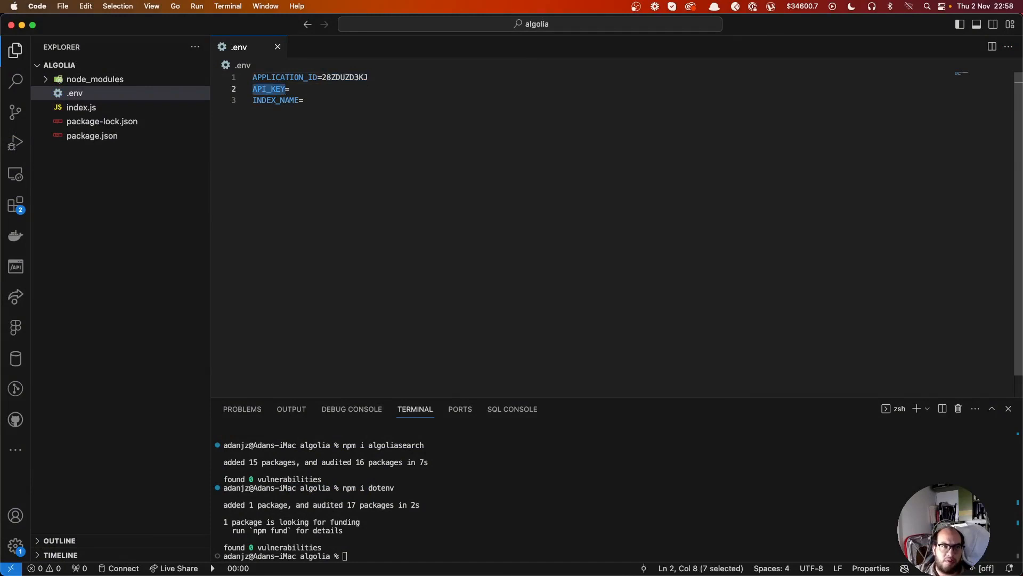
pyautogui.click(291, 89)
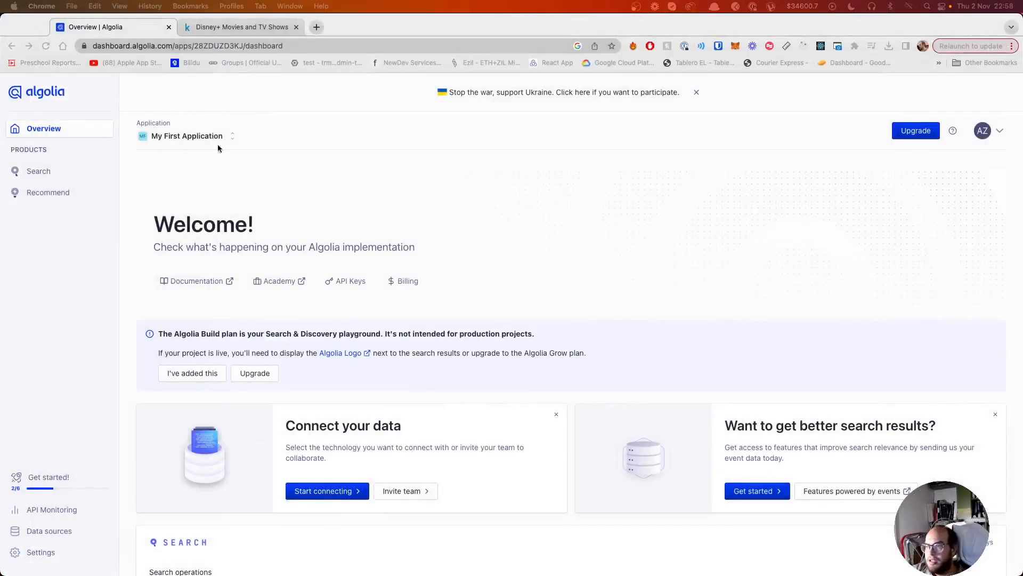
# Open My First Application's API Keys page and locate the Admin API Key
pyautogui.click(351, 281)
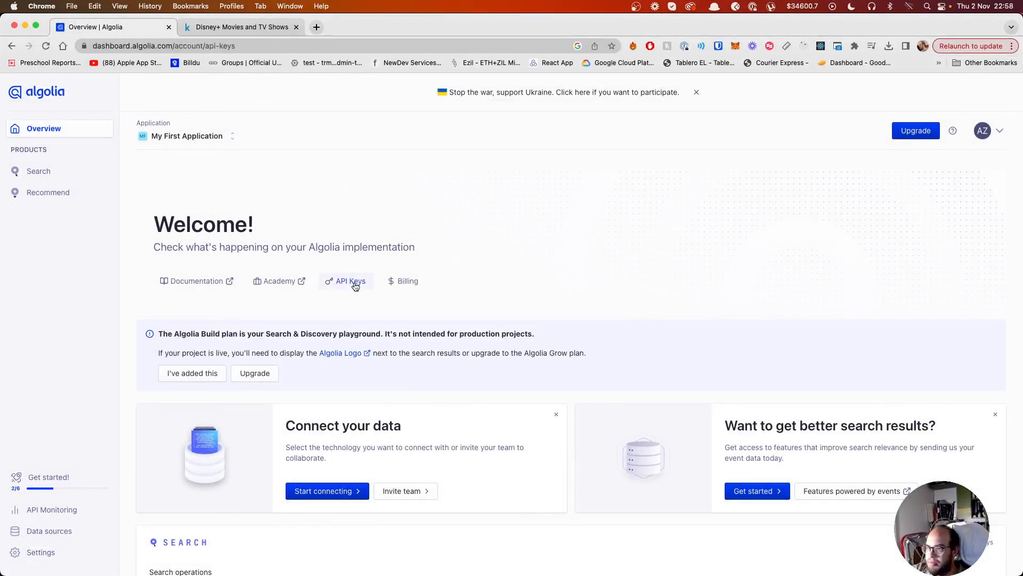
pyautogui.click(350, 281)
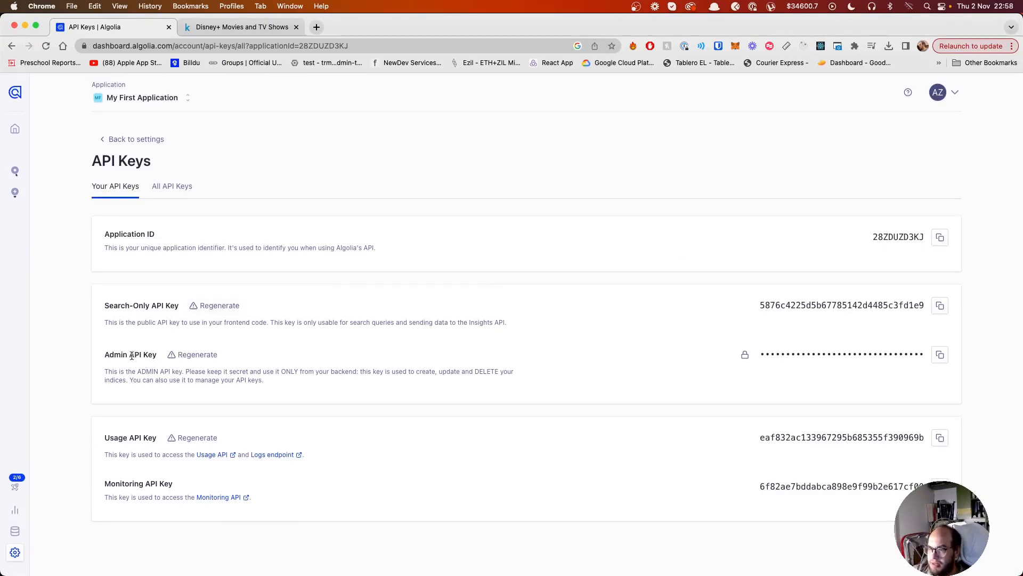
pyautogui.doubleClick(130, 354)
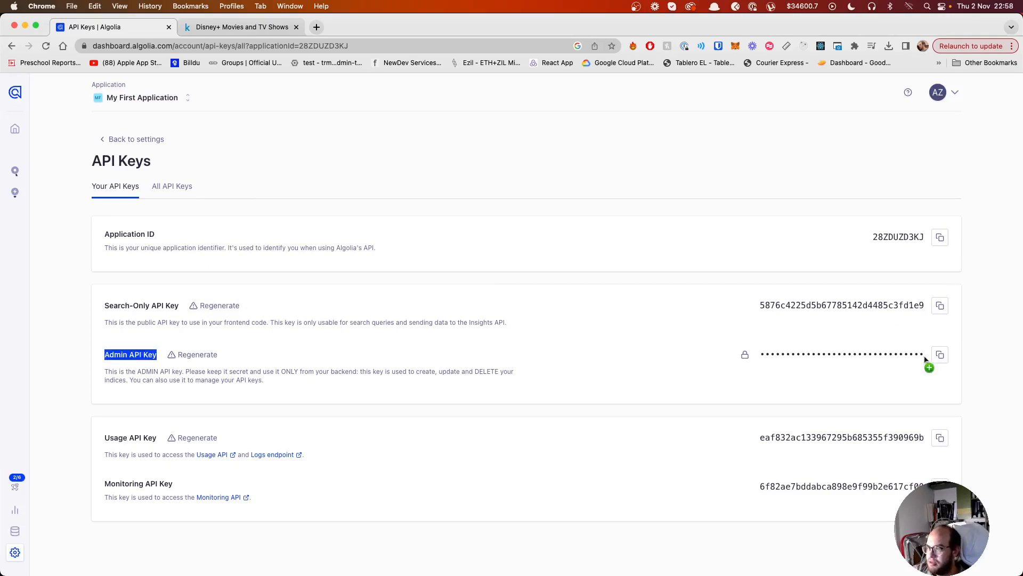
pyautogui.moveTo(939, 355)
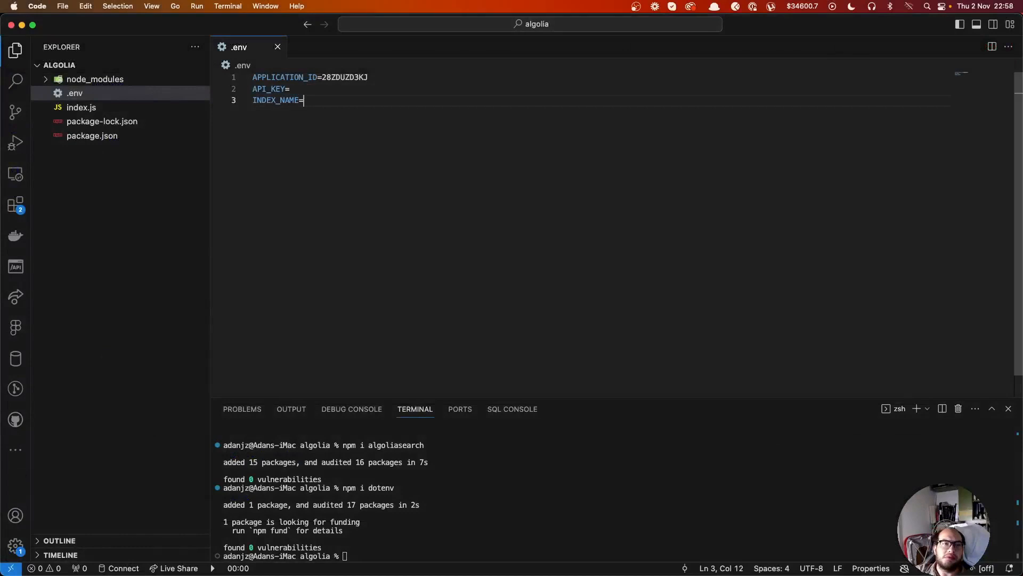
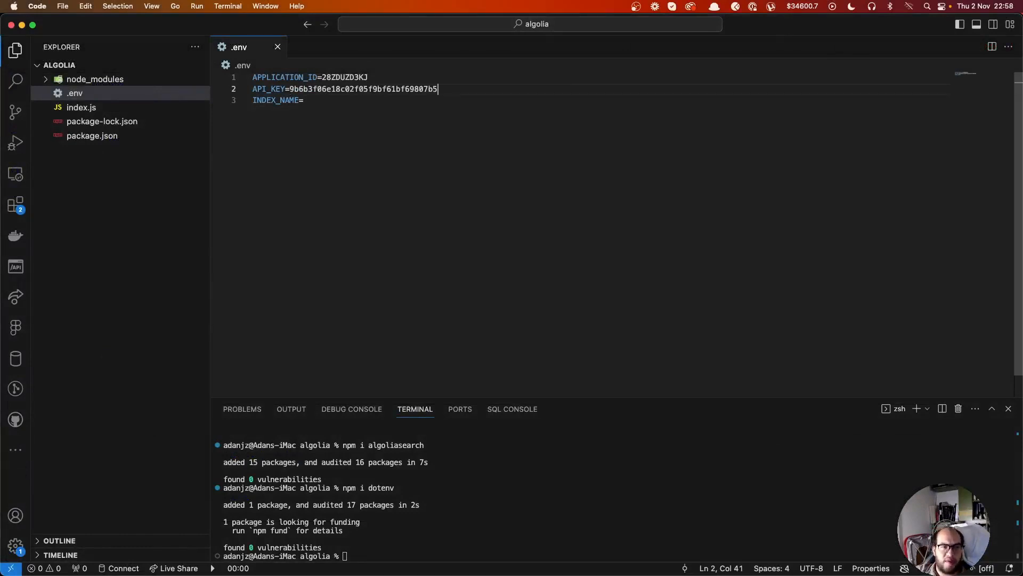
pyautogui.doubleClick(276, 100)
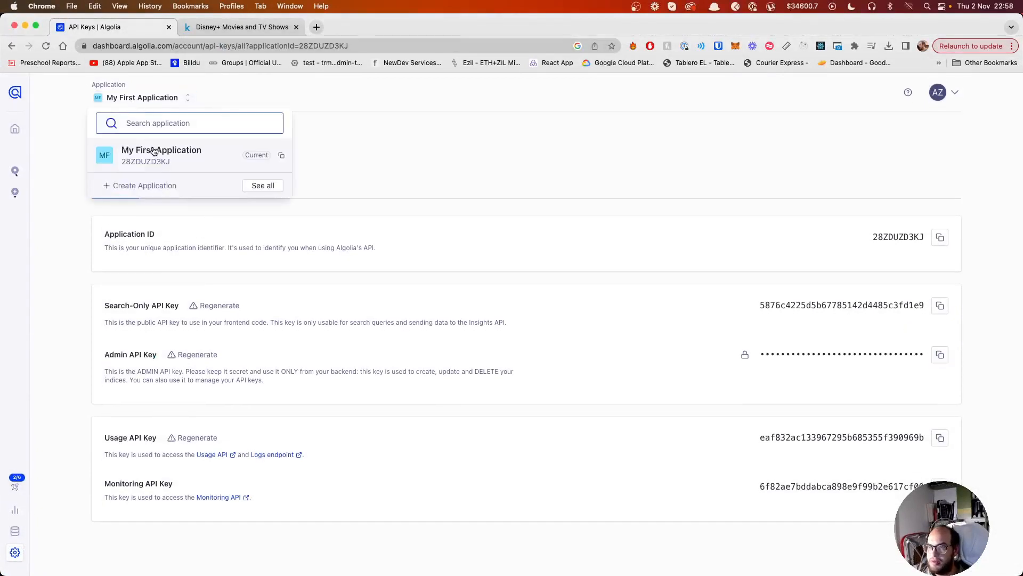
# Check the index name on Algolia's overview, set INDEX_NAME=CodingWithAdo, and reopen index.js
pyautogui.click(44, 151)
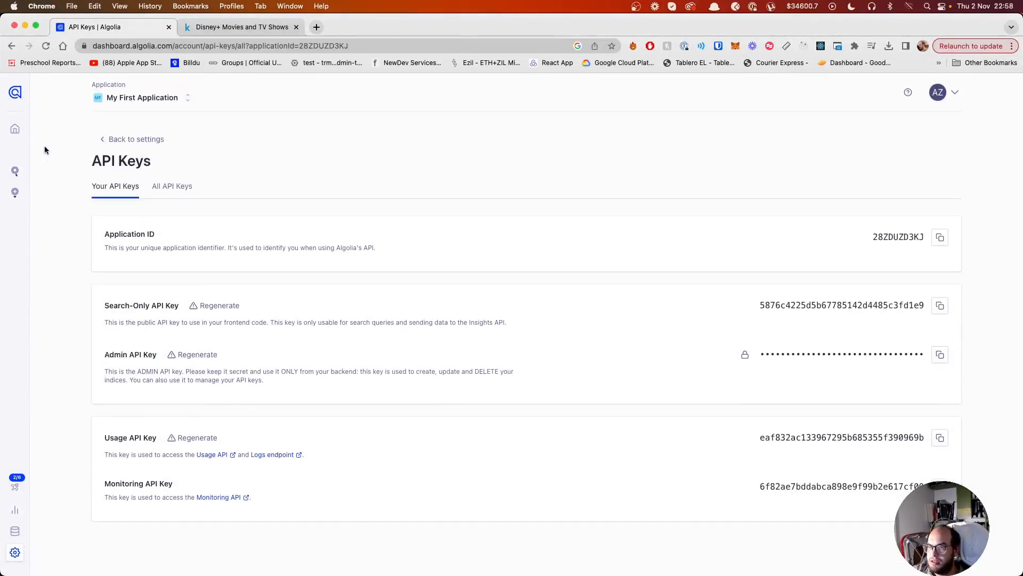
pyautogui.click(15, 129)
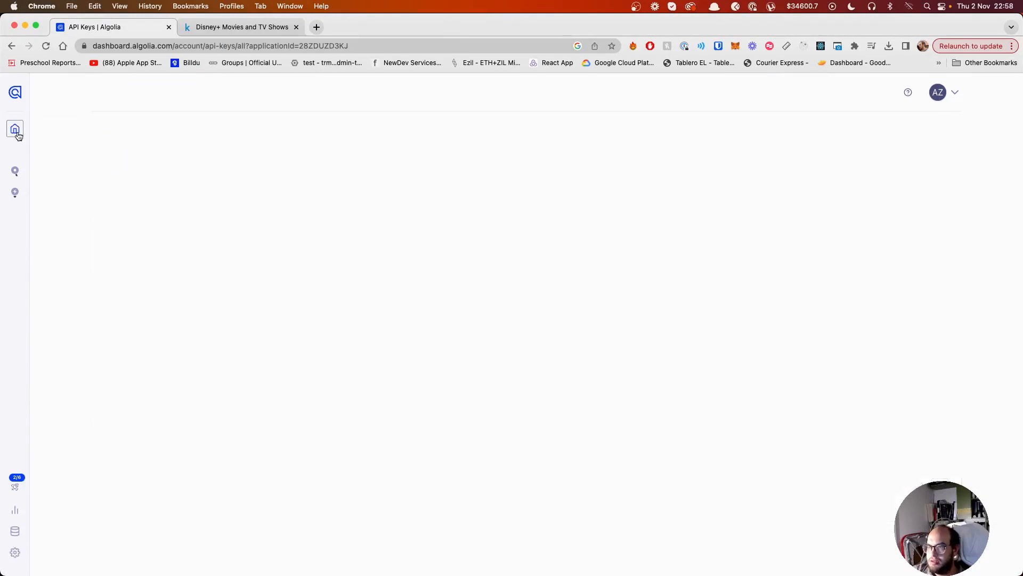
pyautogui.click(15, 129)
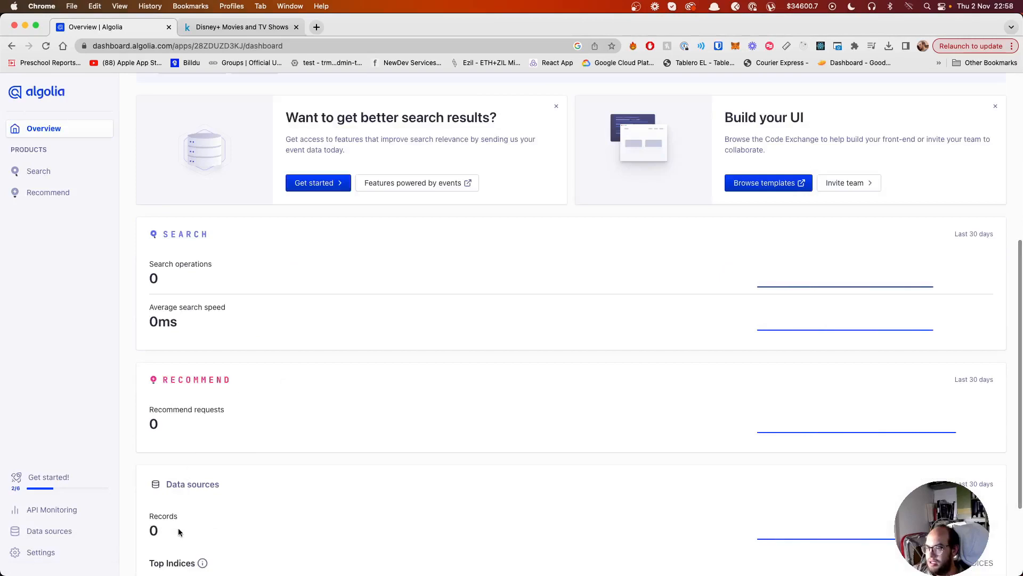
pyautogui.click(38, 171)
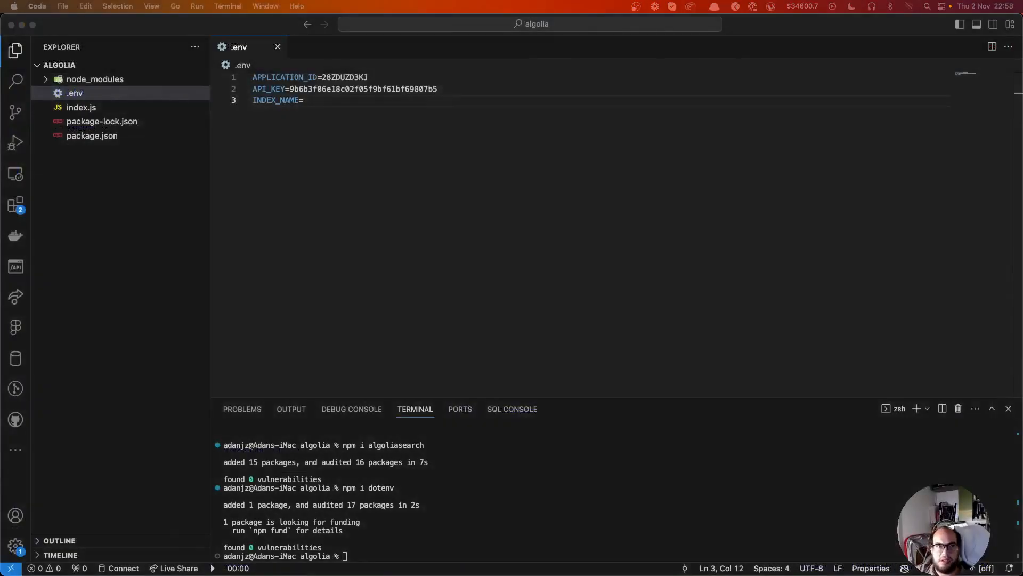
pyautogui.write('CodingWithAdo')
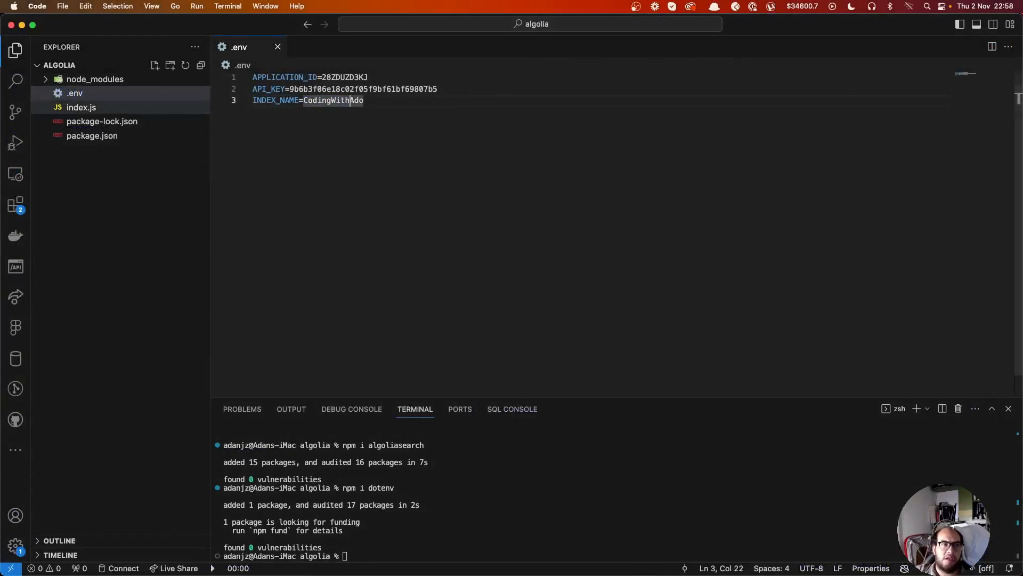
pyautogui.click(81, 108)
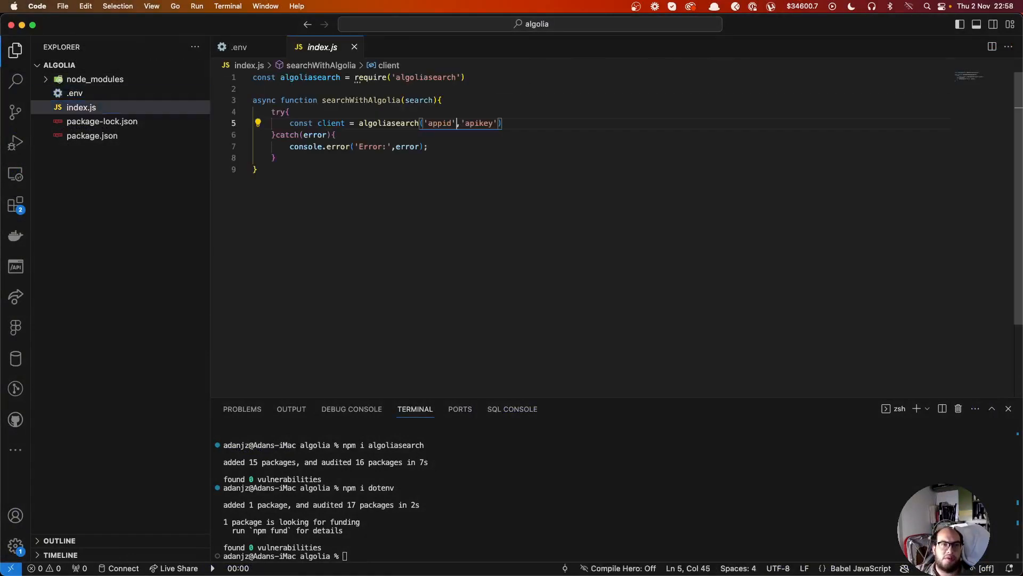
# Add require('dotenv').config() at the top of index.js
pyautogui.write('re')
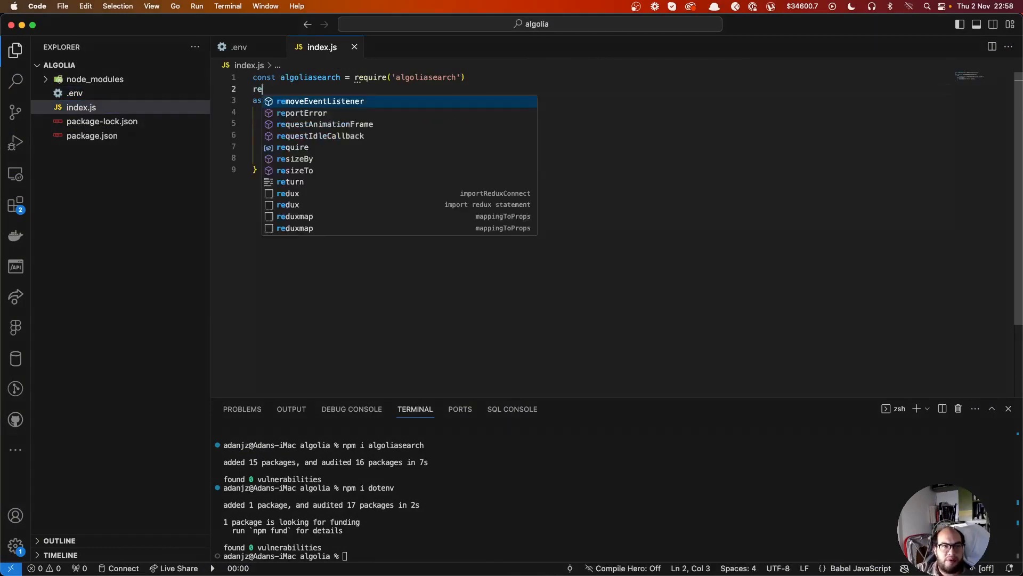
pyautogui.write("require('dotenv')")
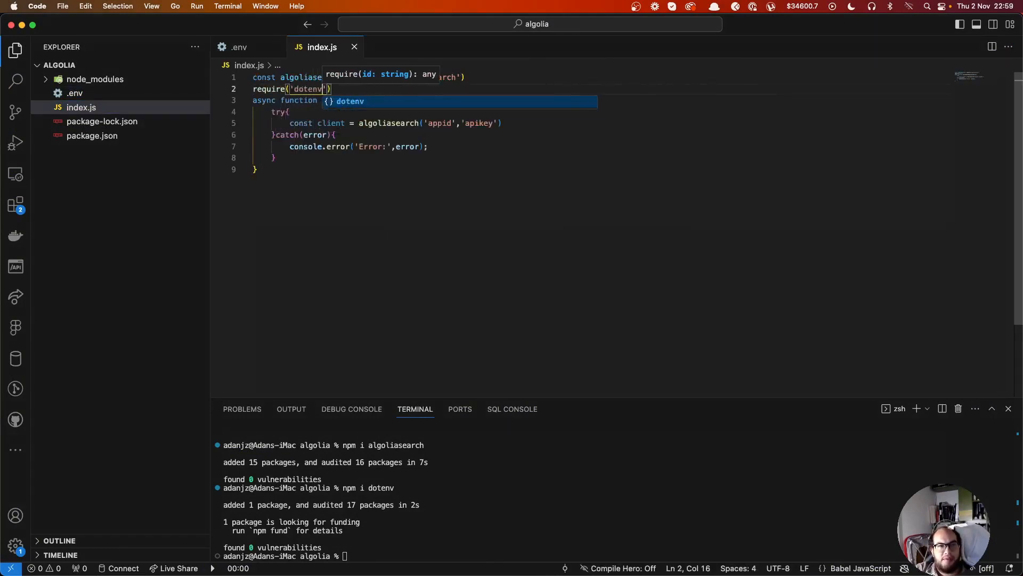
pyautogui.write('.config()')
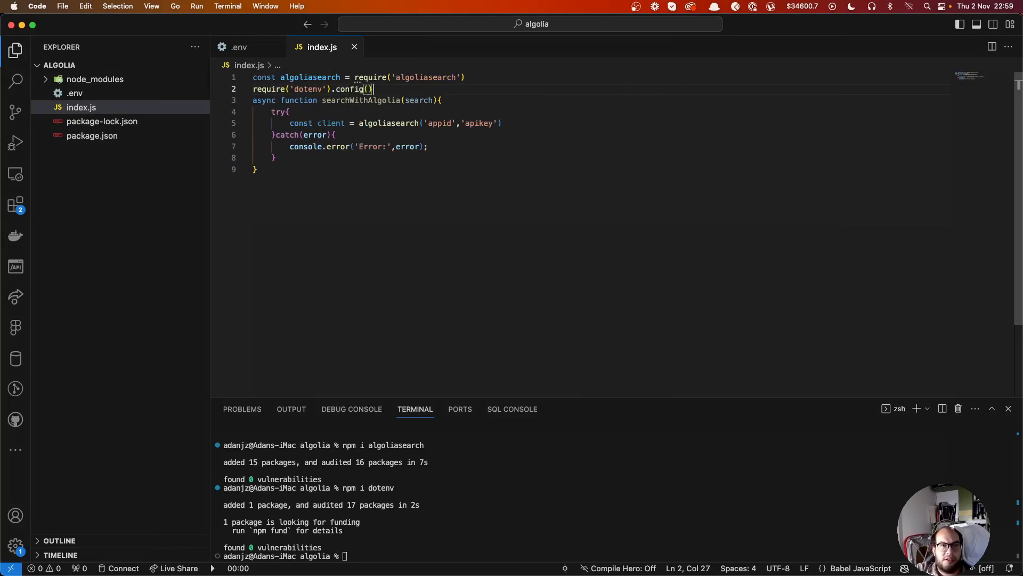
pyautogui.press('Enter')
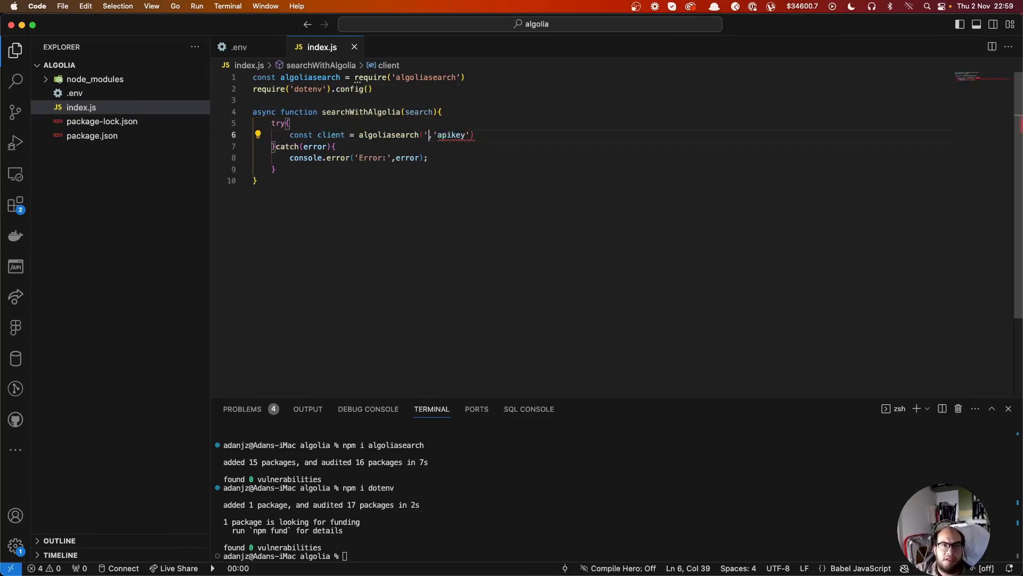
# Replace the client placeholders with process.env.APPLICATION_ID and process.env.API_KEY
pyautogui.write('process.env.')
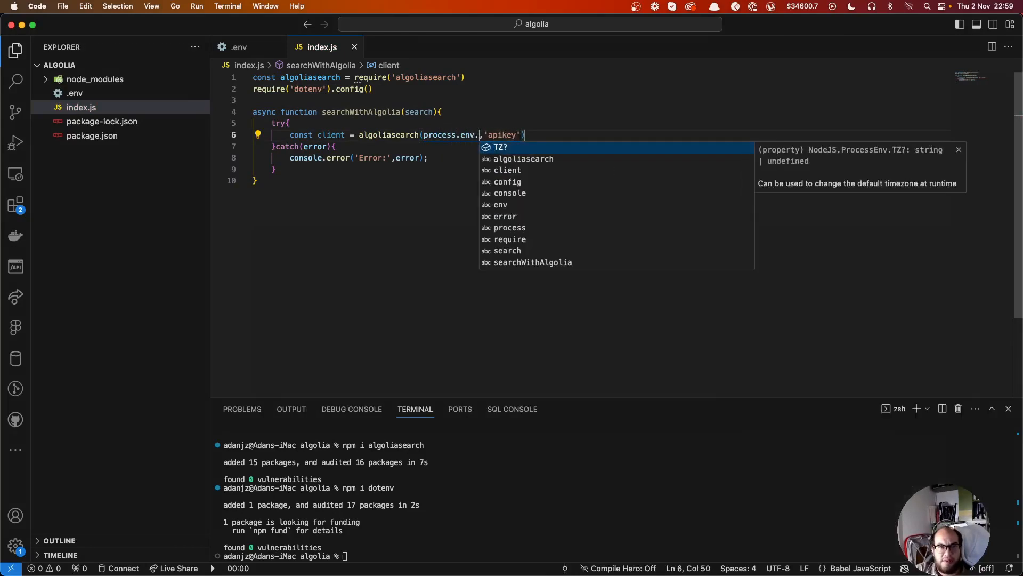
pyautogui.write('APPLICATION_ID')
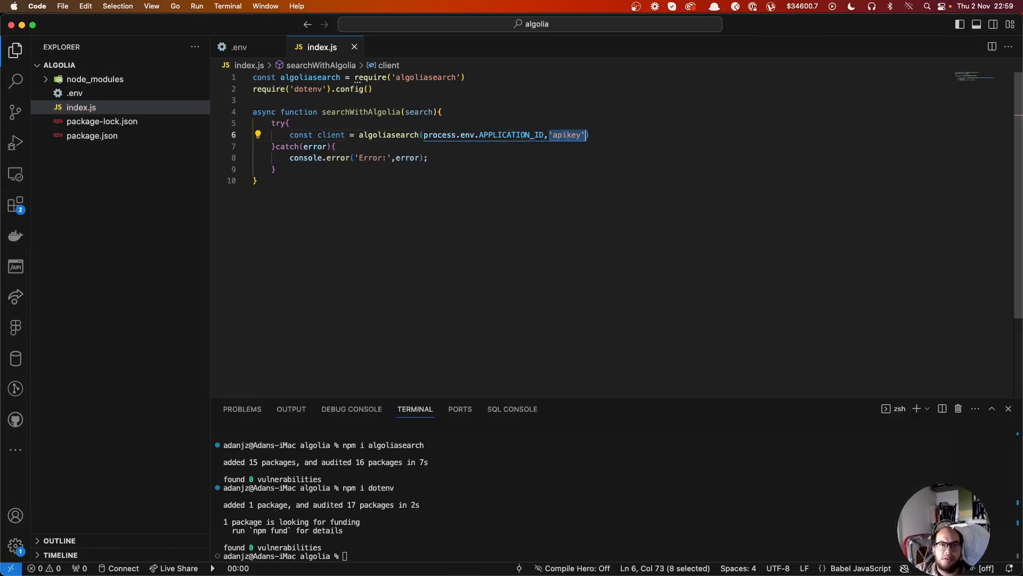
pyautogui.write('process_ENV_')
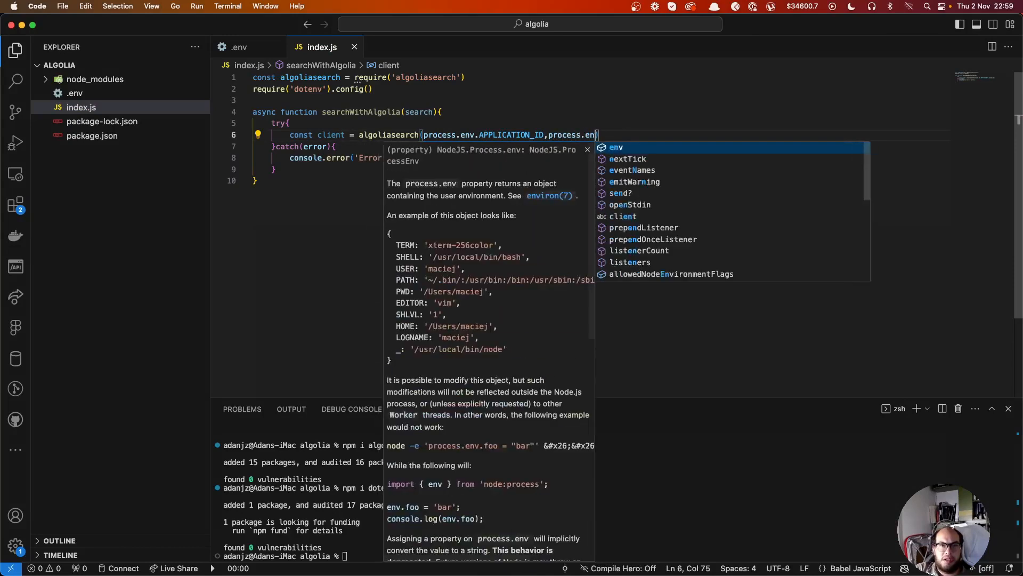
pyautogui.write('.')
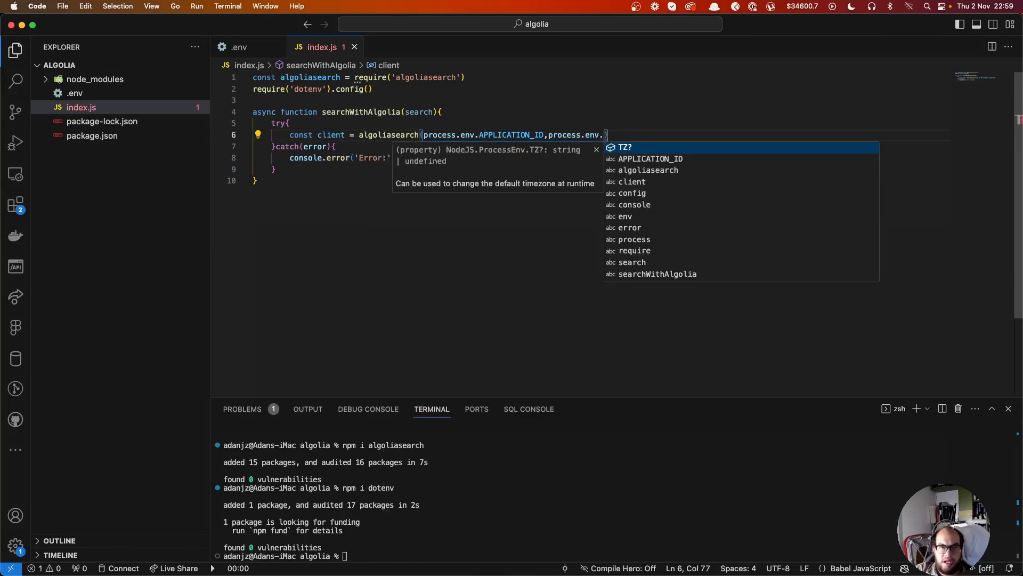
pyautogui.write('API_KEY')
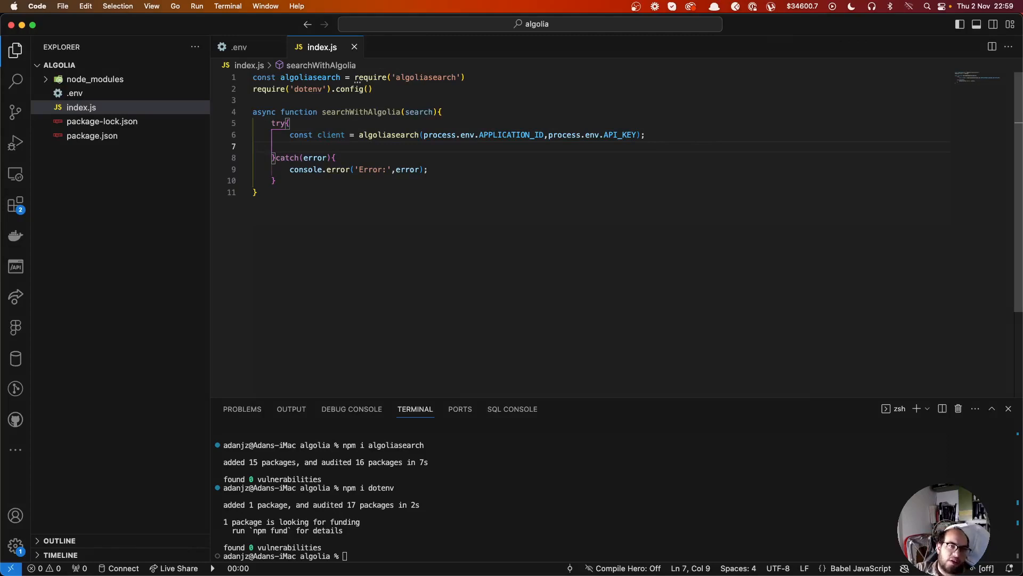
# Declare const index = client.initIndex(process.env.INDEX_NAME) in the try block
pyautogui.write('const i')
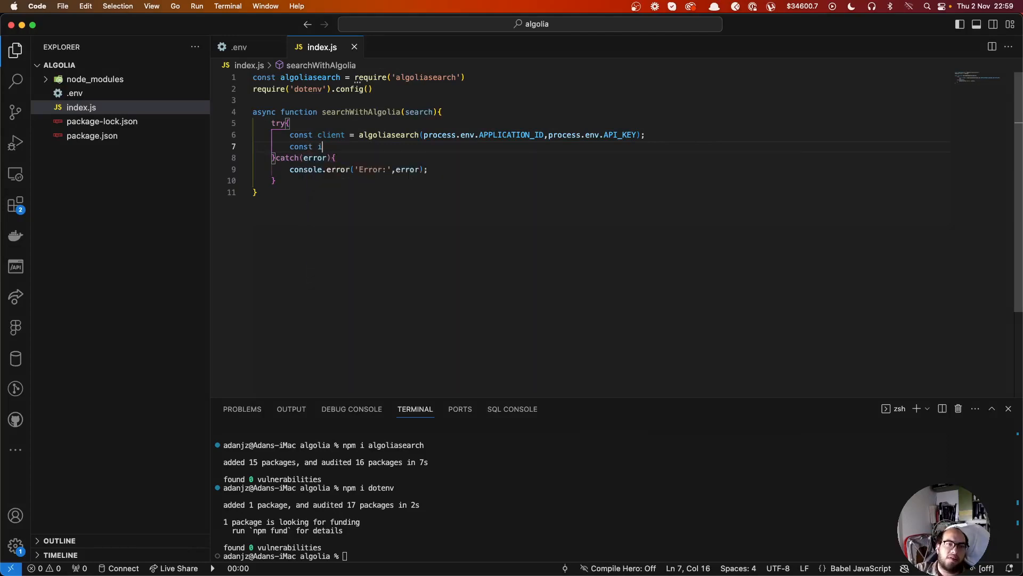
pyautogui.write('ndex = clien')
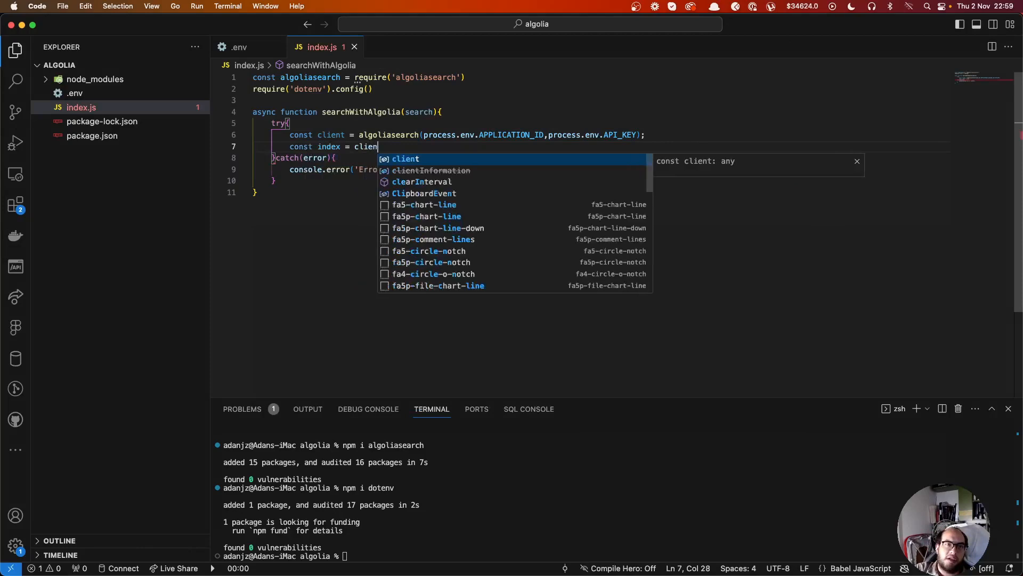
pyautogui.write('t.initIndex')
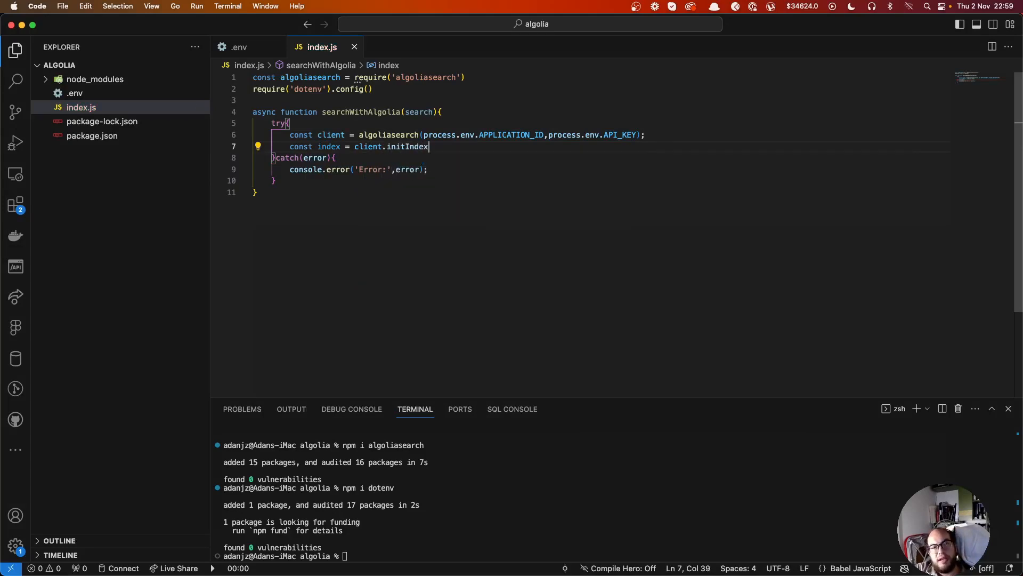
pyautogui.write('(proice')
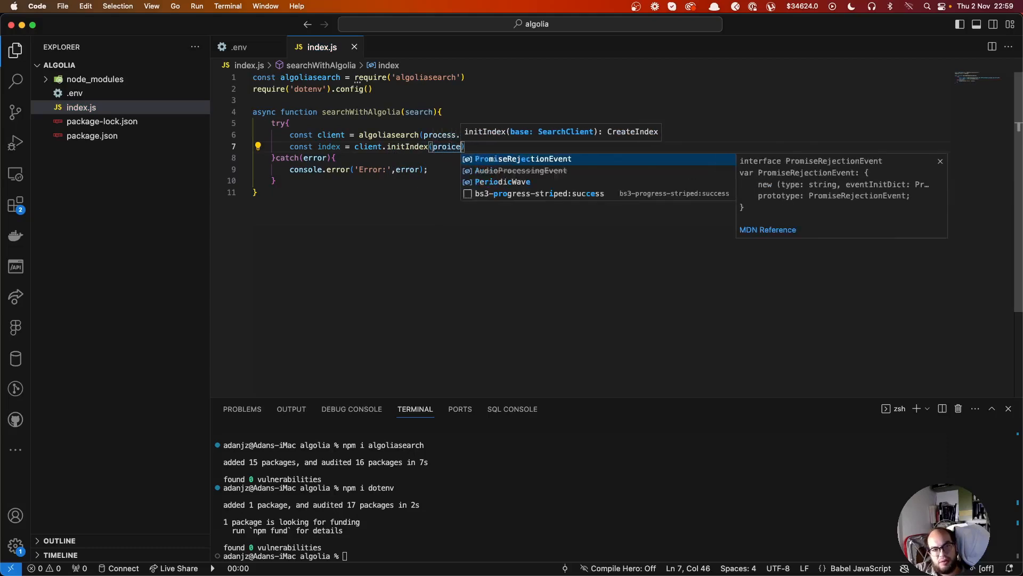
pyautogui.write('process.env.')
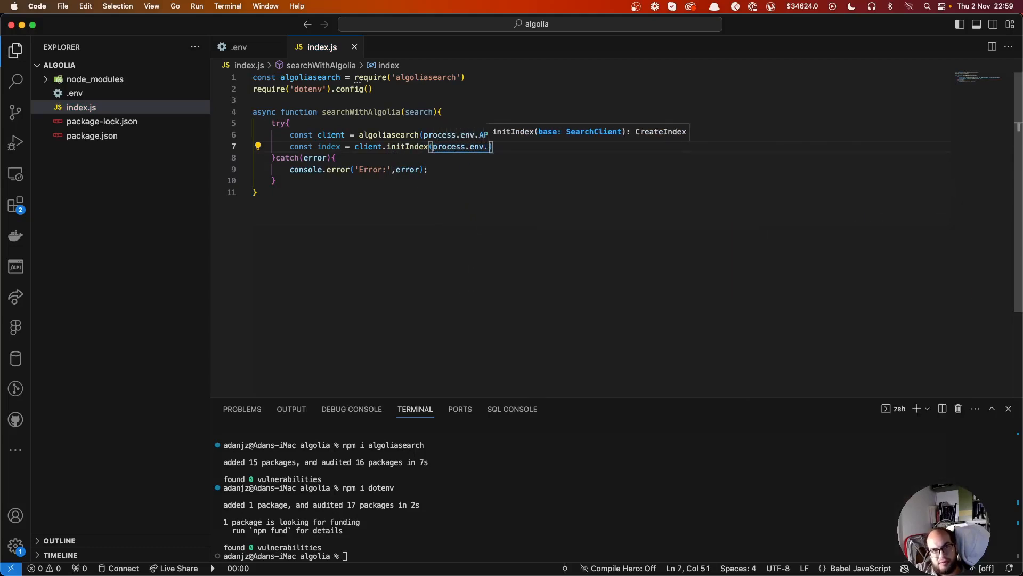
pyautogui.write('INDEX_NAME')
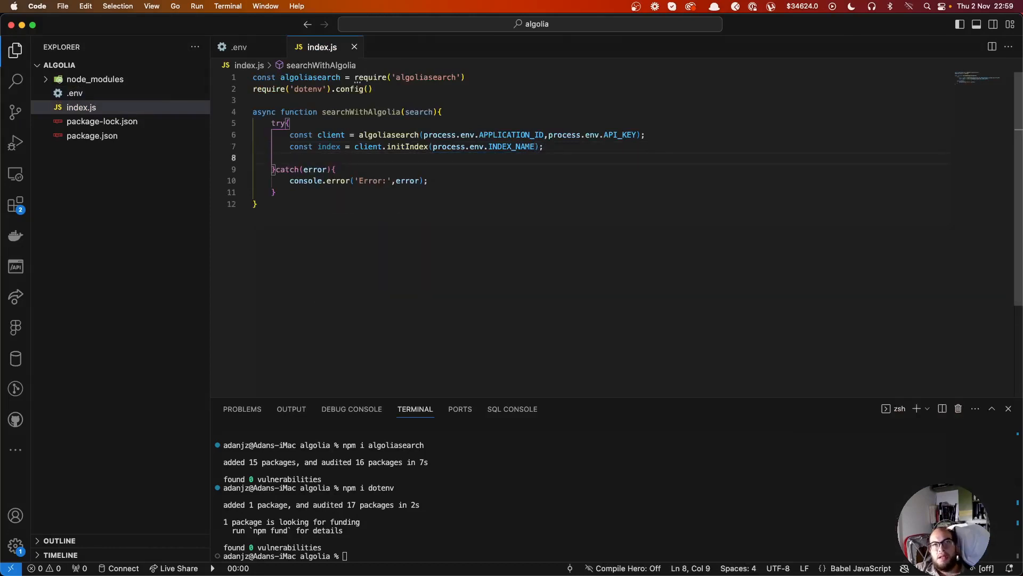
pyautogui.click(290, 146)
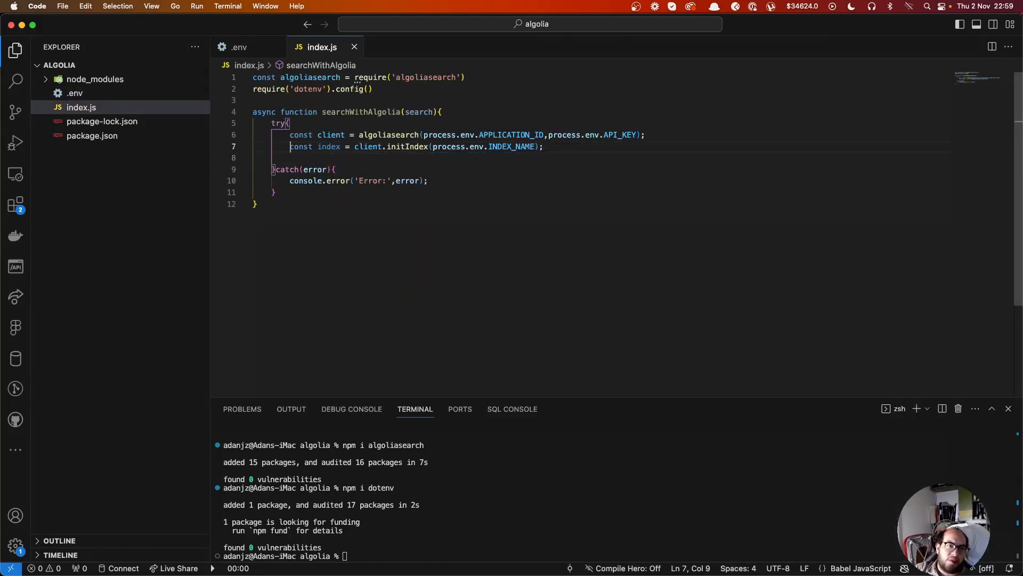
# Add index.search(search).then(({hits}) => {}) with an empty callback below it
pyautogui.press('Return')
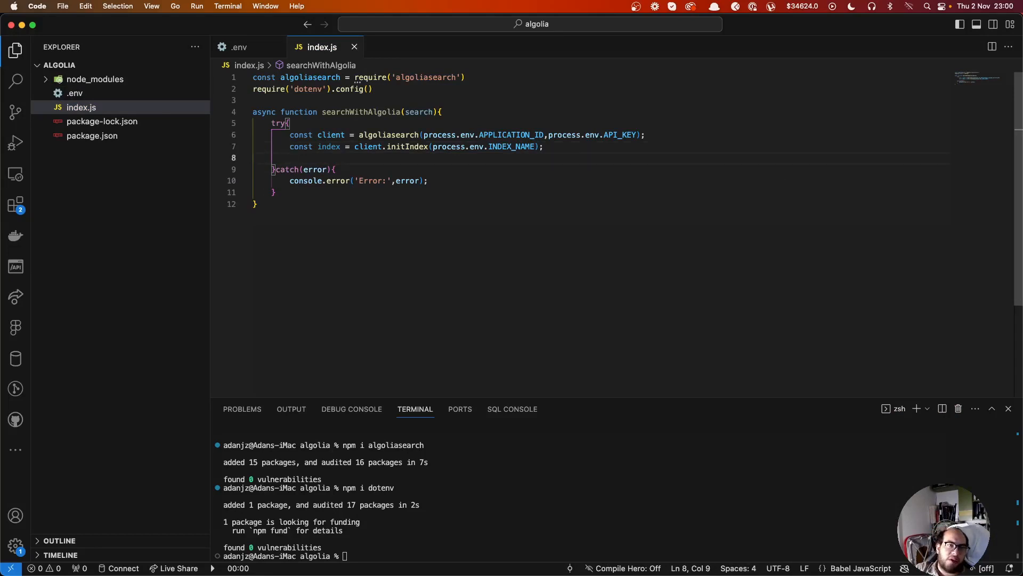
pyautogui.press('Return')
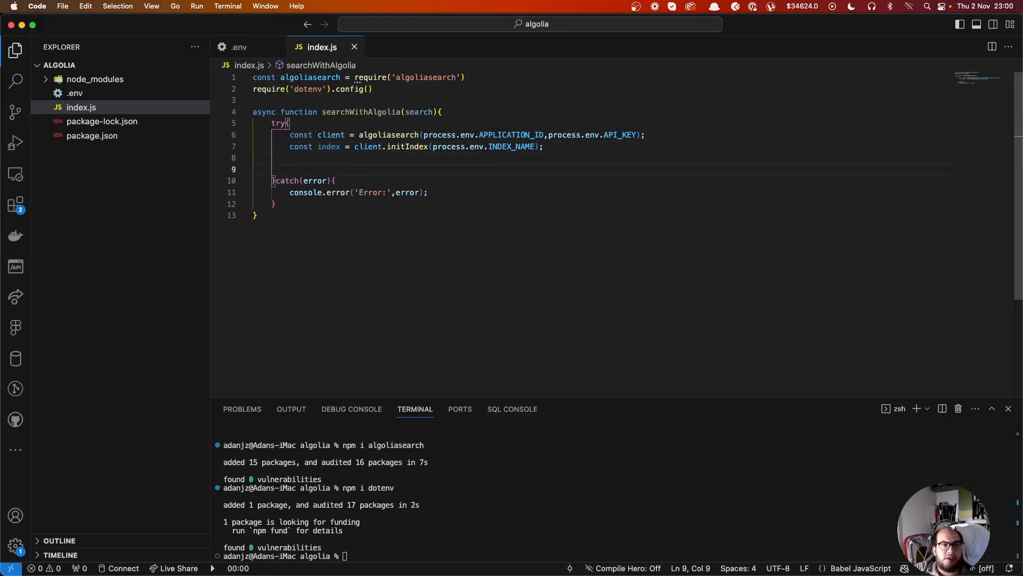
pyautogui.write('index.')
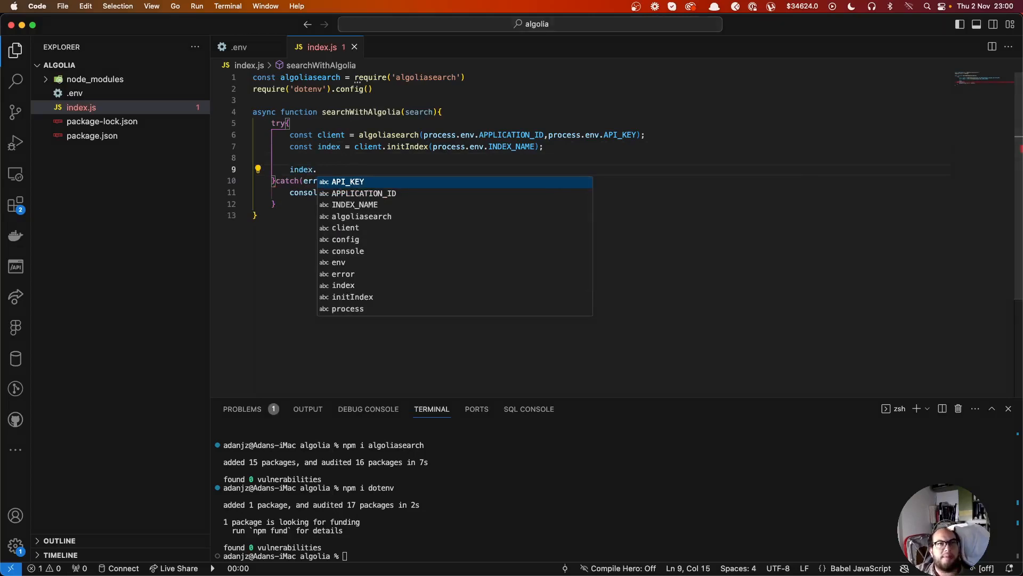
pyautogui.write('search(')
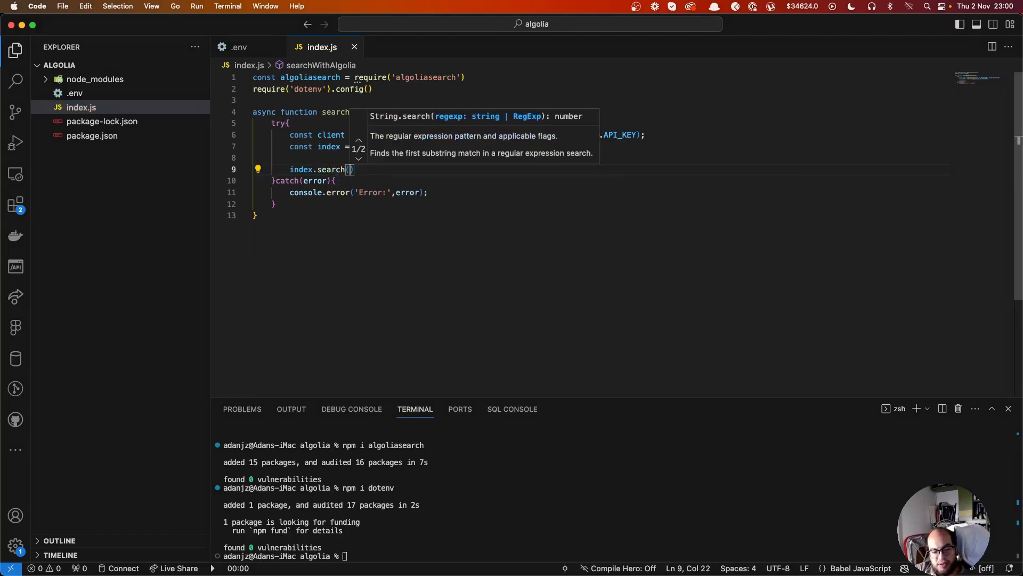
pyautogui.write('search')
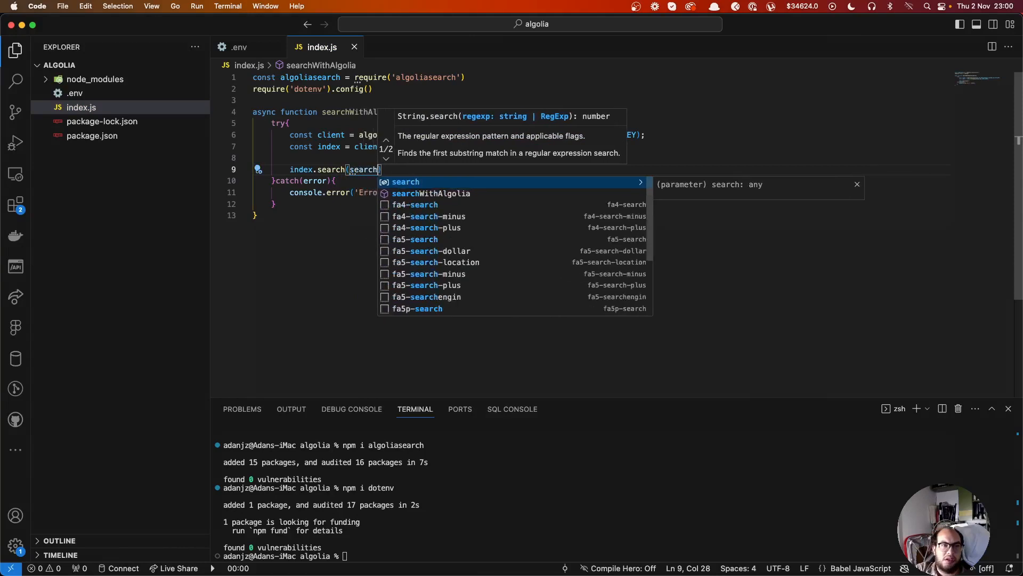
pyautogui.press('Escape')
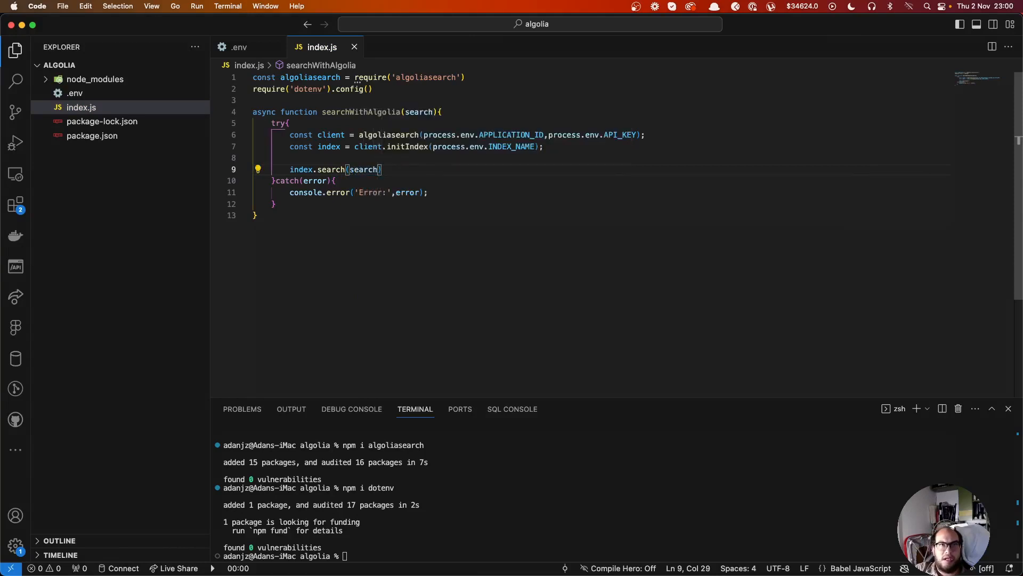
pyautogui.write('.then(')
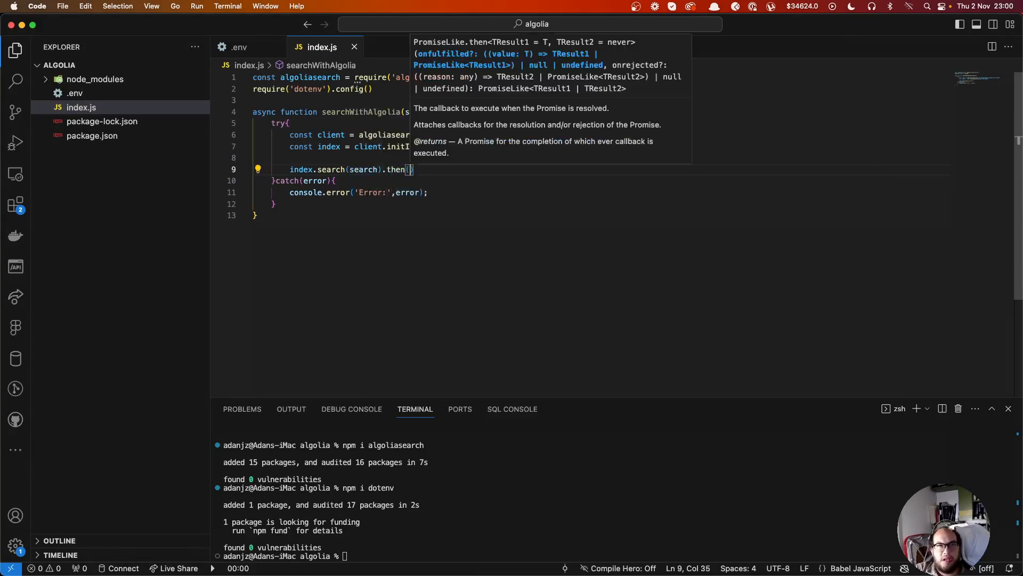
pyautogui.write('({})')
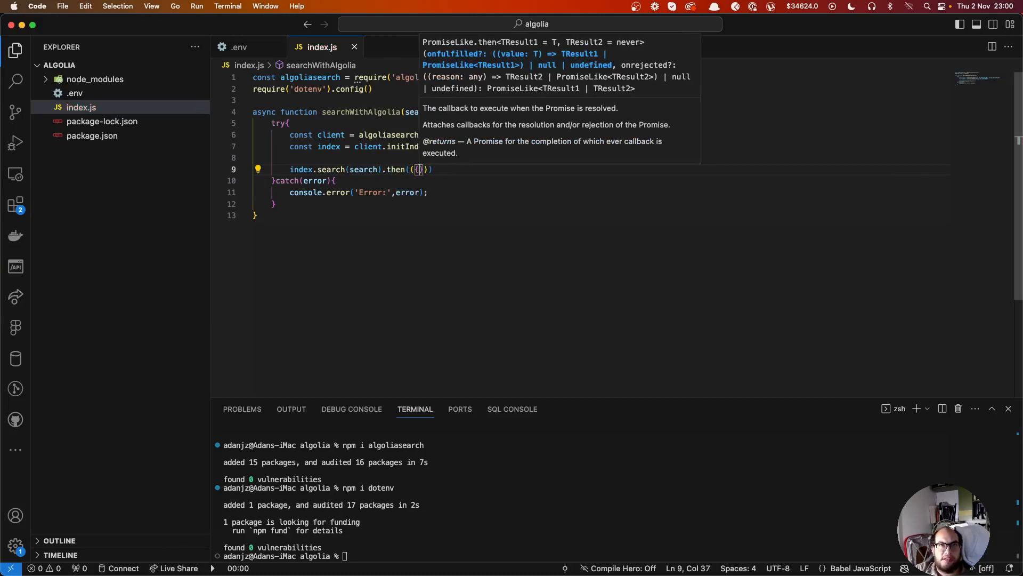
pyautogui.write('hits')
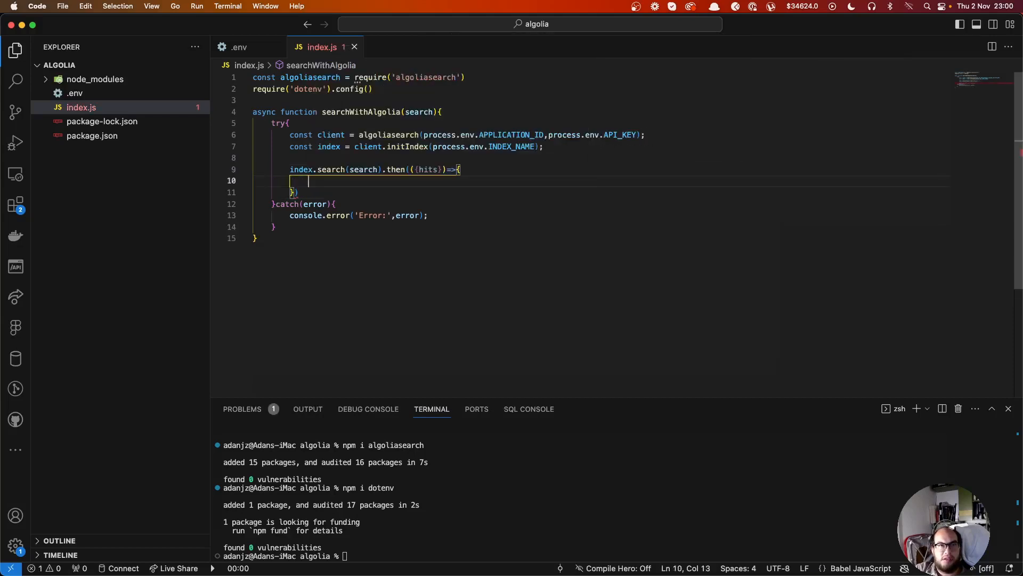
pyautogui.write('console.error')
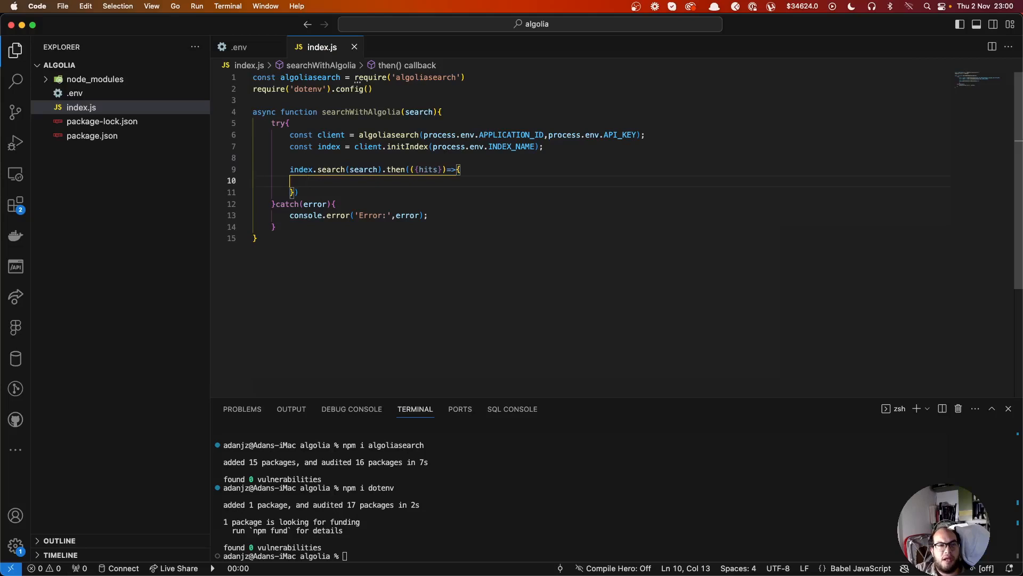
pyautogui.click(307, 169)
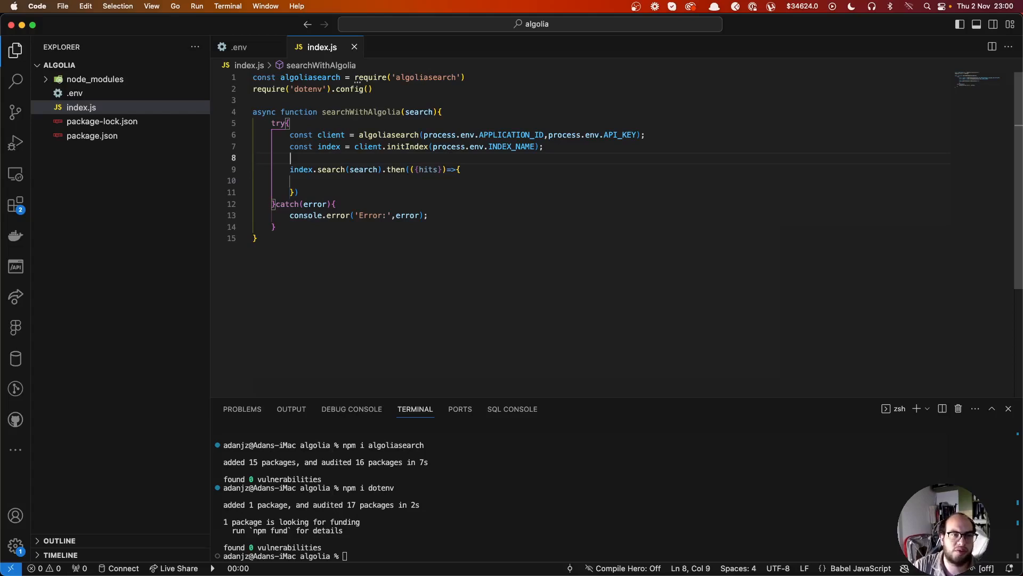
# Replace the callback with const found = await index.search(search) and return found
pyautogui.write('const f')
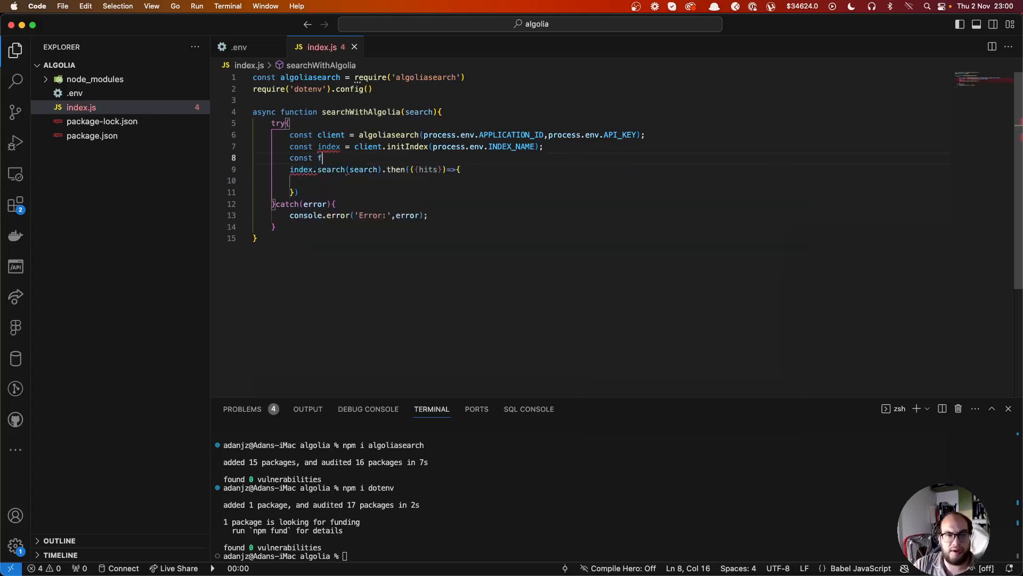
pyautogui.write('ound =')
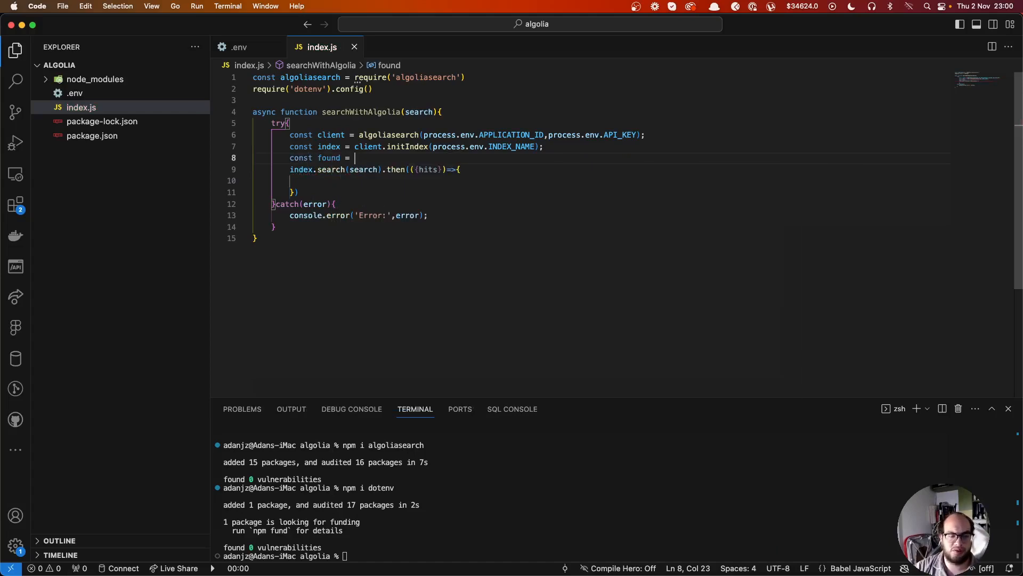
pyautogui.write('await index.')
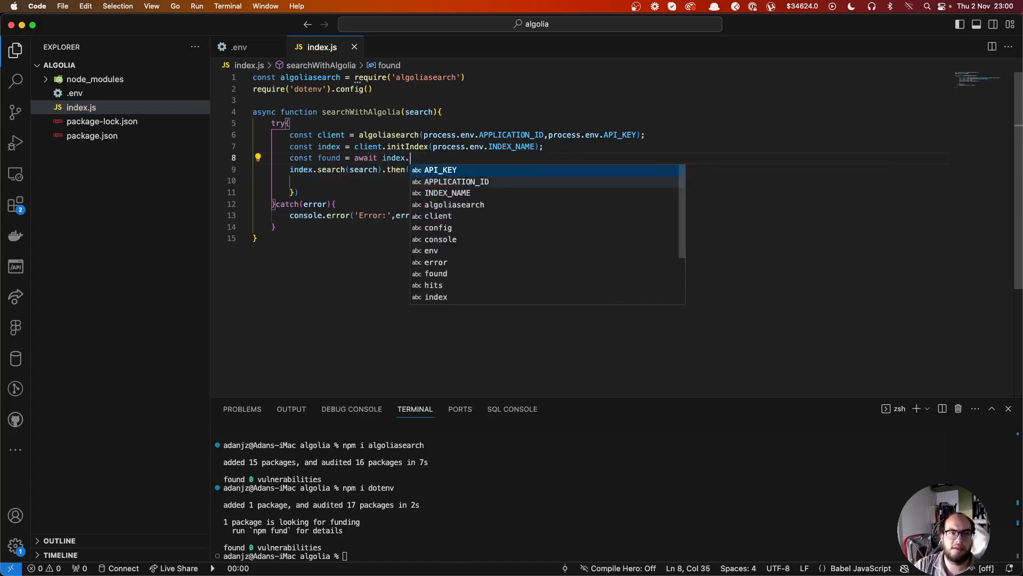
pyautogui.write('search(search);')
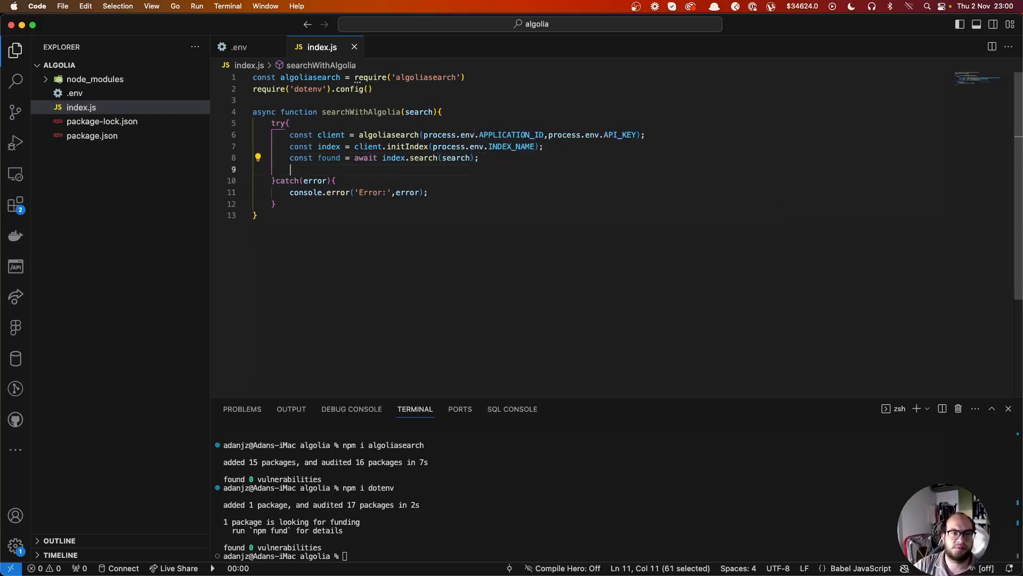
pyautogui.click(291, 169)
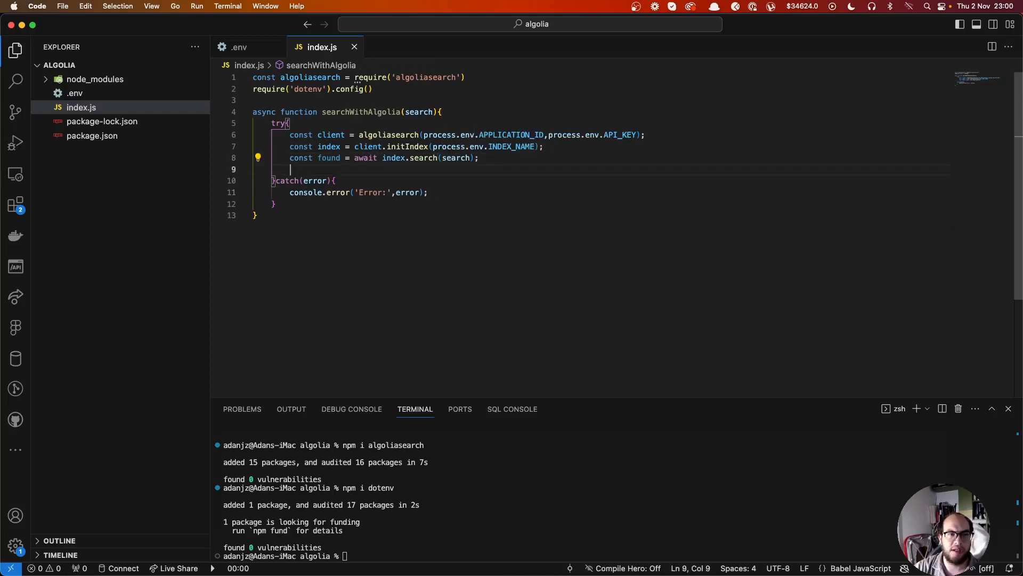
pyautogui.write('return found;')
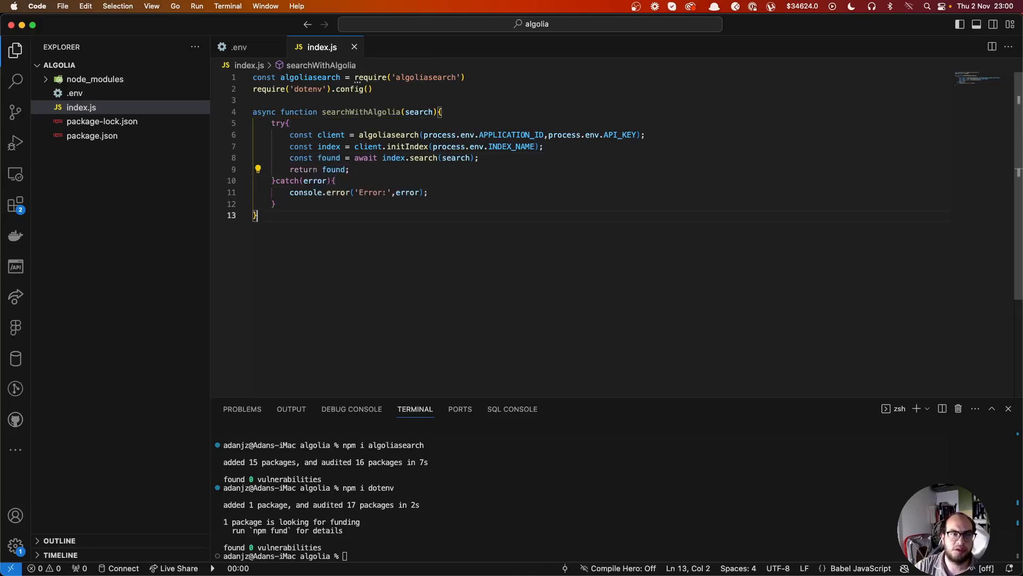
pyautogui.press('enter')
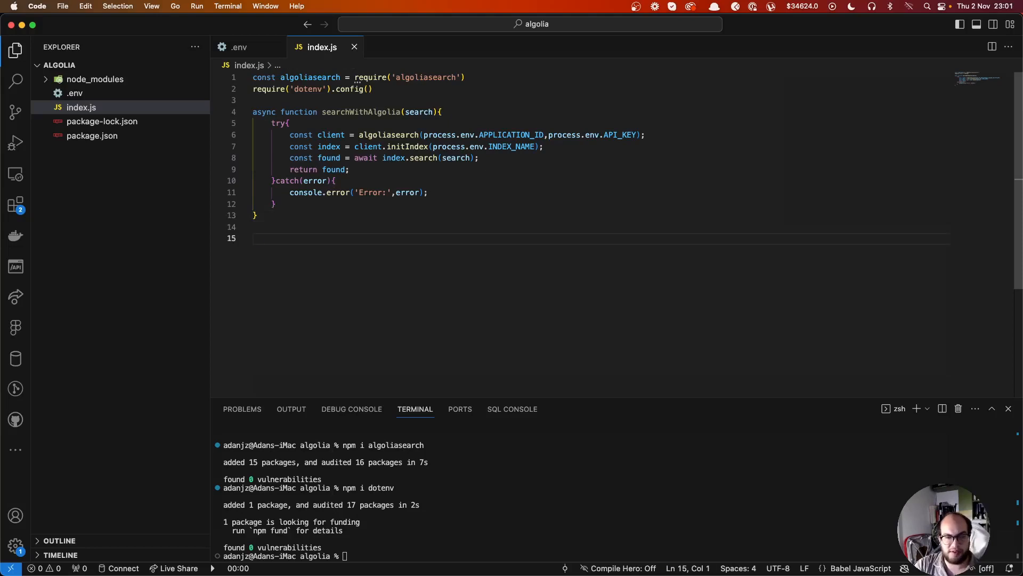
# Write an async IIFE that awaits searchWithAlgolia('mickey') and console.logs the result
pyautogui.write('(async()=>{')
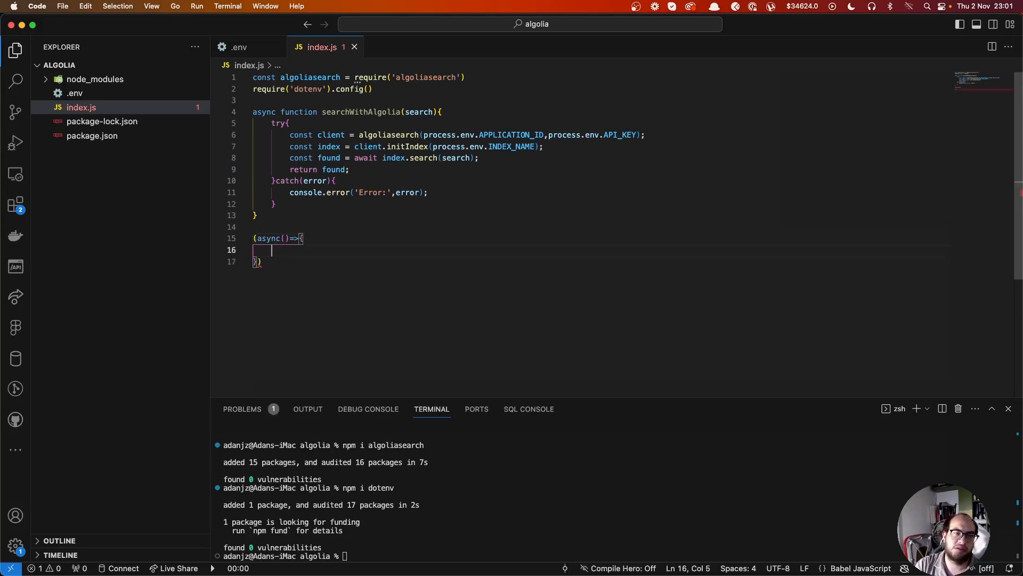
pyautogui.write('()')
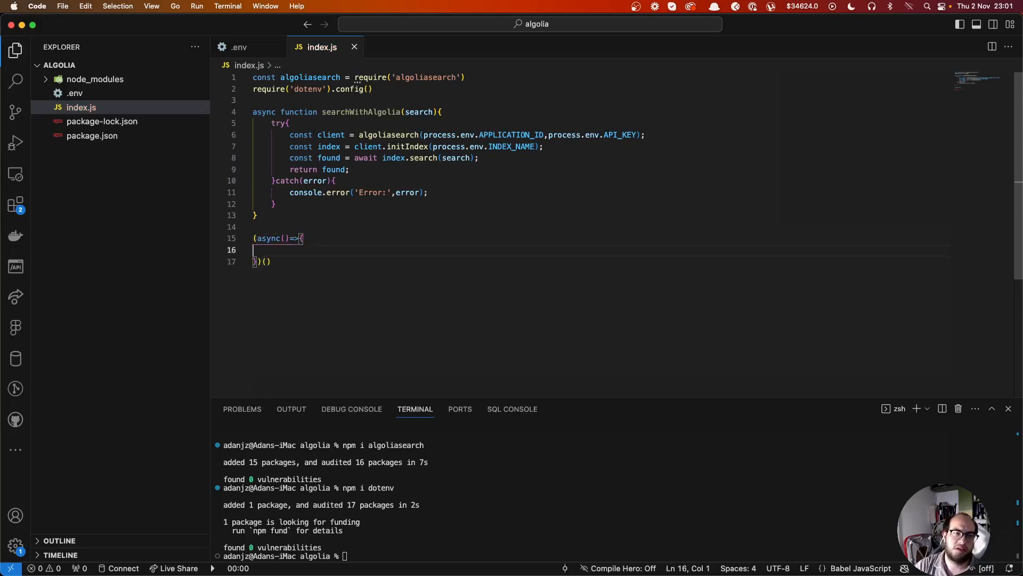
pyautogui.write('const')
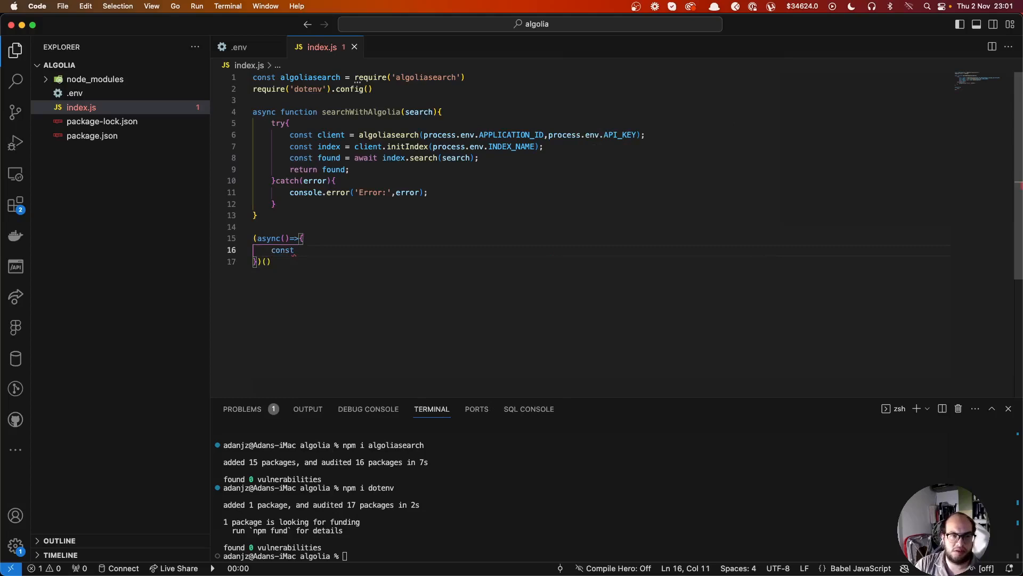
pyautogui.write('find =')
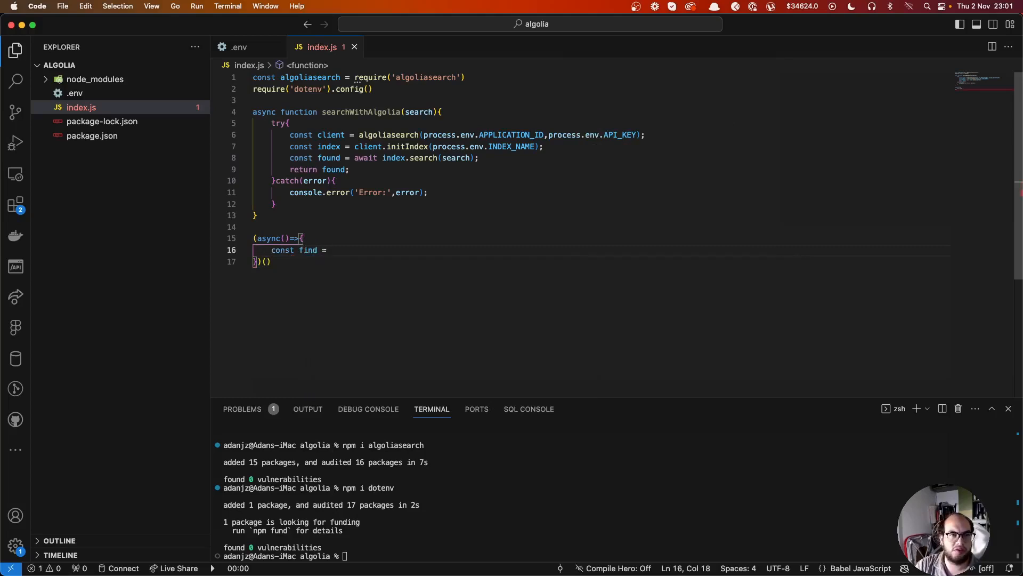
pyautogui.write("await searchWithAlgolia('")
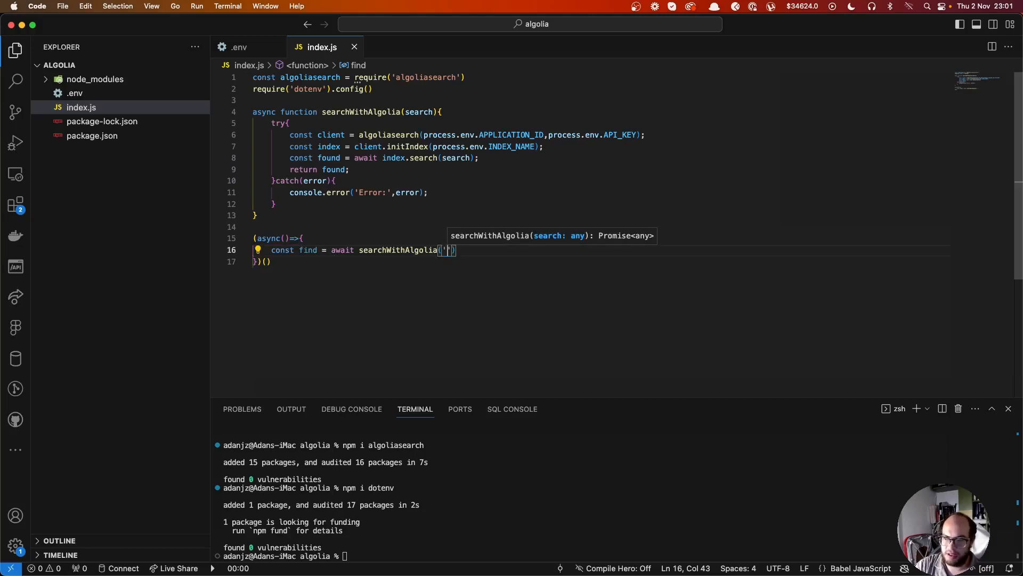
pyautogui.write('mickey')
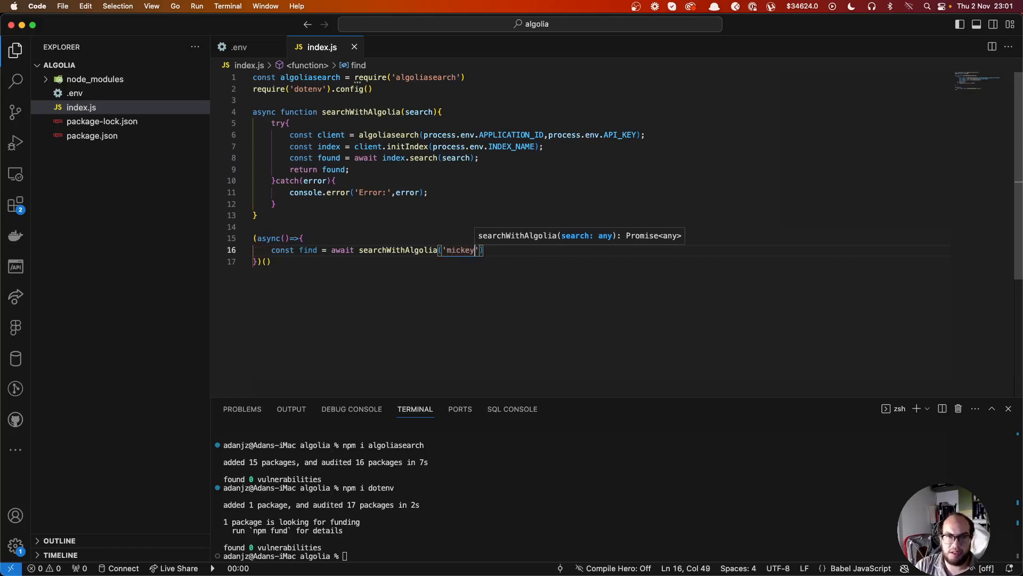
pyautogui.write(';')
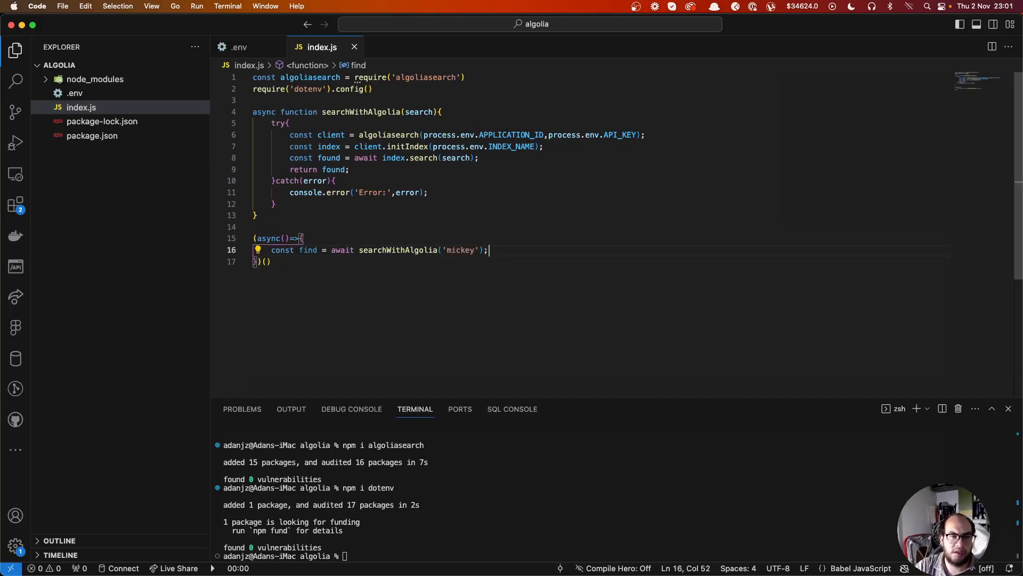
pyautogui.write('console.lg')
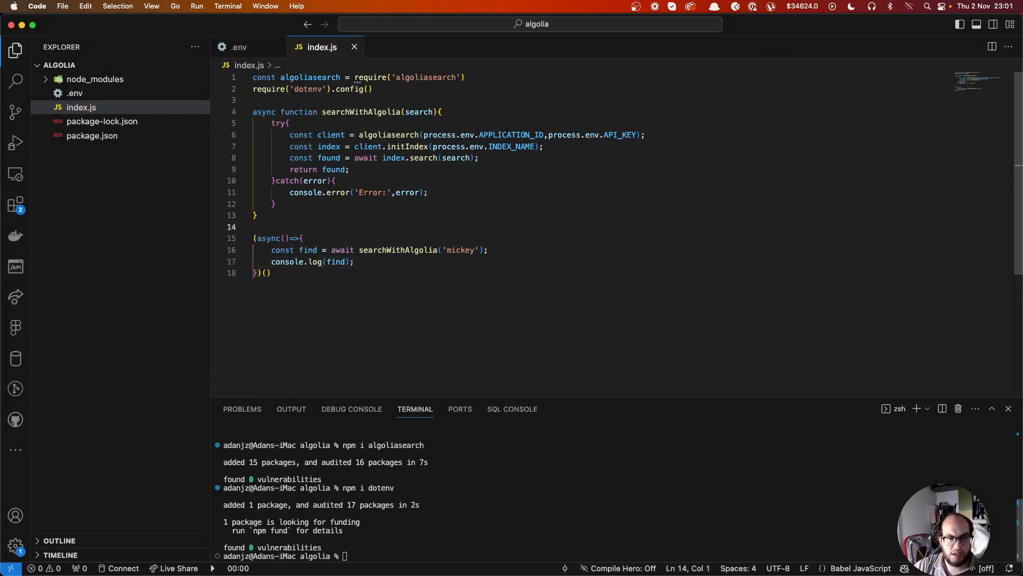
pyautogui.write('no')
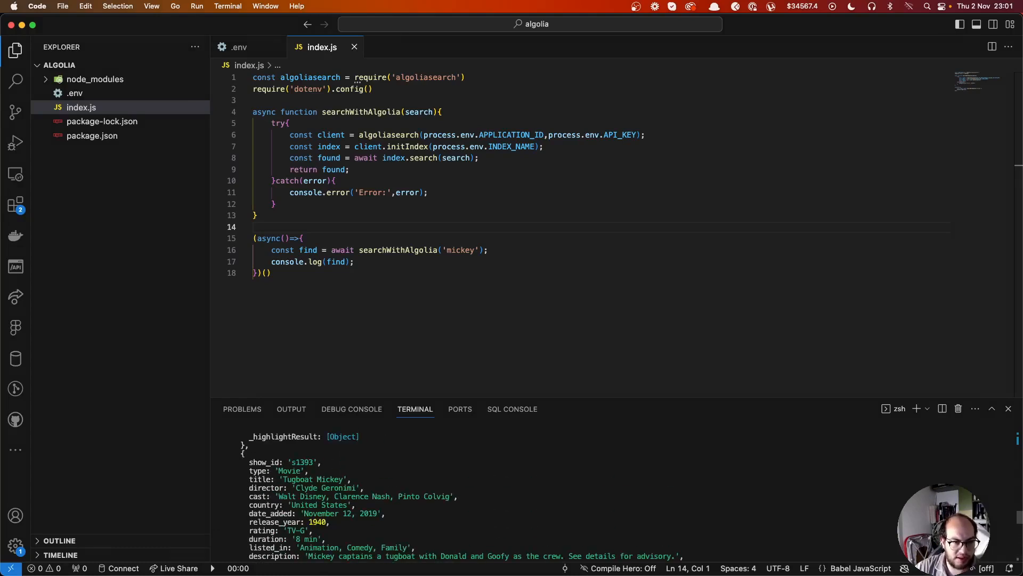
# Scroll through the Mickey hits in the terminal and begin changing the query to 'iron'
pyautogui.scroll(-3)
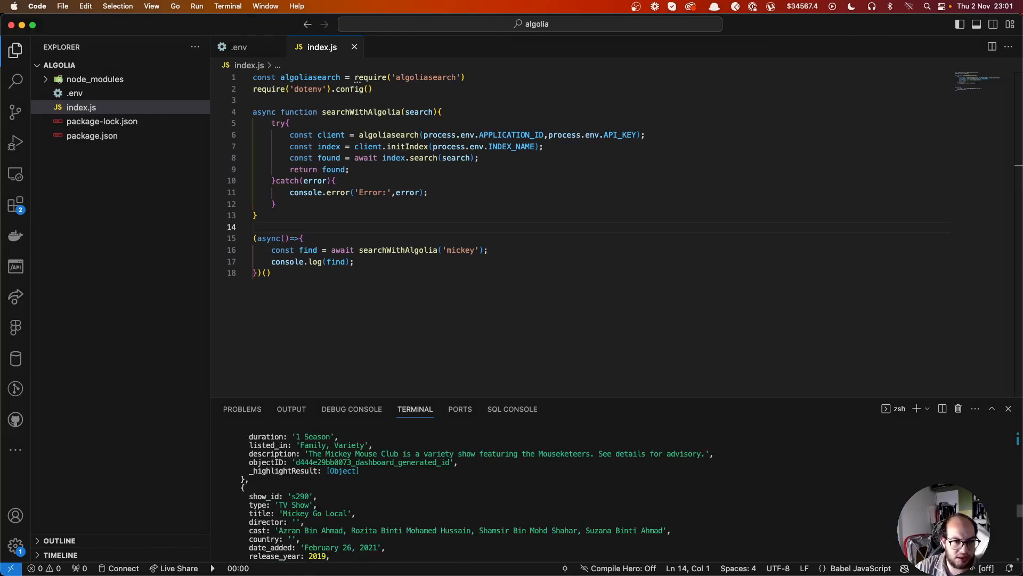
pyautogui.scroll(-3)
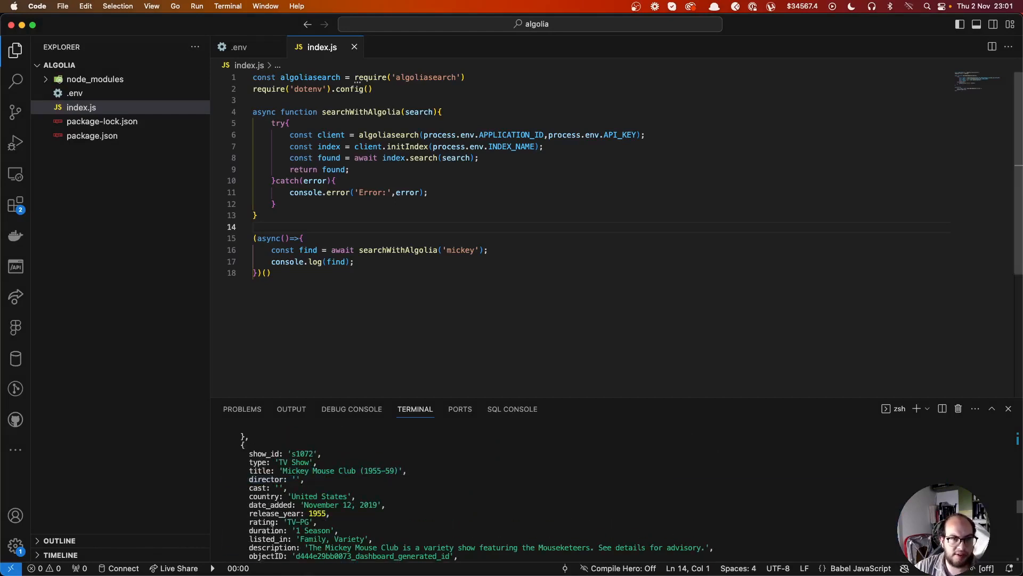
pyautogui.write('iron')
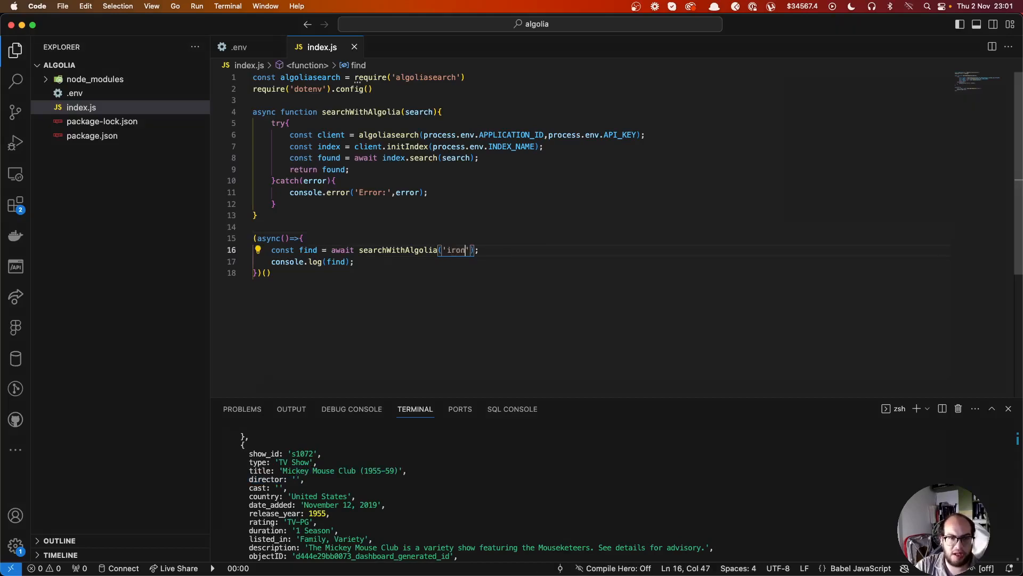
# Finish the query as 'ironman', rerun, and scroll through the Iron Man hits
pyautogui.write('man')
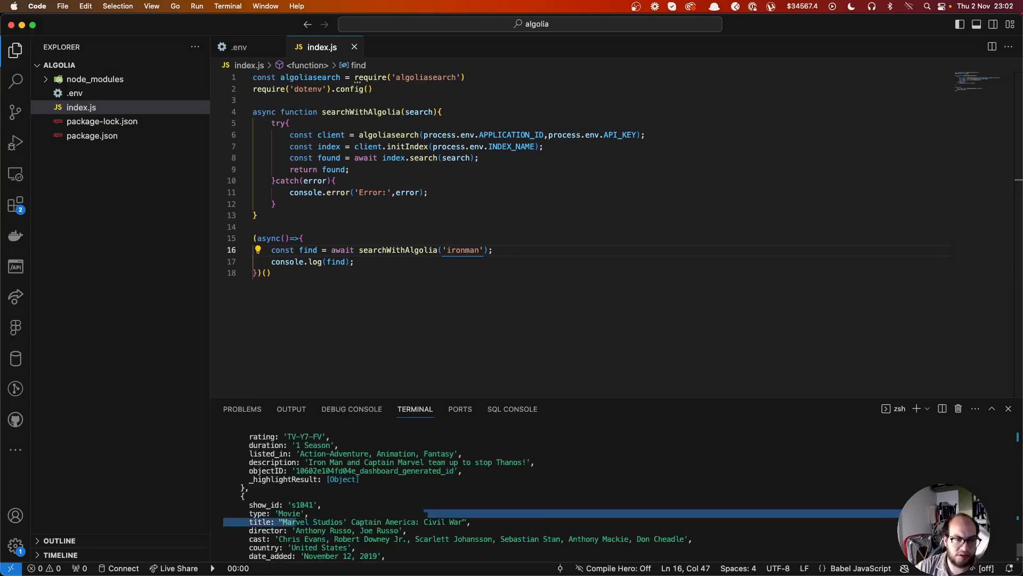
pyautogui.scroll(-3)
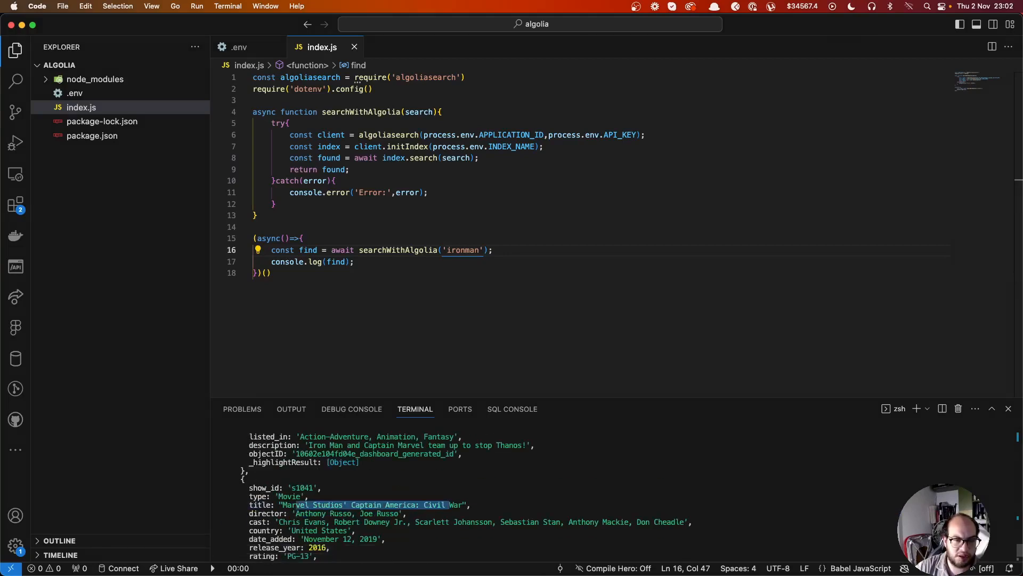
pyautogui.scroll(-3)
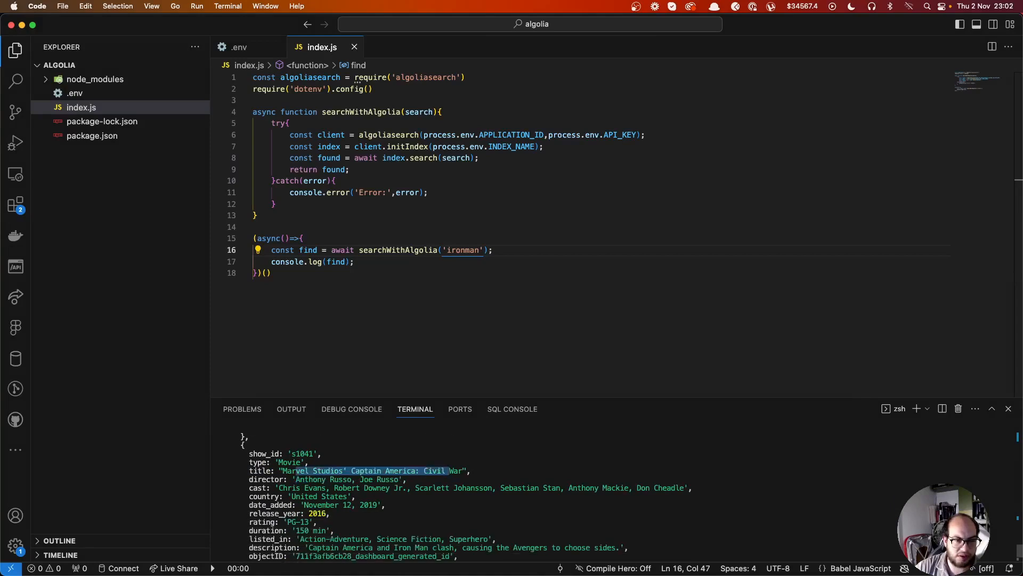
pyautogui.scroll(-3)
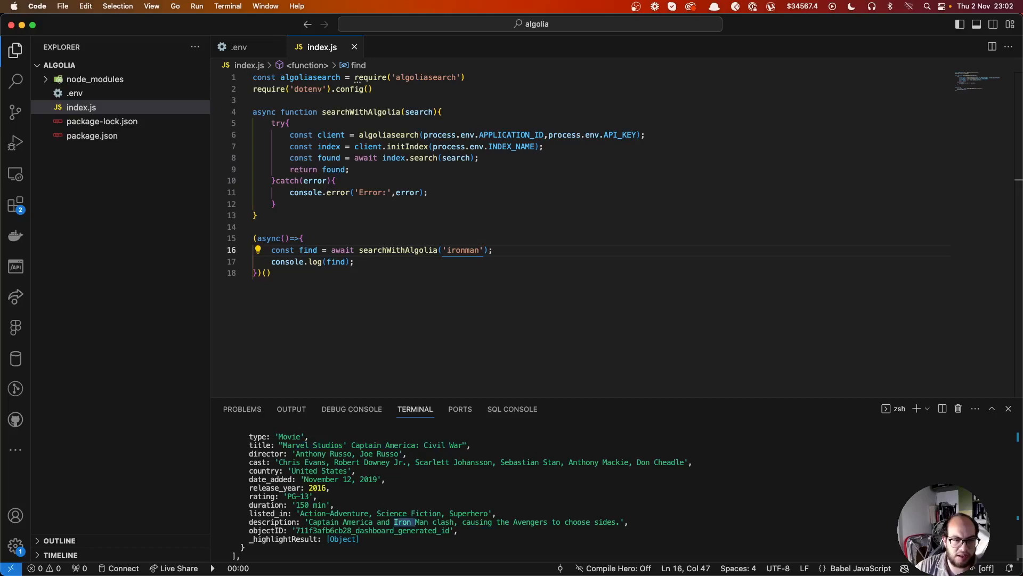
pyautogui.scroll(-3)
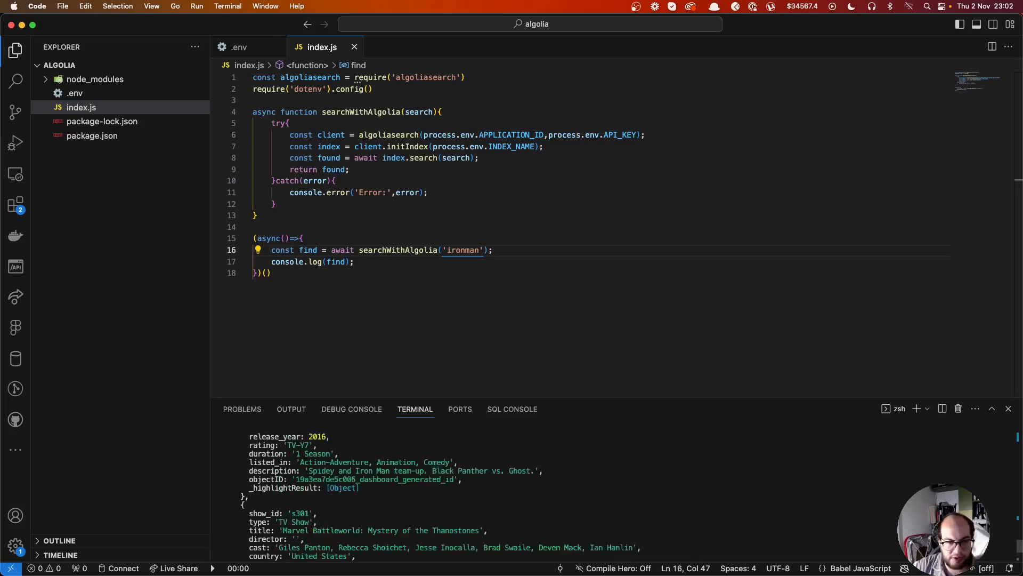
pyautogui.scroll(-3)
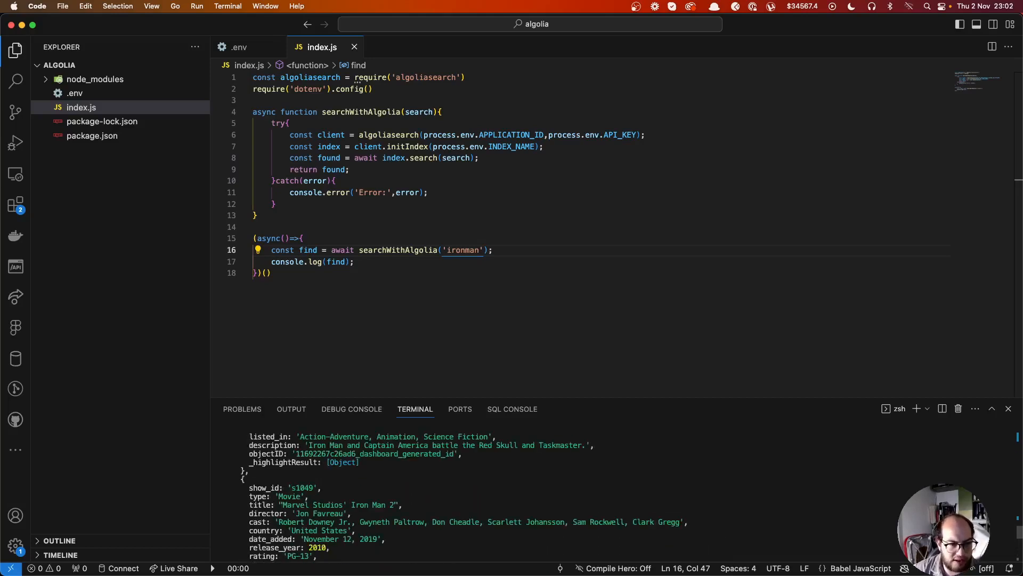
pyautogui.scroll(3)
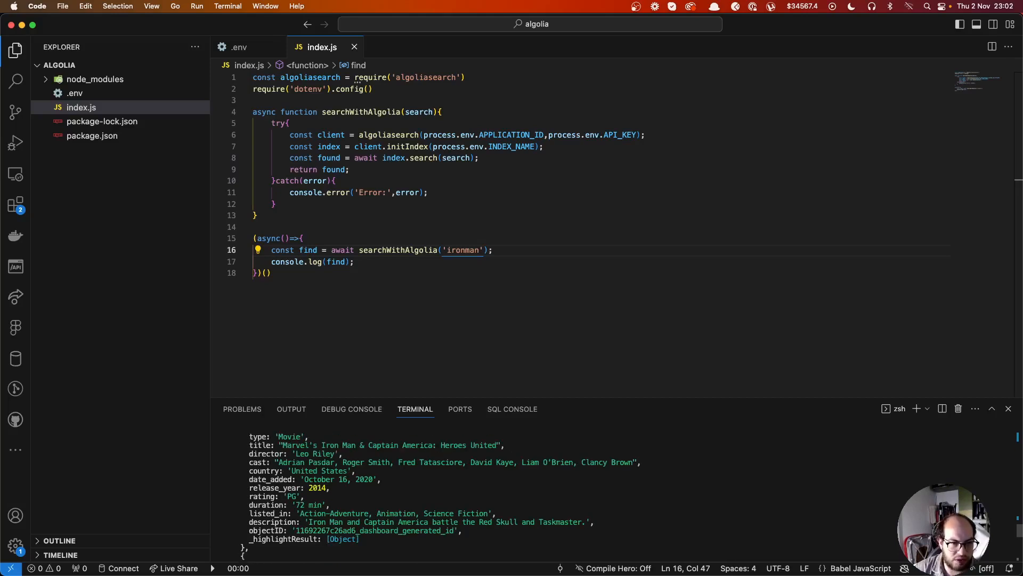
pyautogui.scroll(-3)
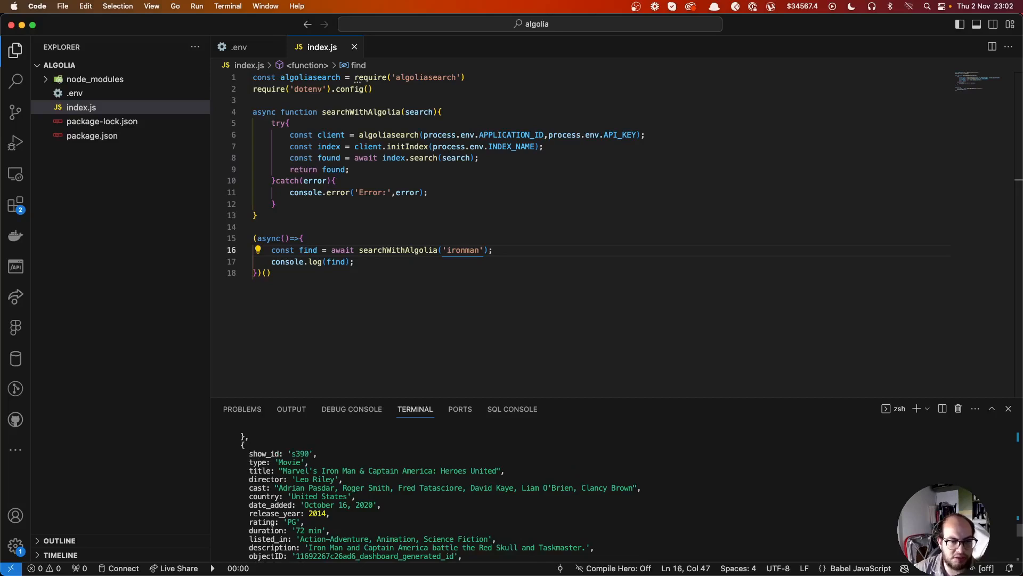
pyautogui.scroll(-3)
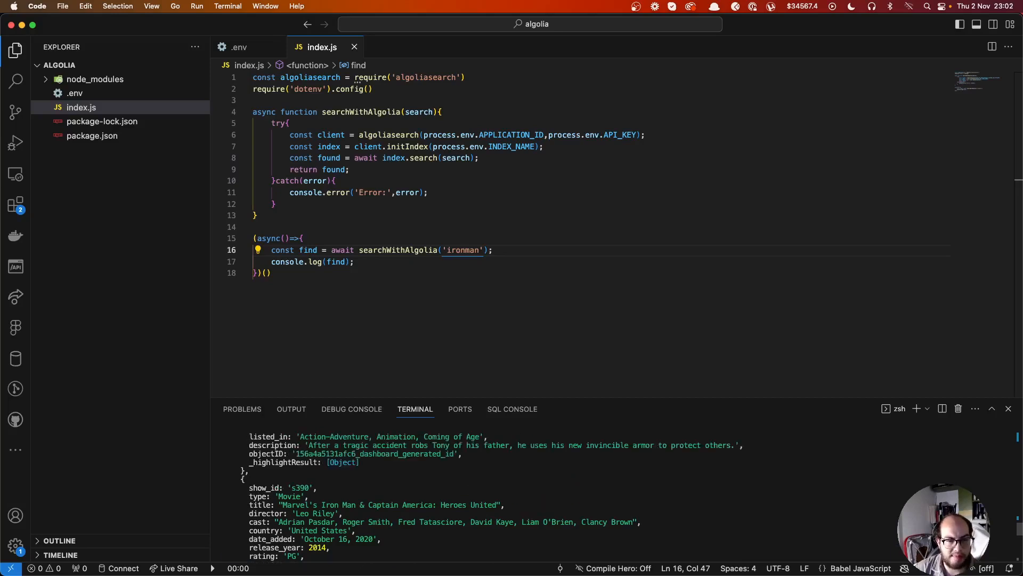
pyautogui.scroll(-3)
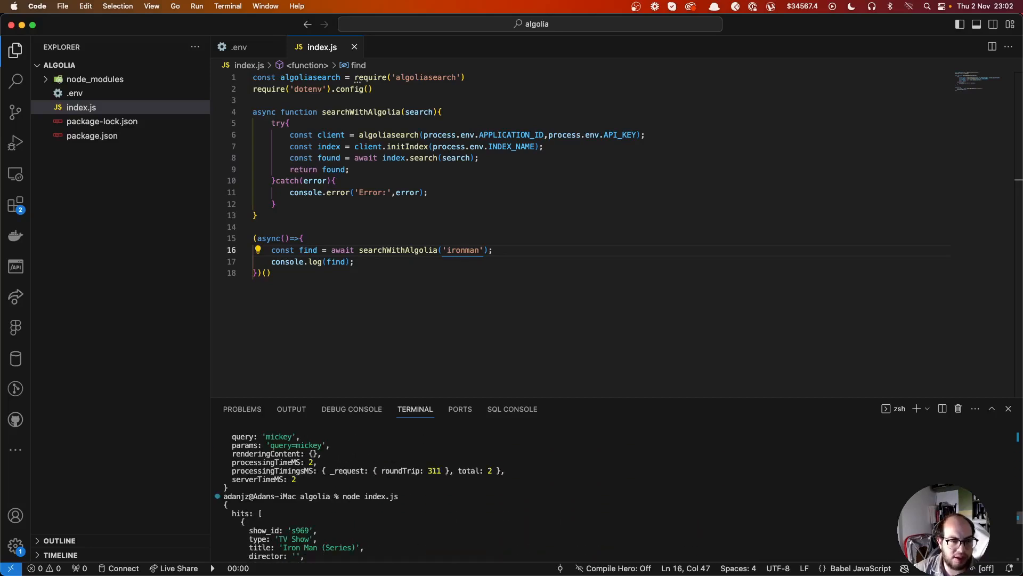
pyautogui.scroll(-3)
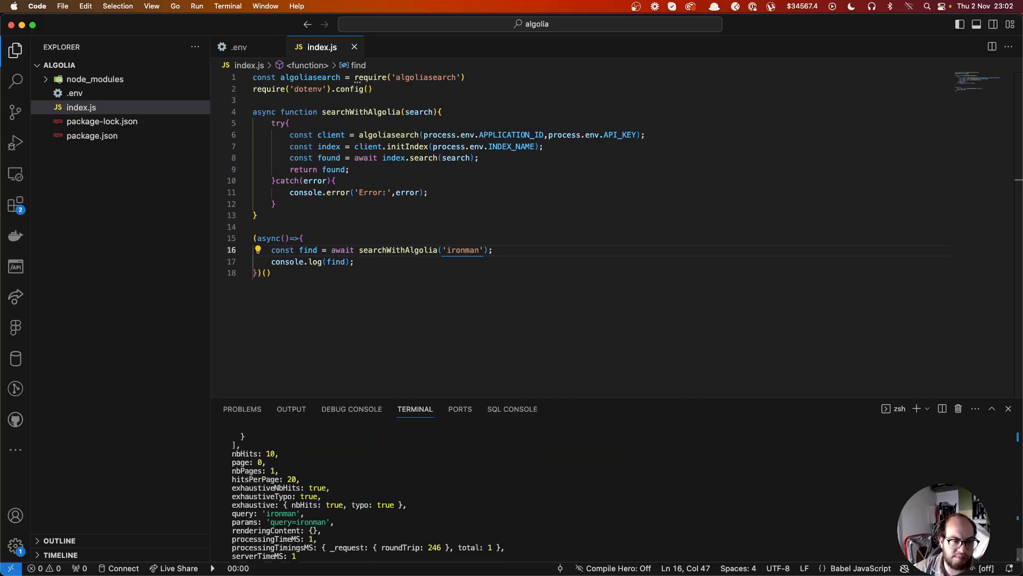